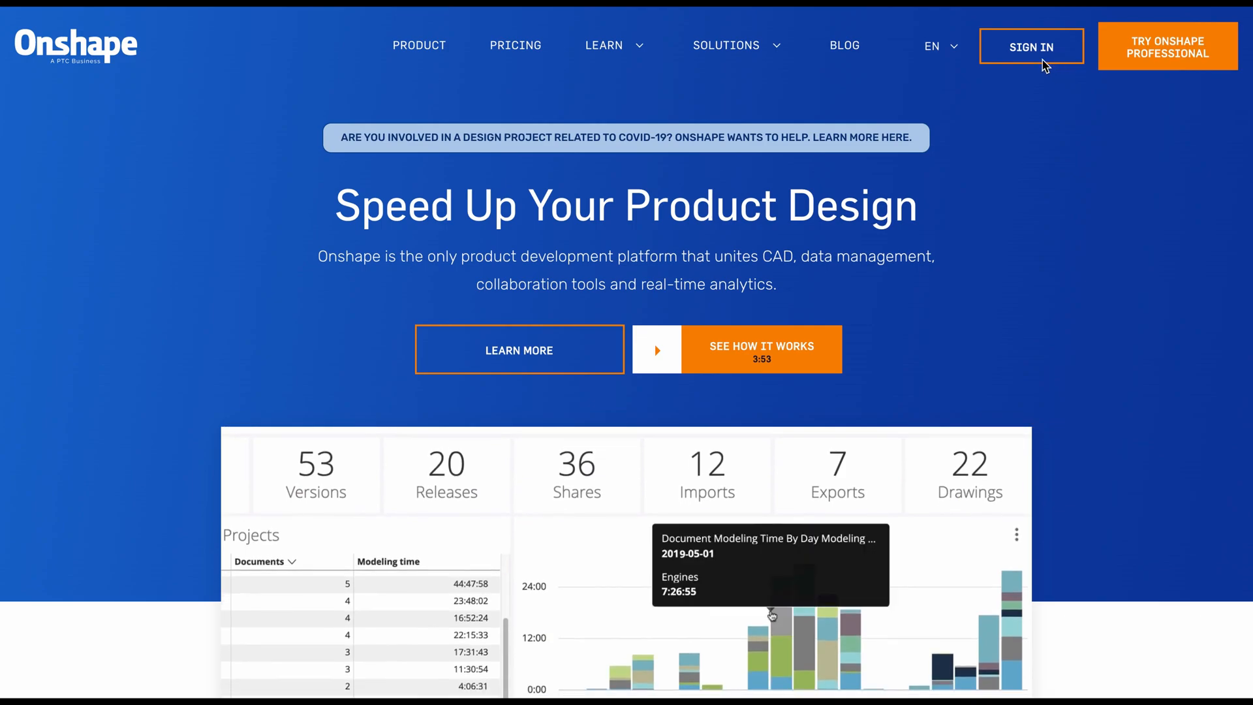
# Sign in to the Onshape account from the homepage with the email credentials
pyautogui.click(1030, 45)
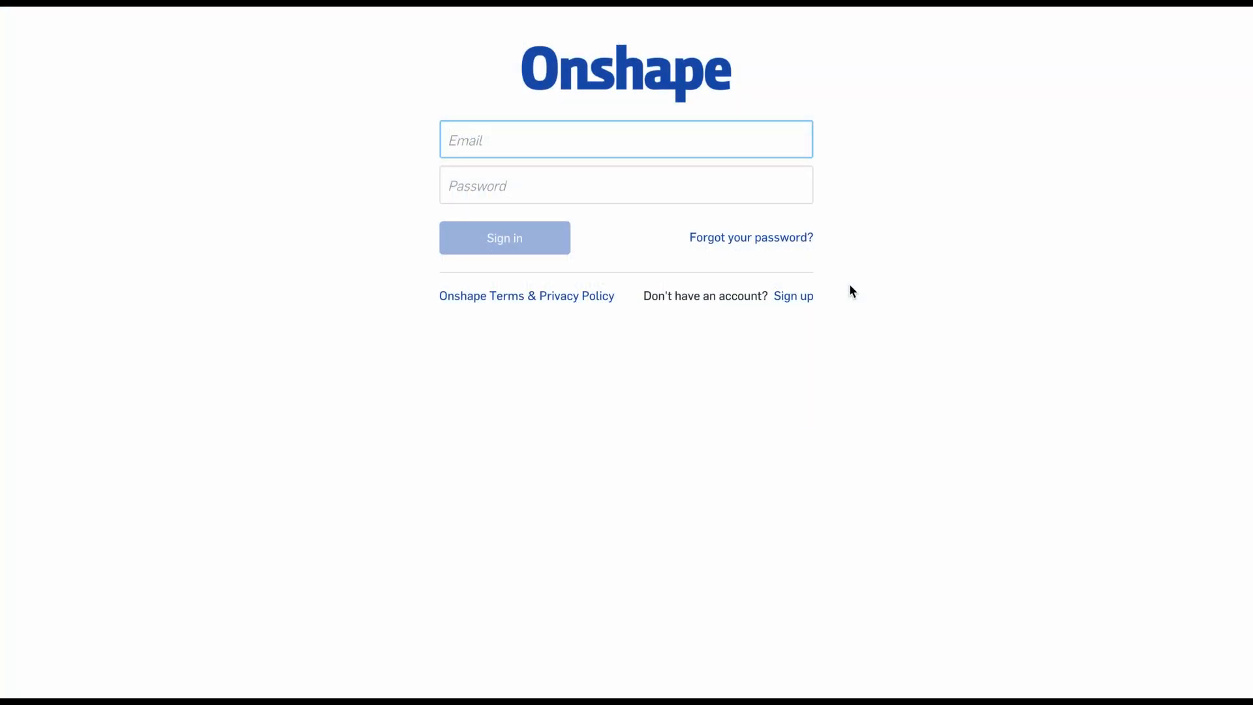
pyautogui.click(626, 139)
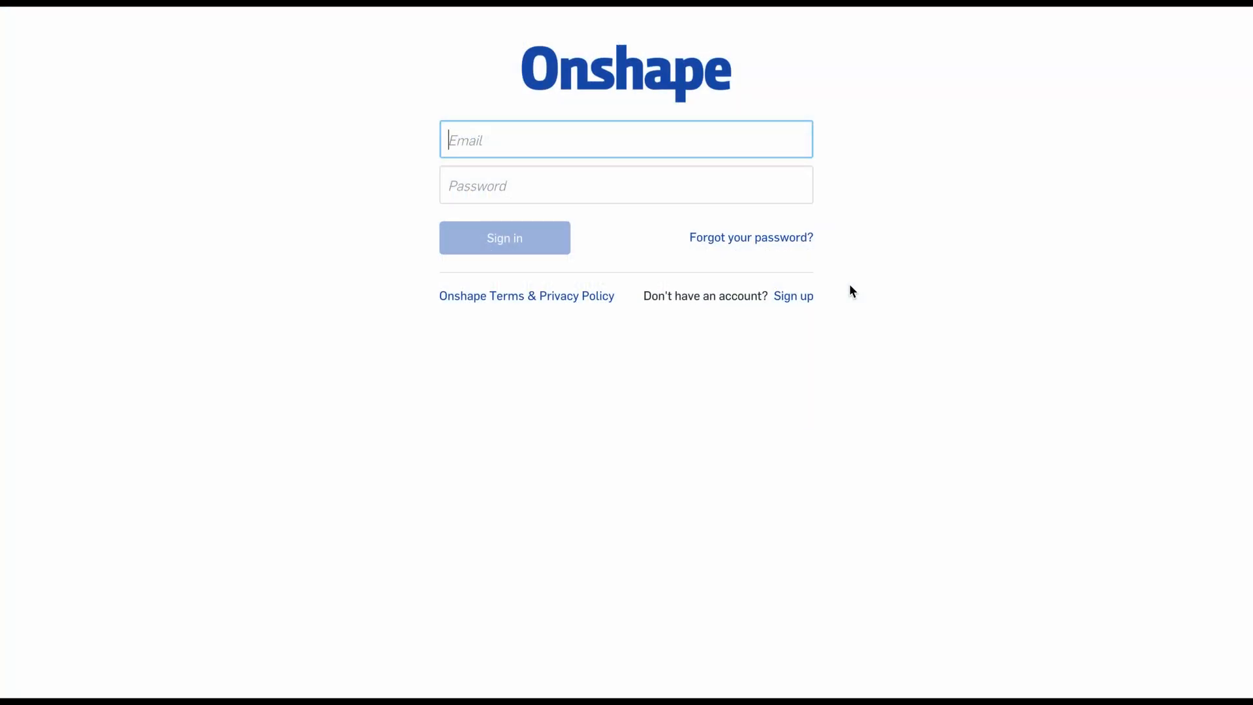
pyautogui.moveTo(814, 289)
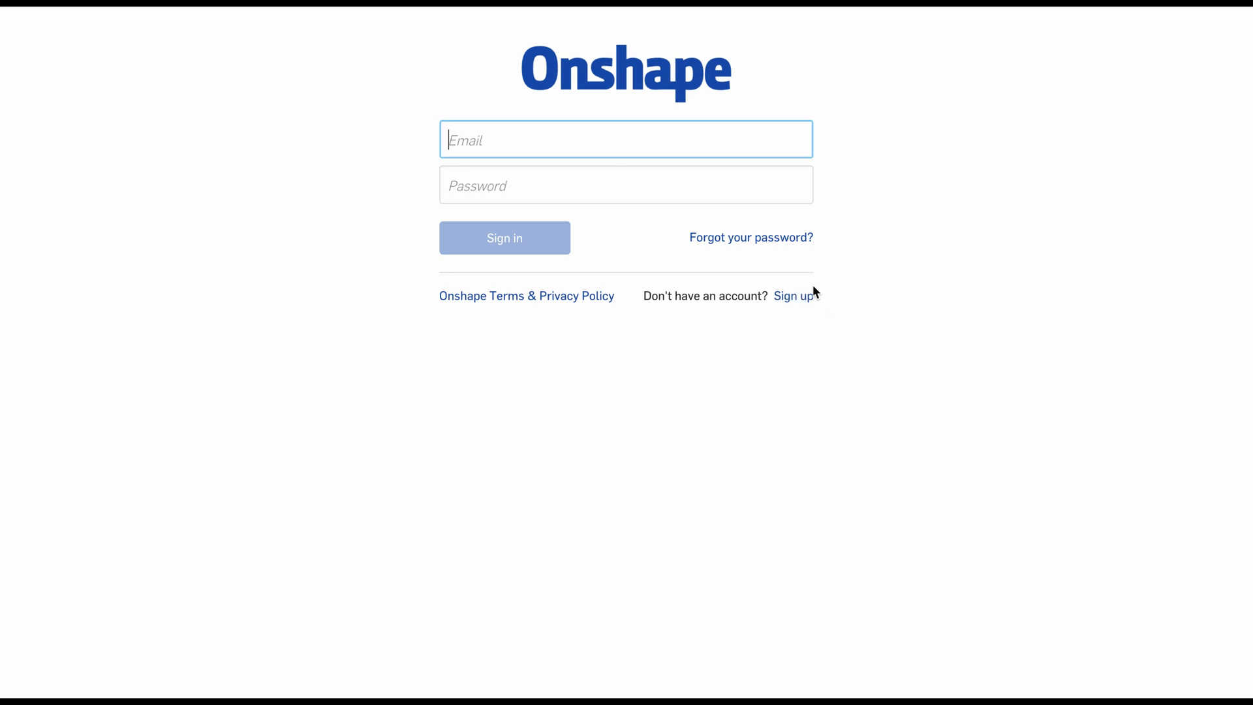
pyautogui.moveTo(677, 352)
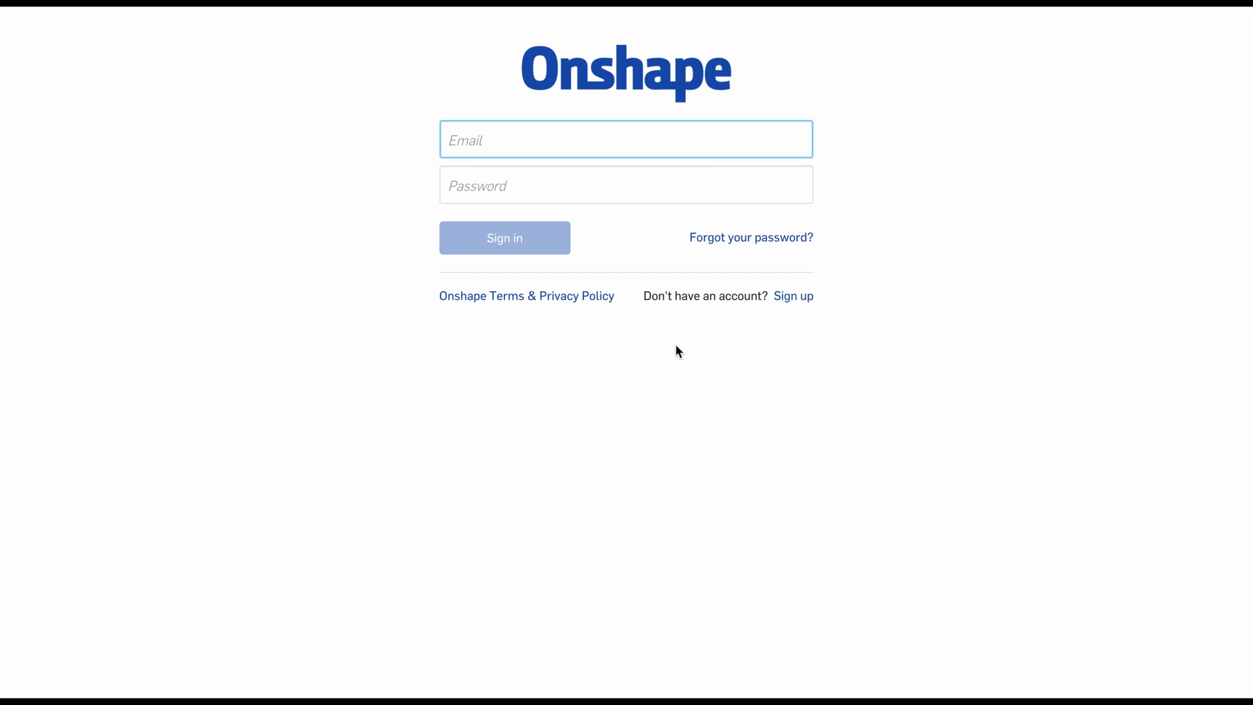
pyautogui.moveTo(627, 276)
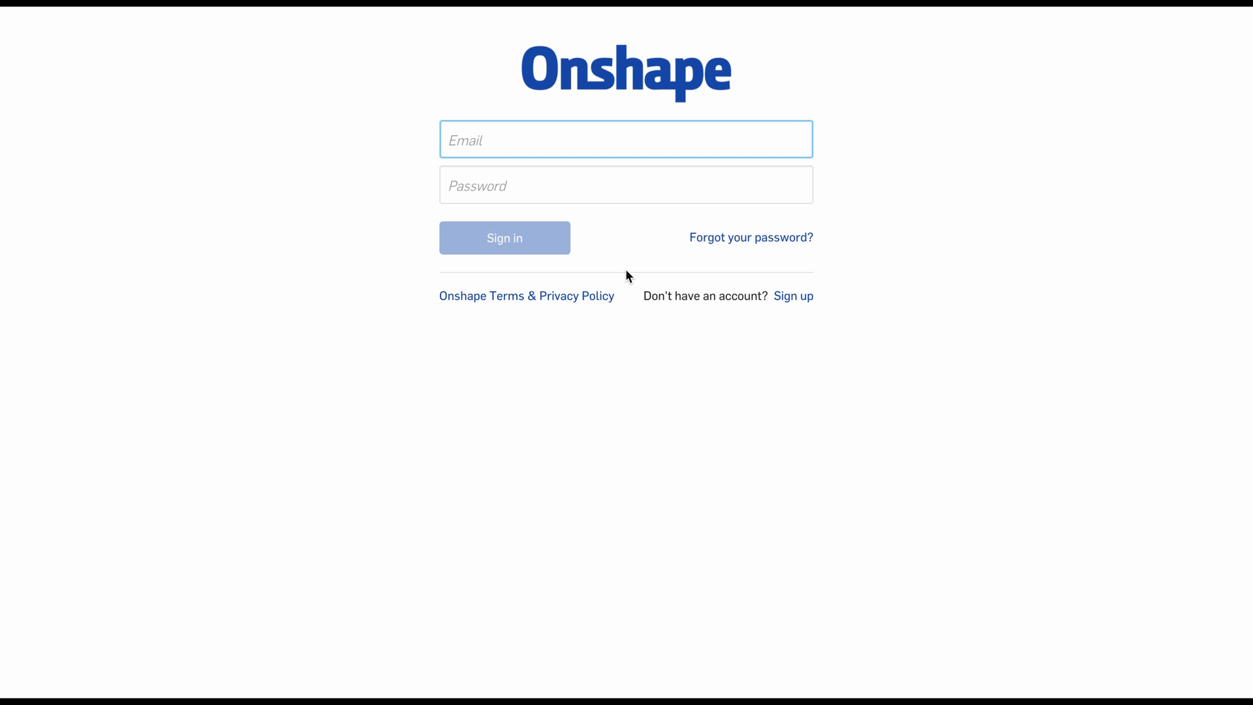
pyautogui.click(504, 238)
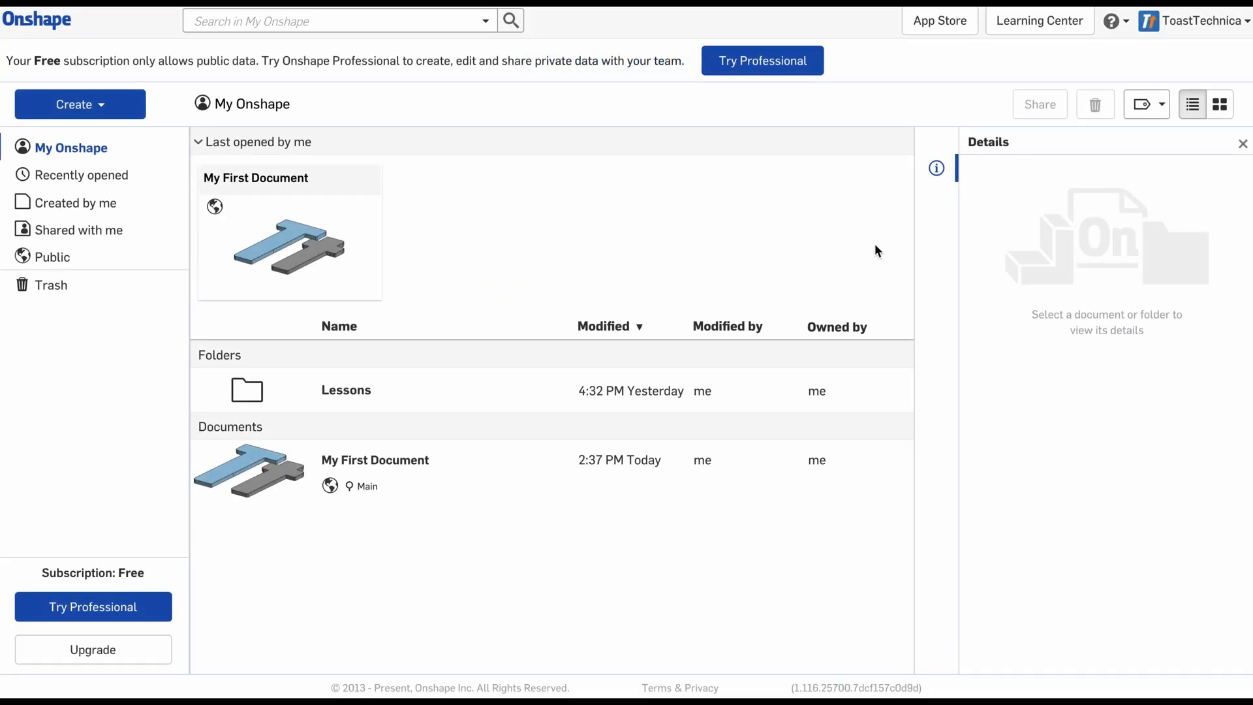
pyautogui.moveTo(407, 576)
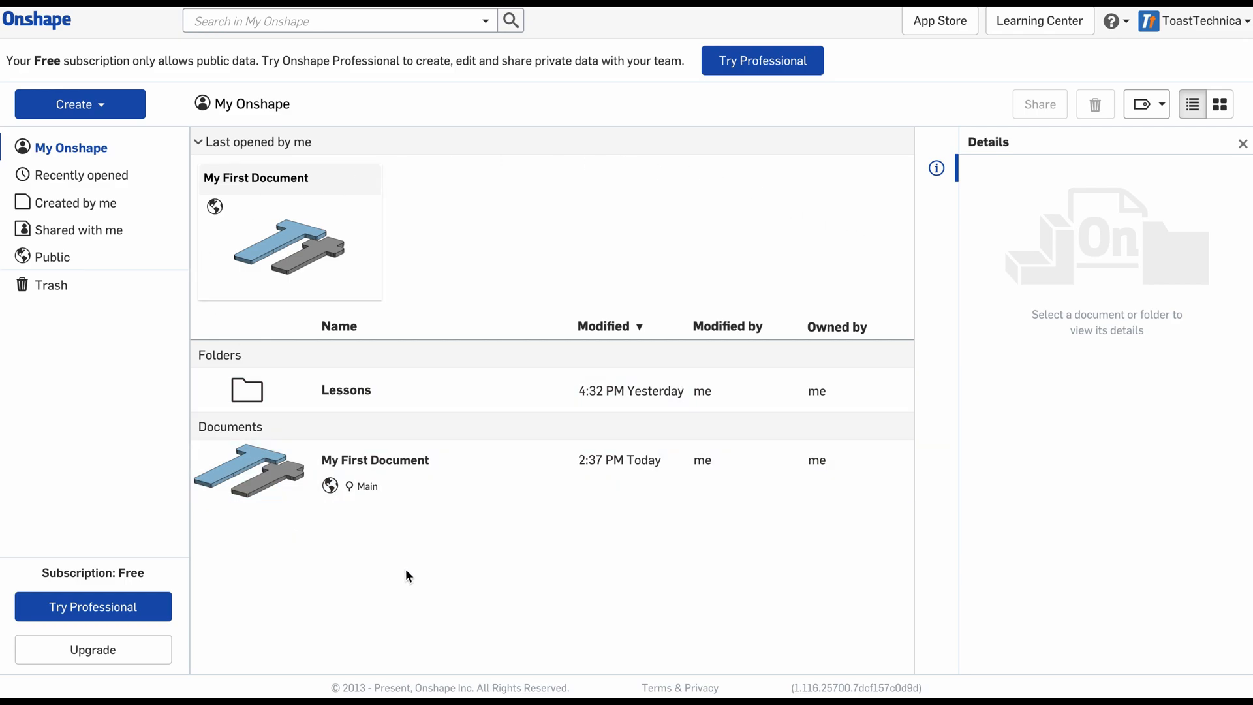
pyautogui.moveTo(504, 582)
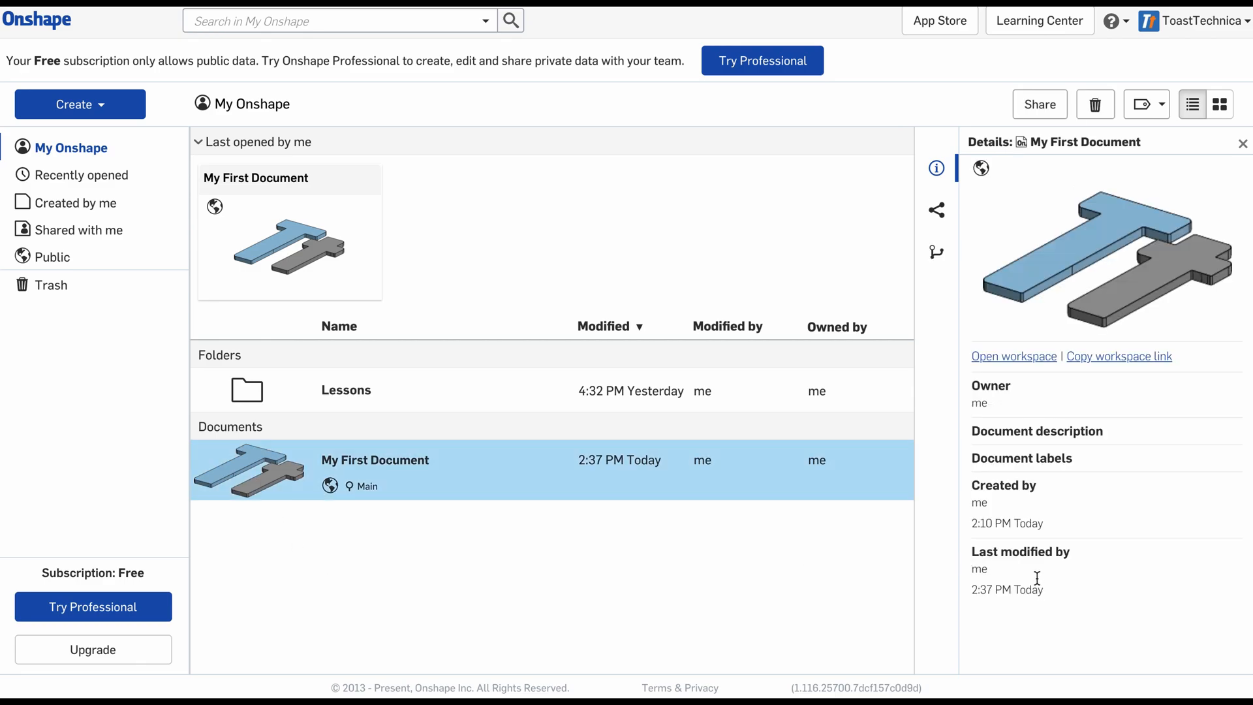
pyautogui.moveTo(1037, 295)
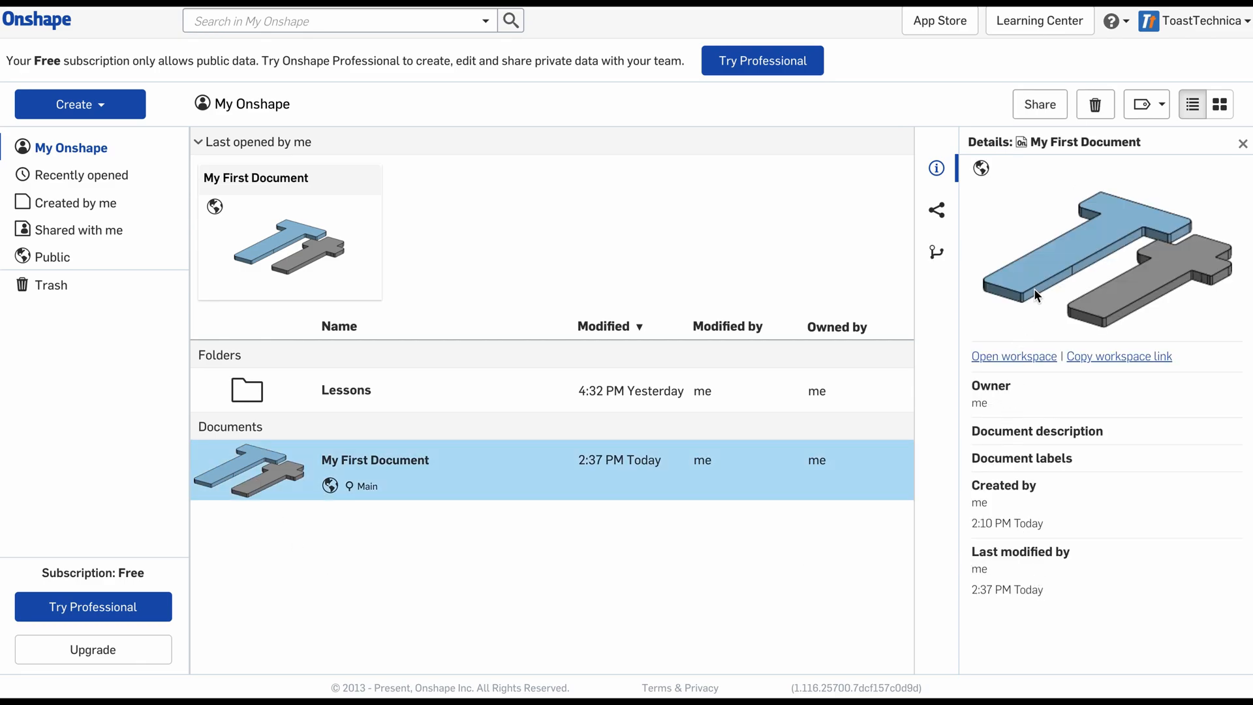
pyautogui.moveTo(84, 175)
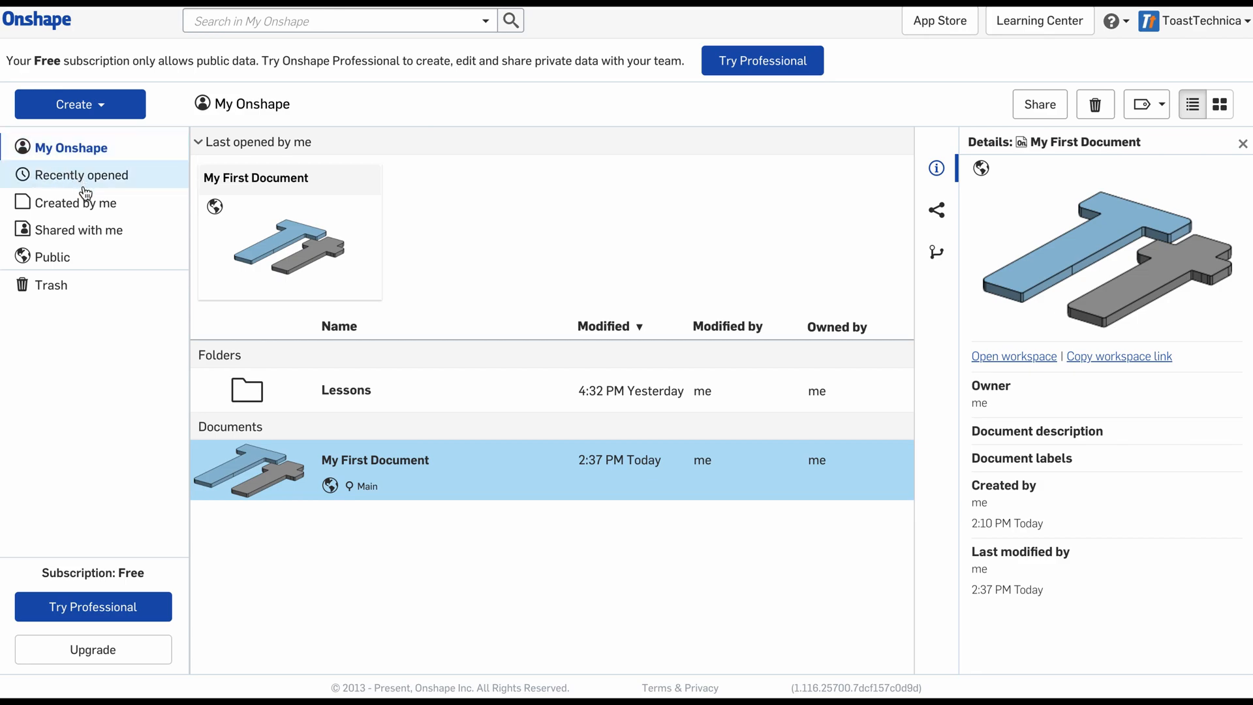
pyautogui.moveTo(56, 256)
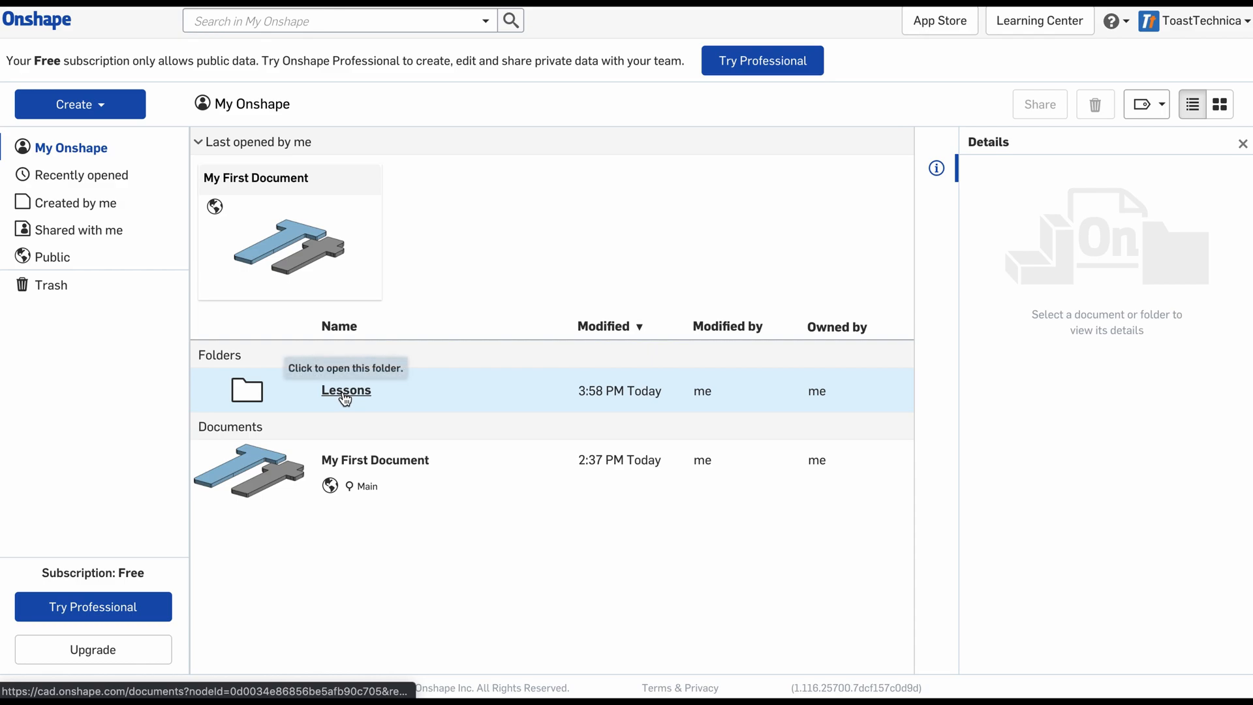
# Open the Lessons folder on the My Onshape documents page
pyautogui.click(345, 390)
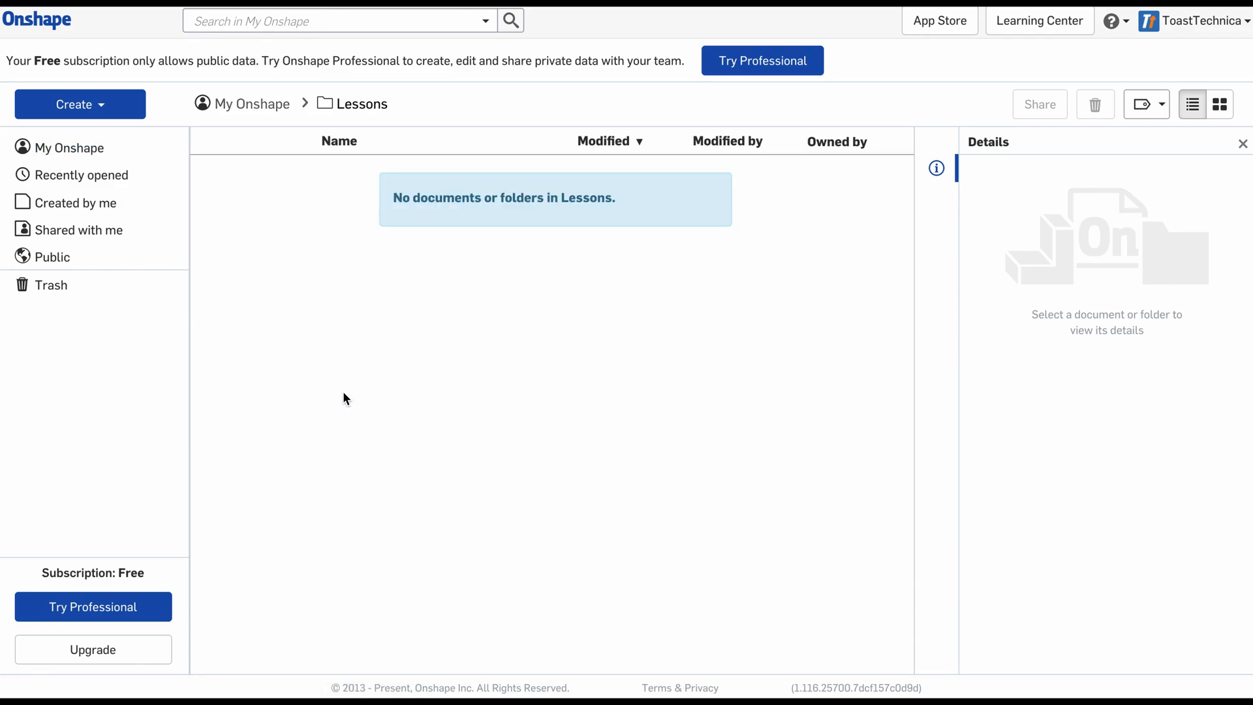
pyautogui.moveTo(79, 104)
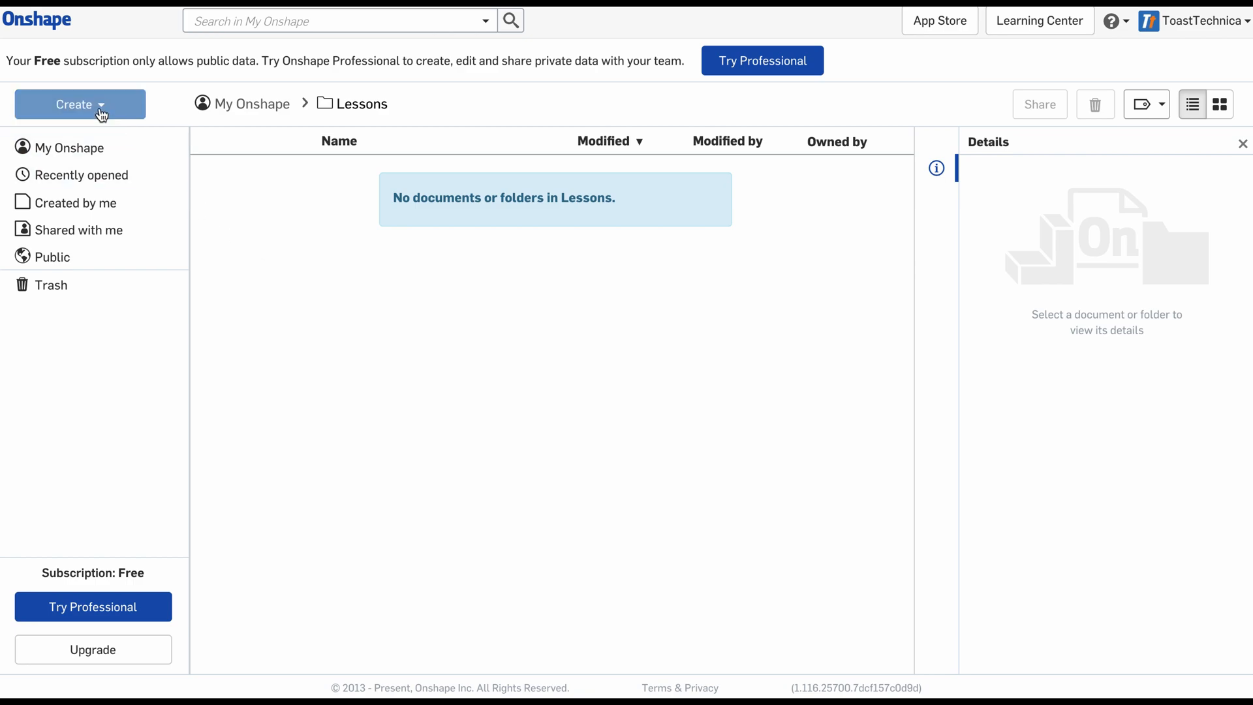
# Create a new public document named 'Block' from the Create menu
pyautogui.click(79, 104)
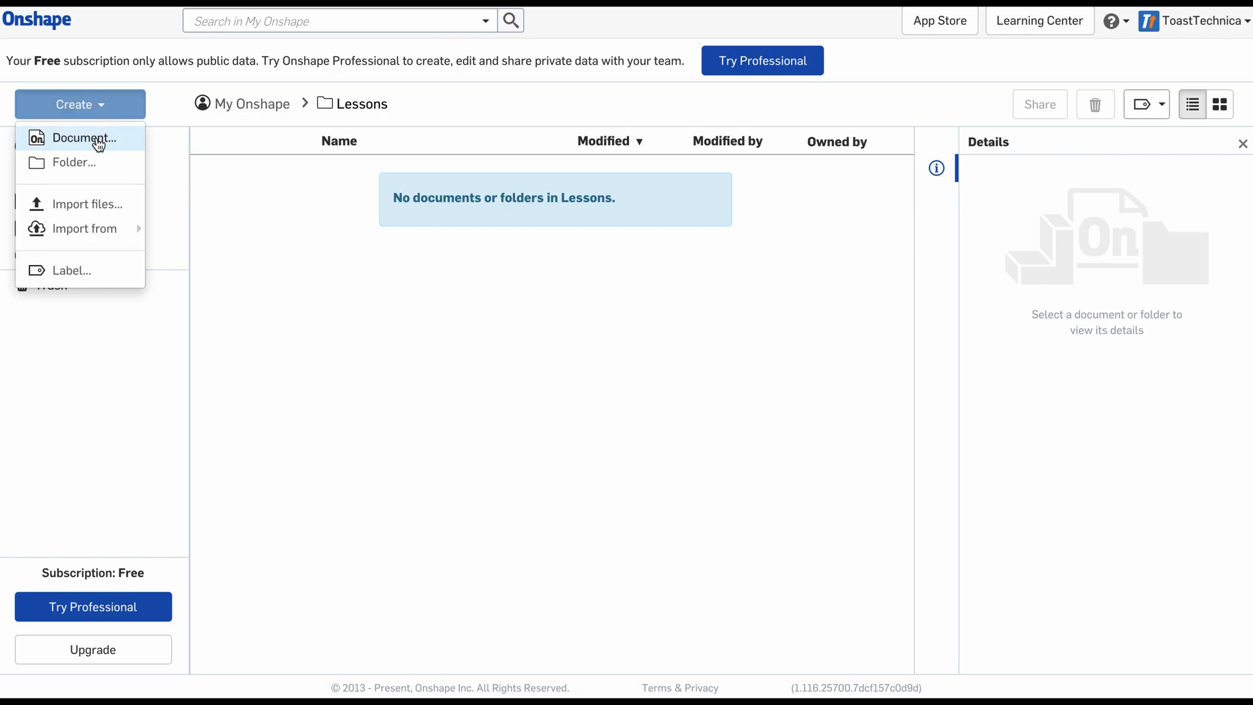
pyautogui.click(85, 138)
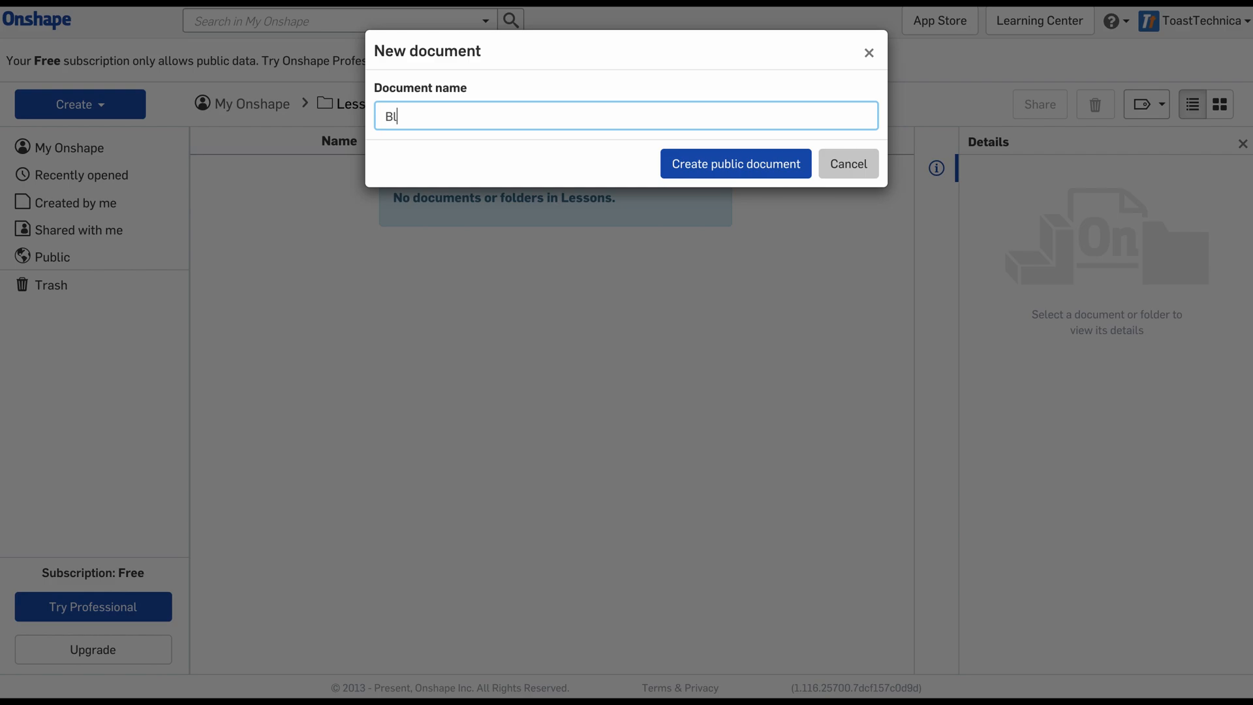
pyautogui.write('ock')
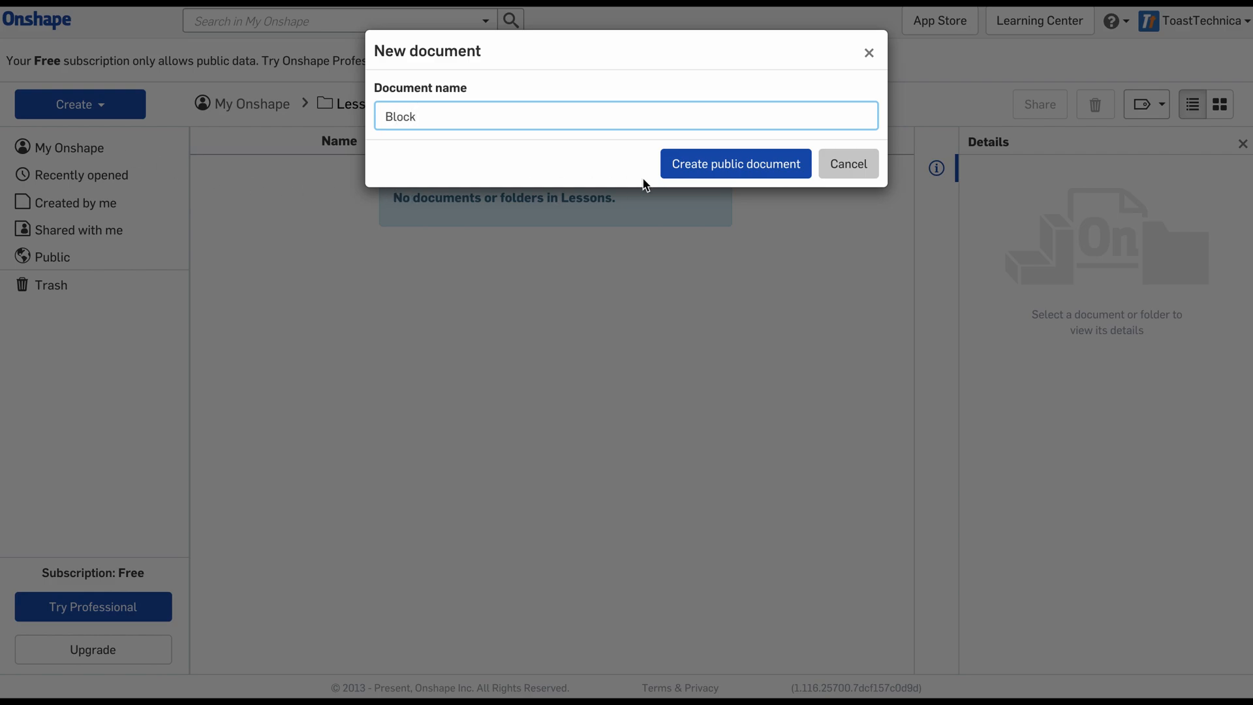
pyautogui.click(735, 164)
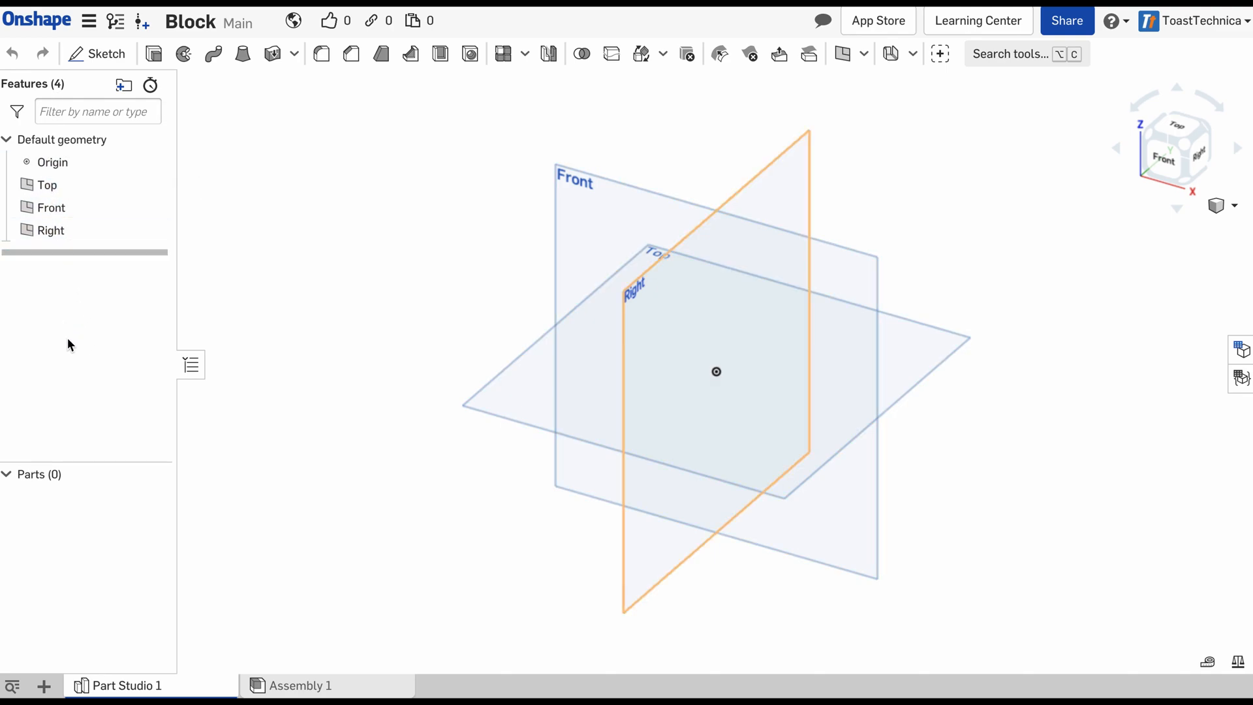
pyautogui.moveTo(66, 277)
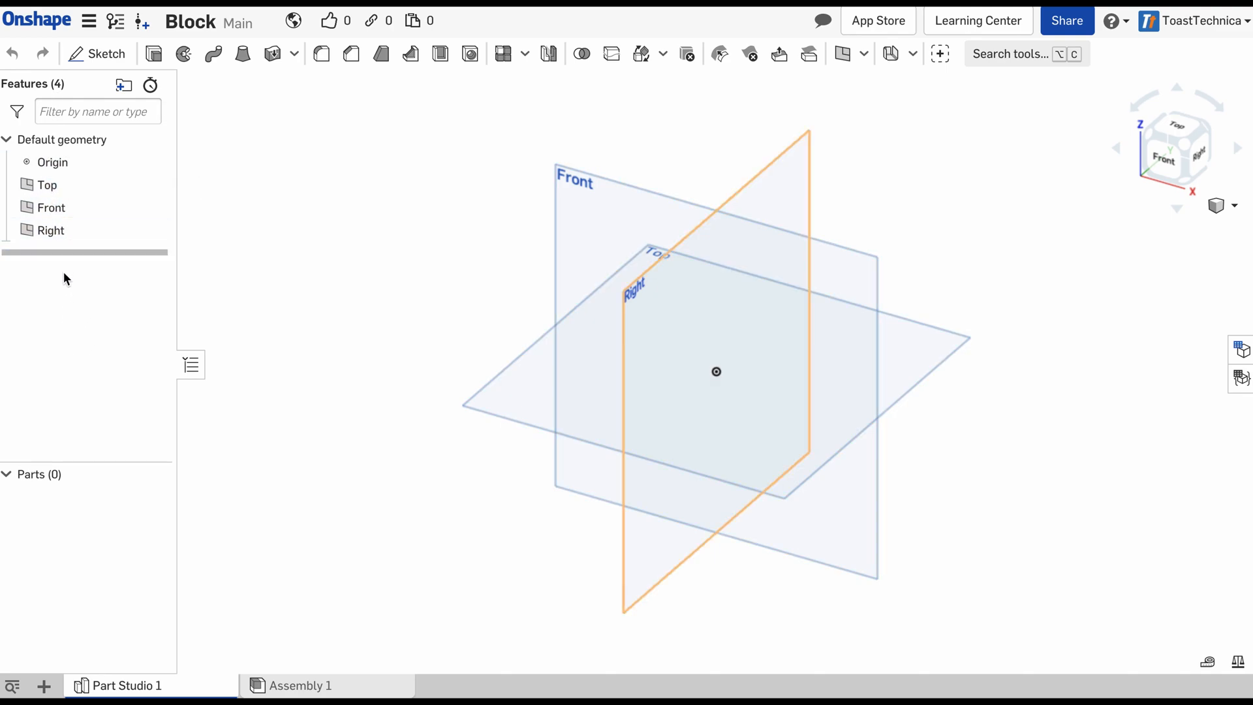
pyautogui.moveTo(71, 477)
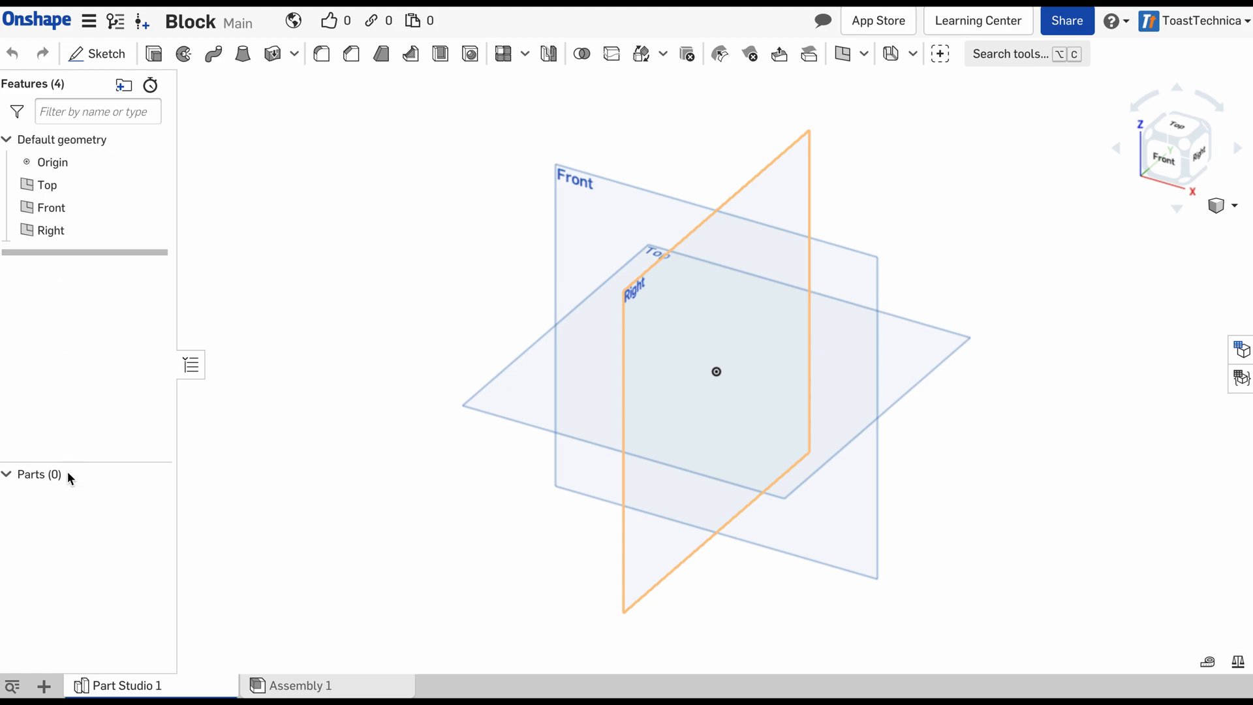
pyautogui.moveTo(67, 507)
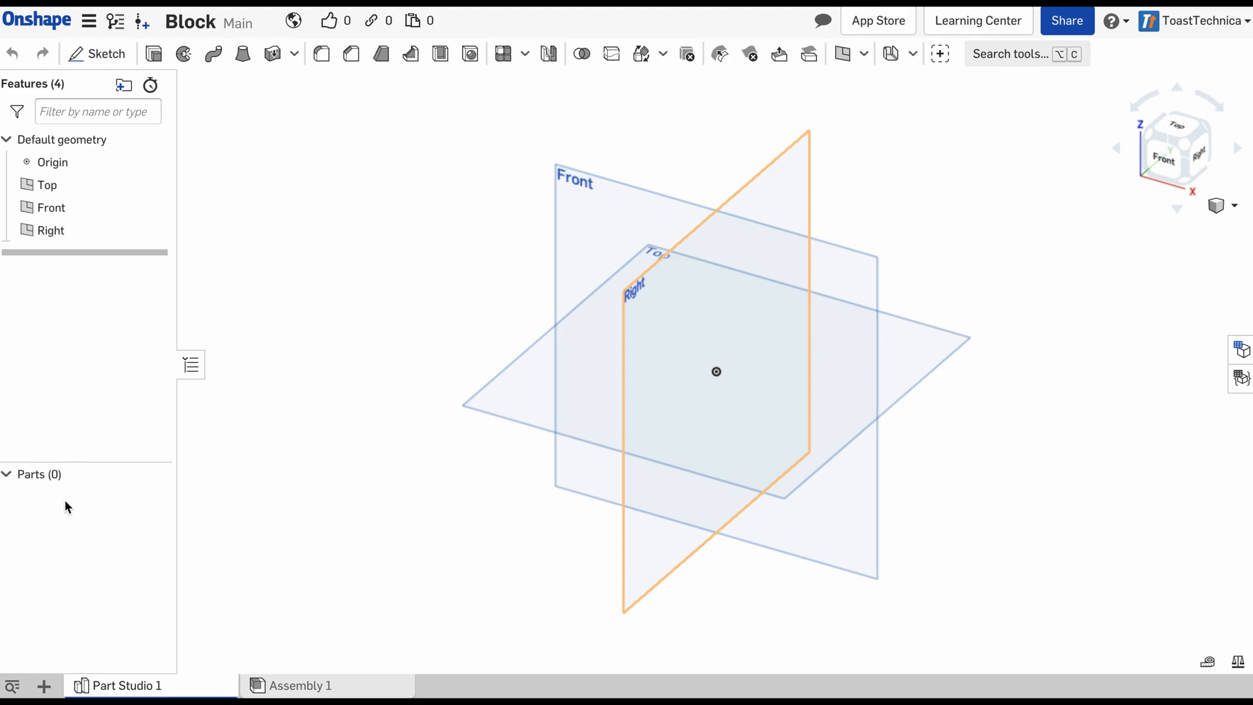
# Deselect the Right plane in Part Studio 1 of Block
pyautogui.click(470, 220)
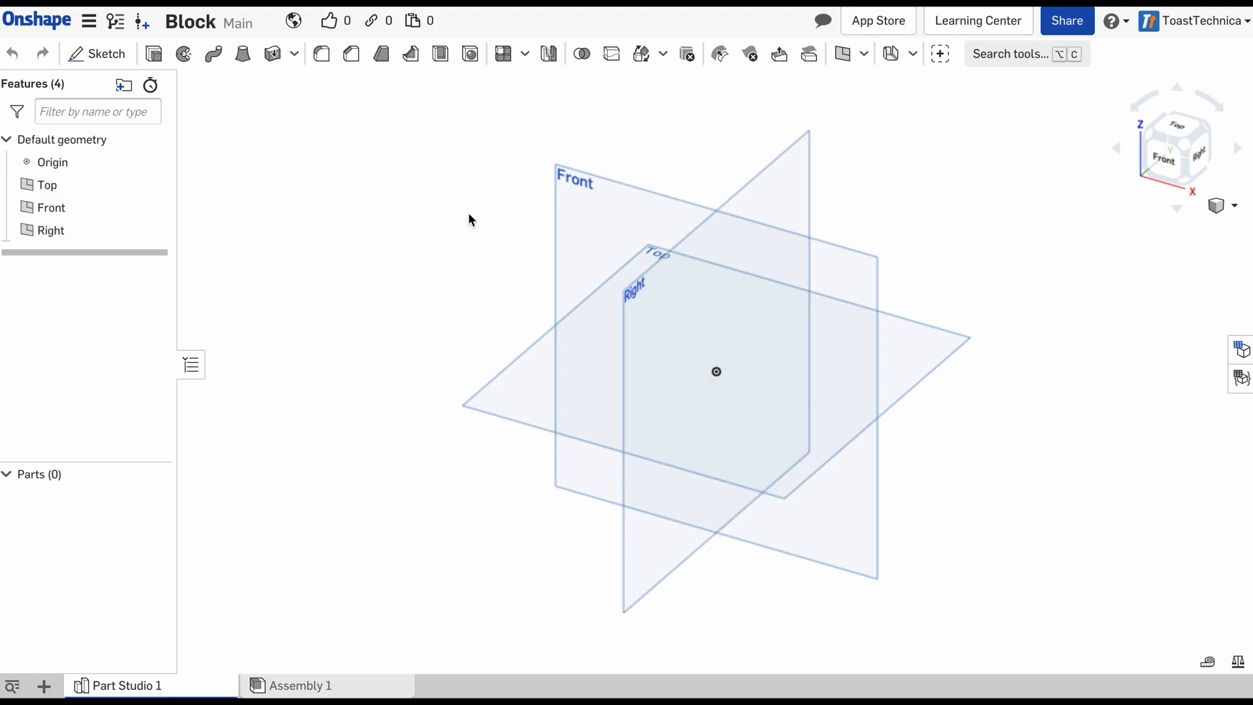
pyautogui.moveTo(178, 149)
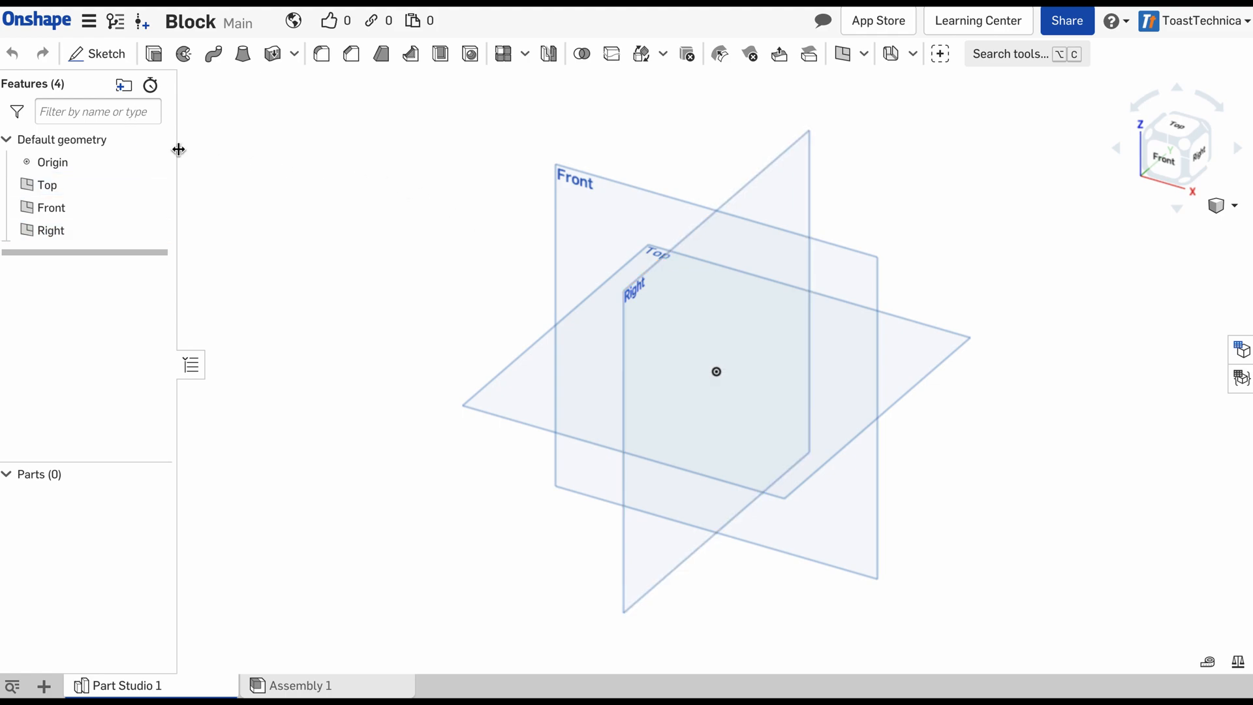
pyautogui.moveTo(107, 53)
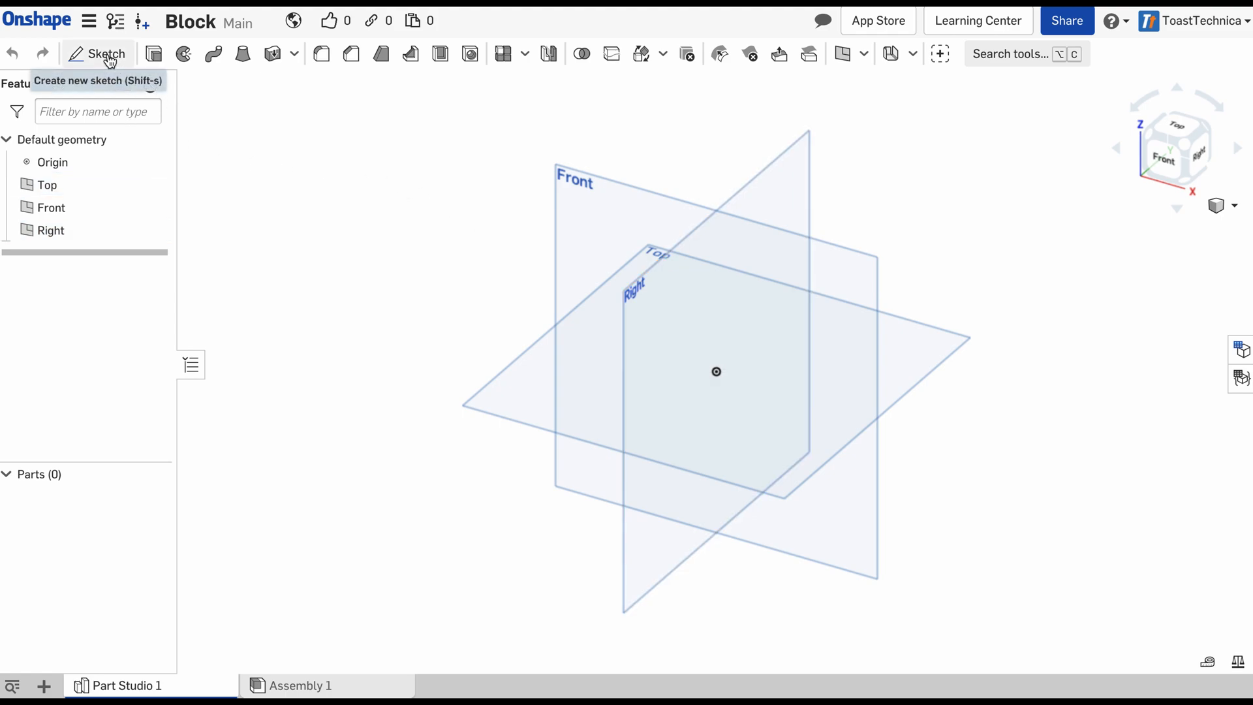
# Start a new sketch from the toolbar
pyautogui.click(106, 54)
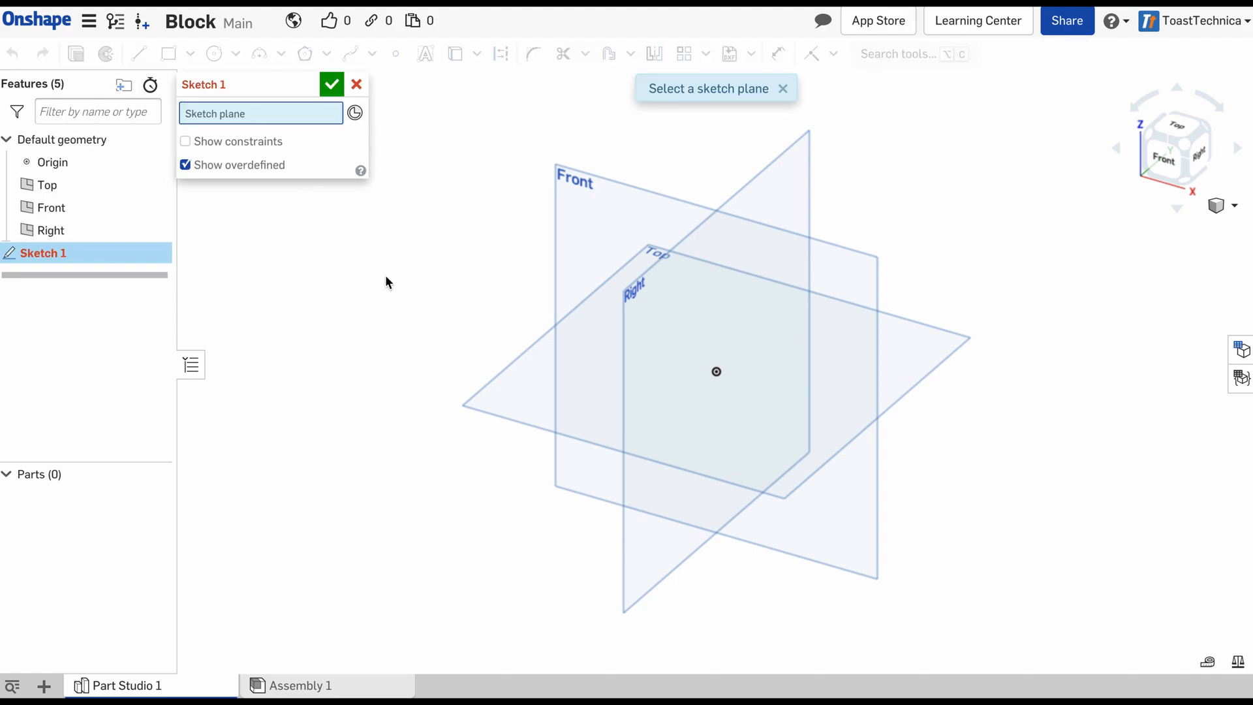
pyautogui.moveTo(413, 306)
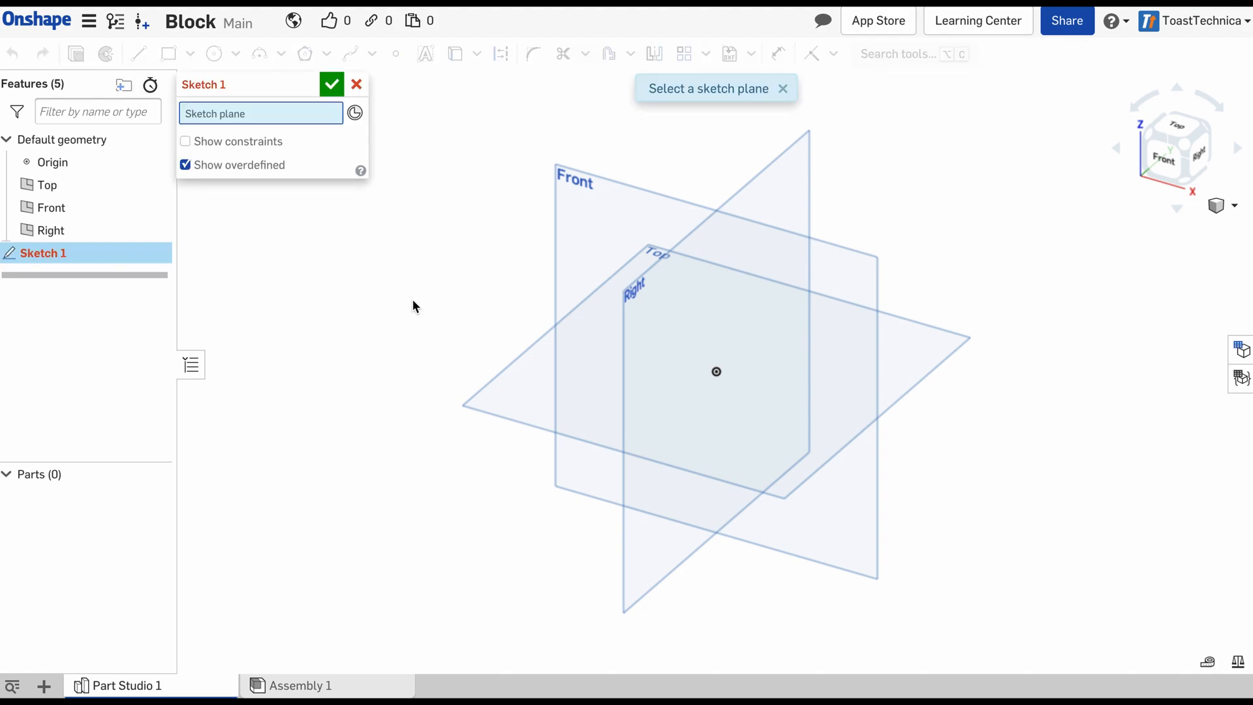
pyautogui.moveTo(524, 408)
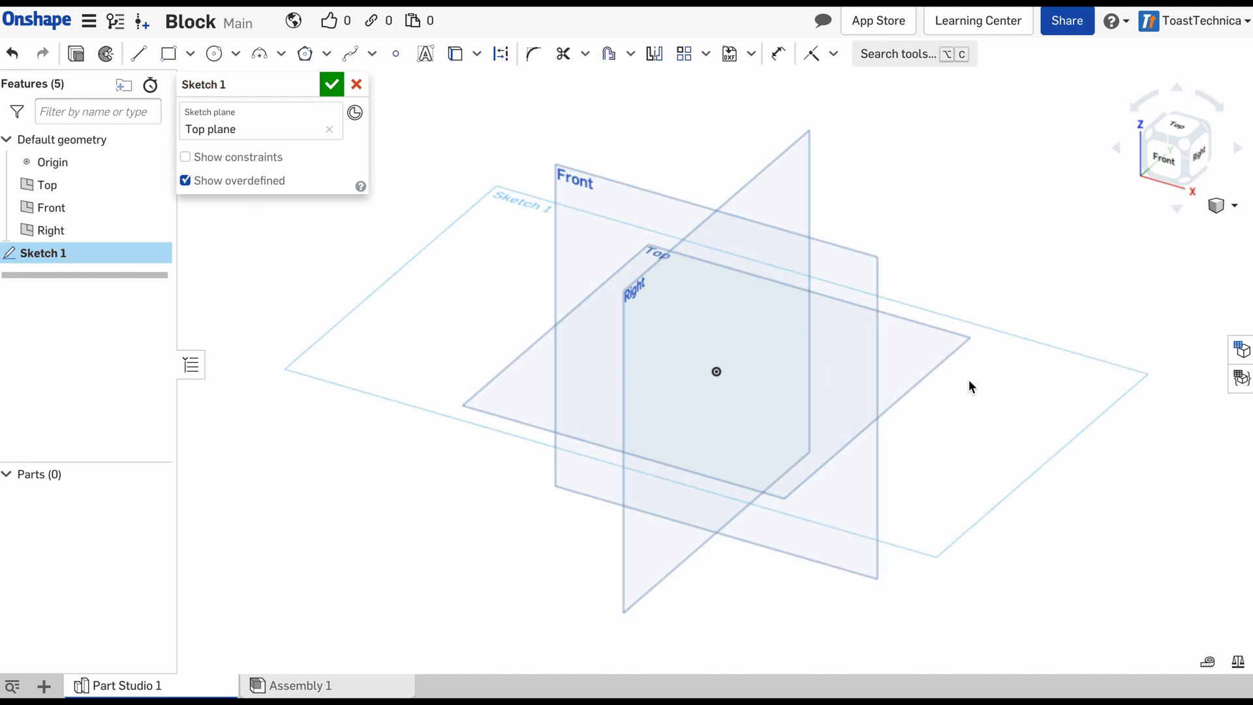
pyautogui.moveTo(887, 561)
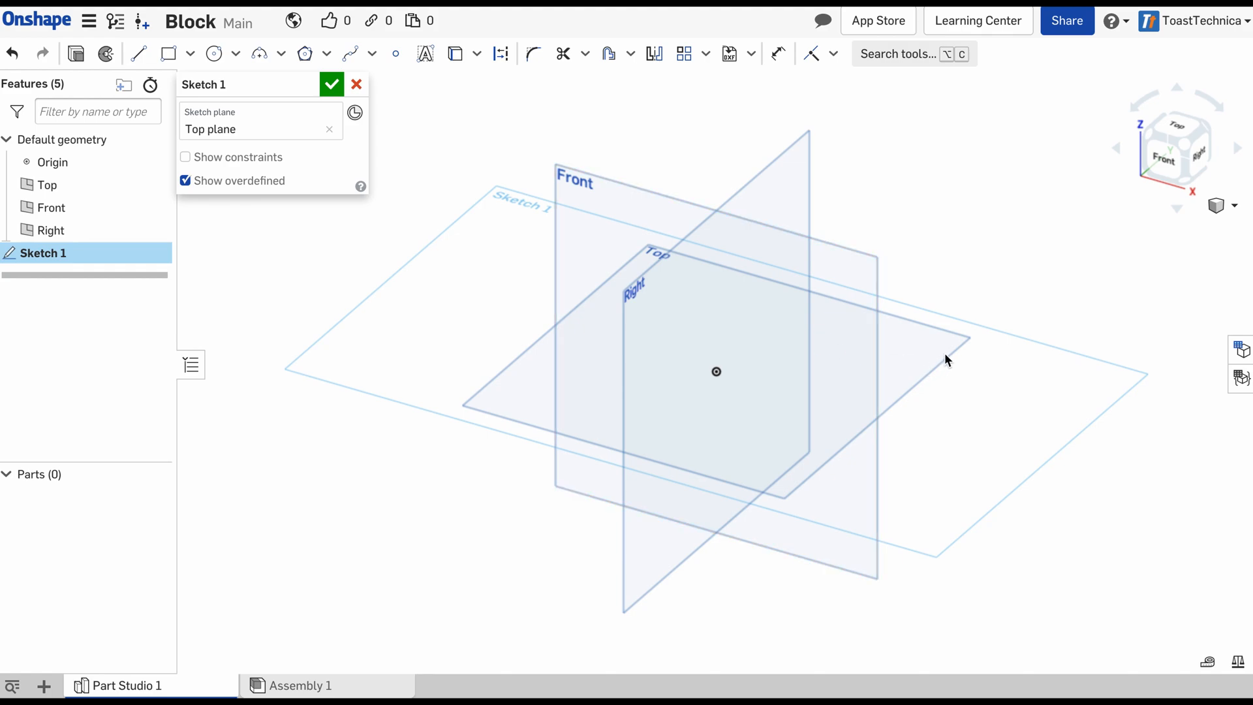
pyautogui.moveTo(1055, 210)
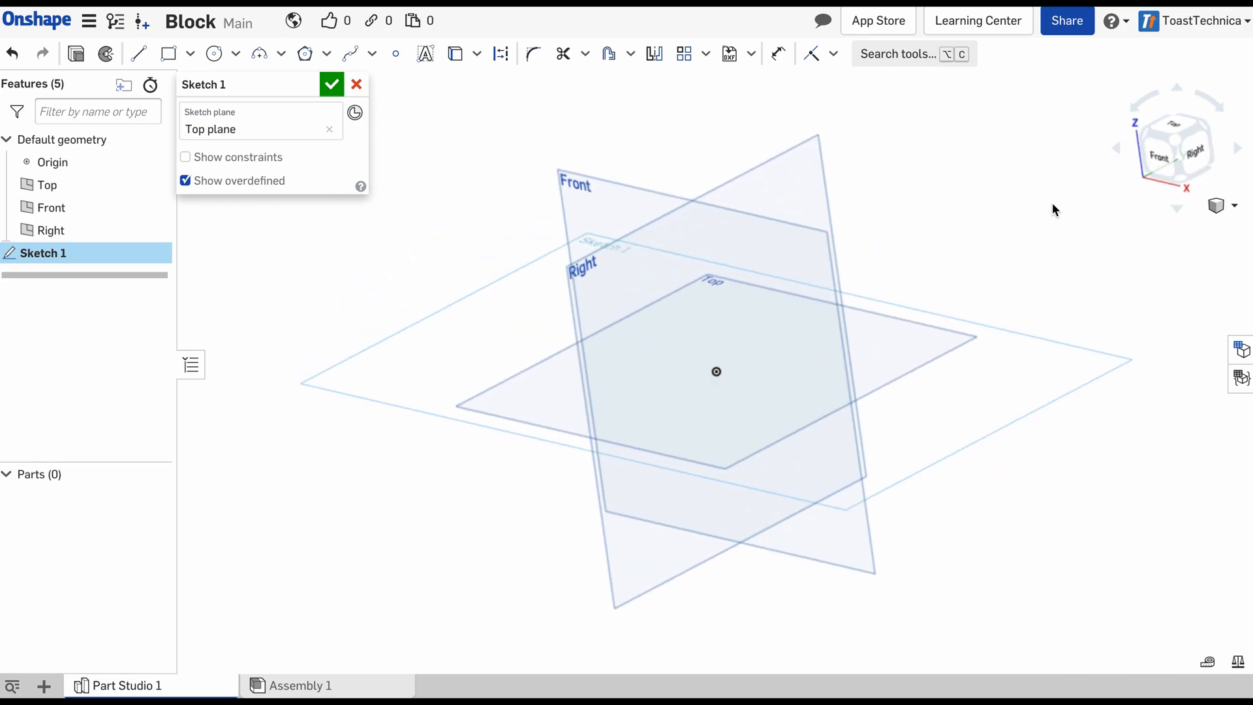
# Check the sketch from isometric, Bottom and Front views, ending on the Top view
pyautogui.moveTo(719, 320); pyautogui.dragTo(688, 288)
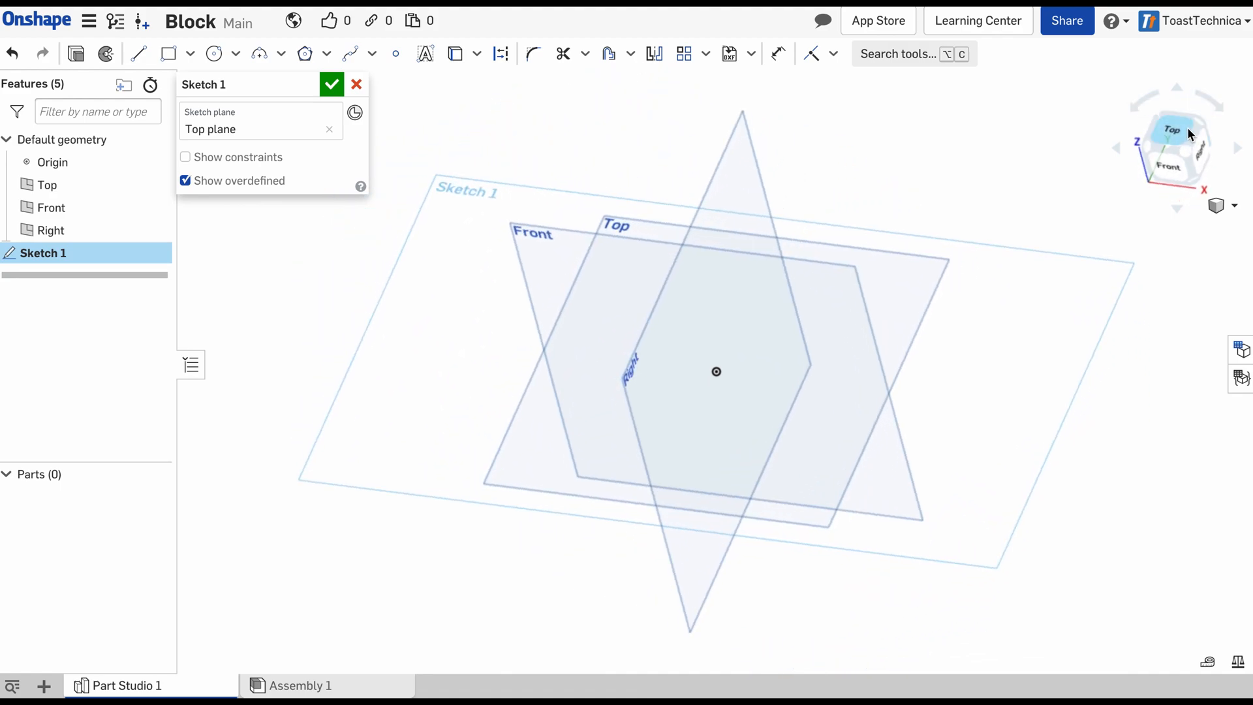
pyautogui.moveTo(1135, 140)
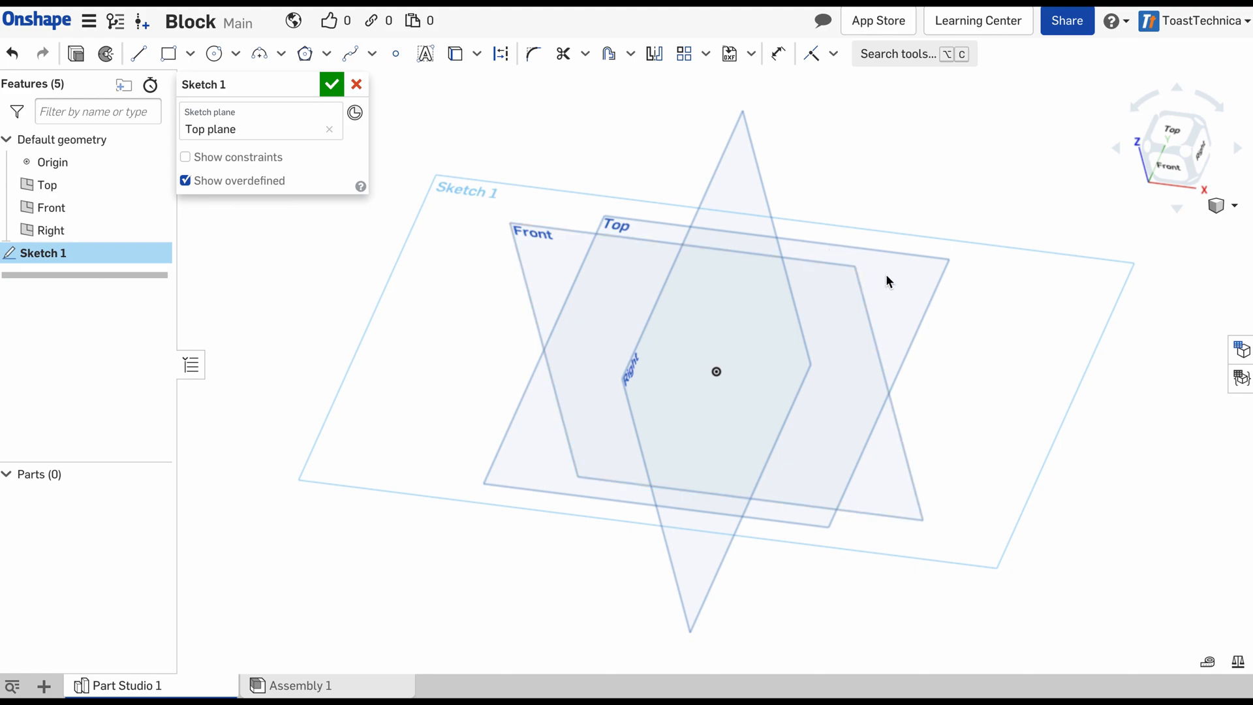
pyautogui.moveTo(1192, 128)
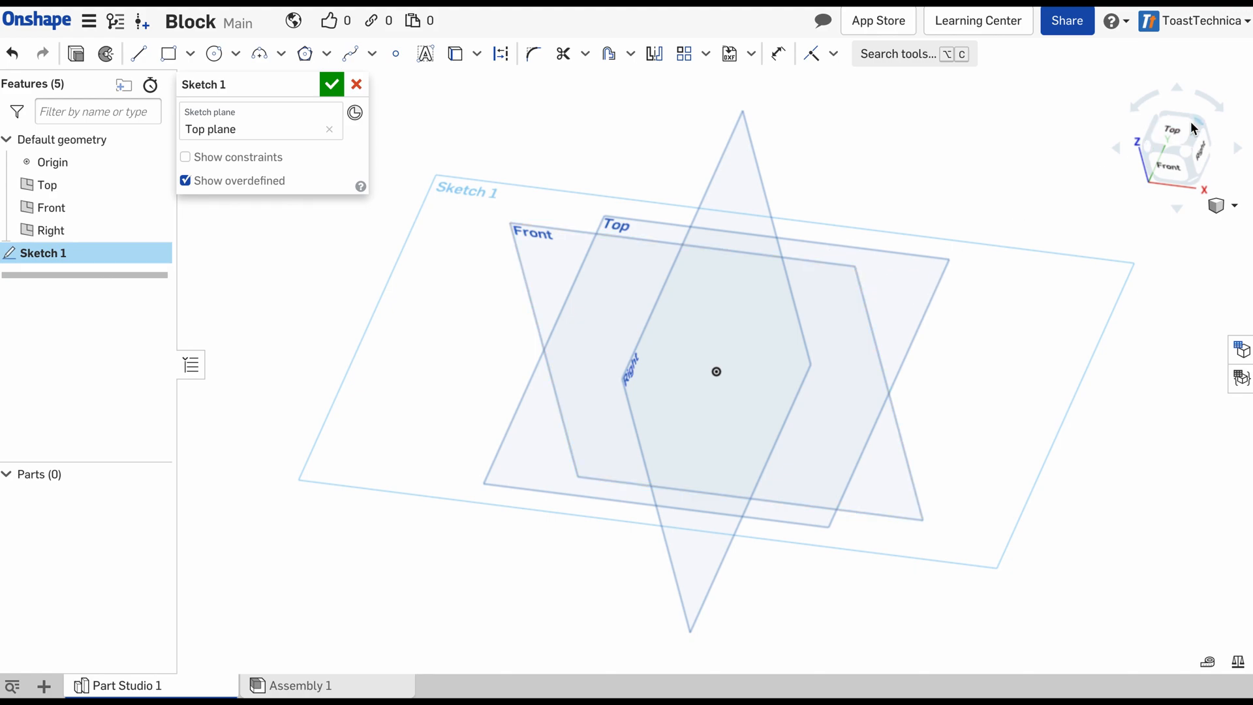
pyautogui.click(1175, 131)
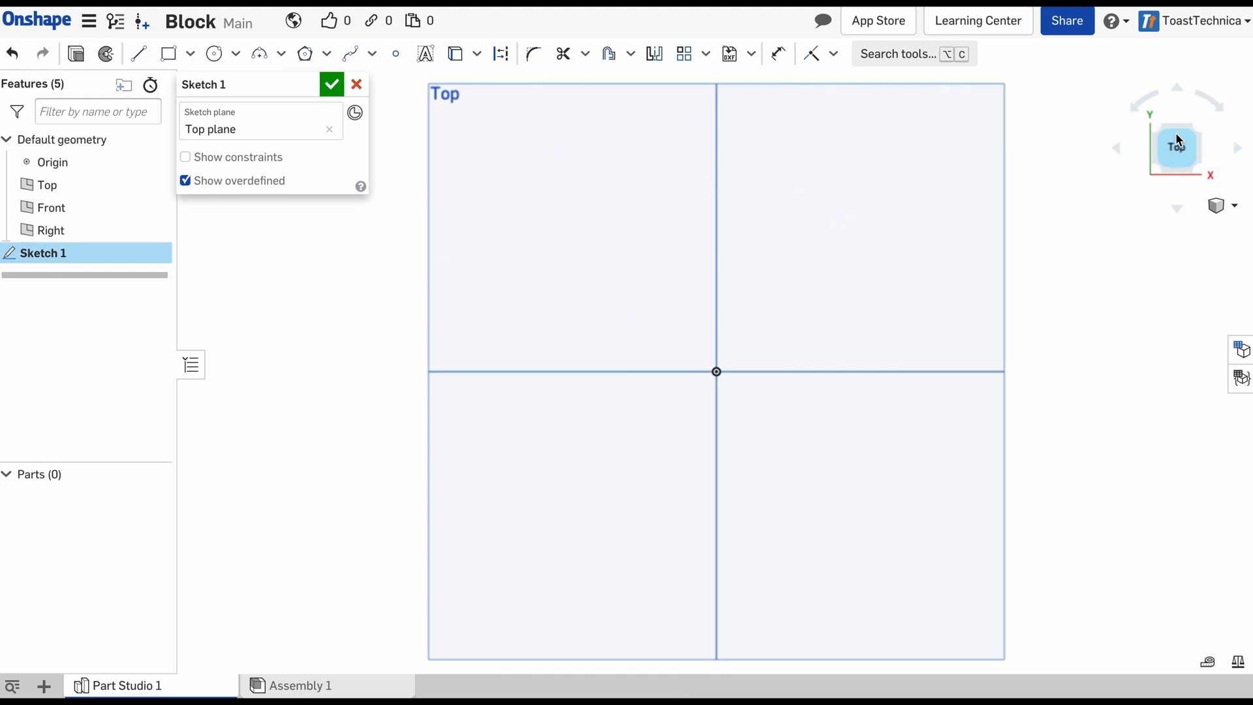
pyautogui.moveTo(782, 231)
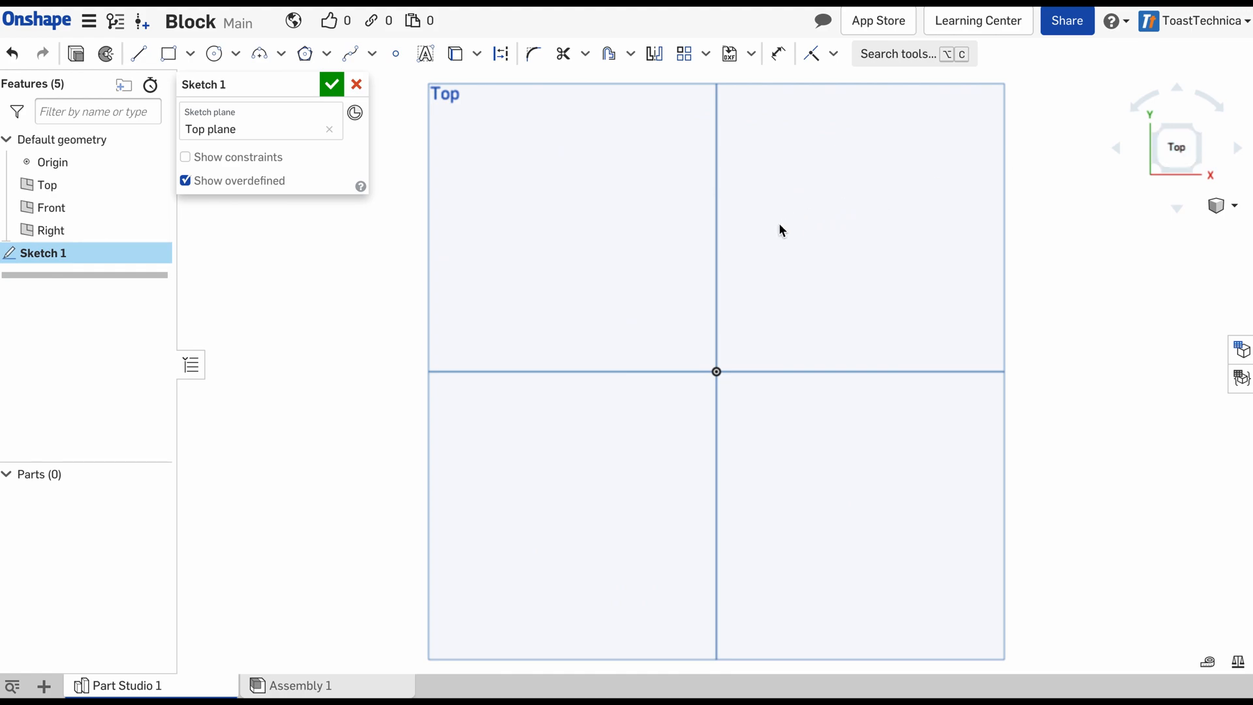
pyautogui.moveTo(790, 210)
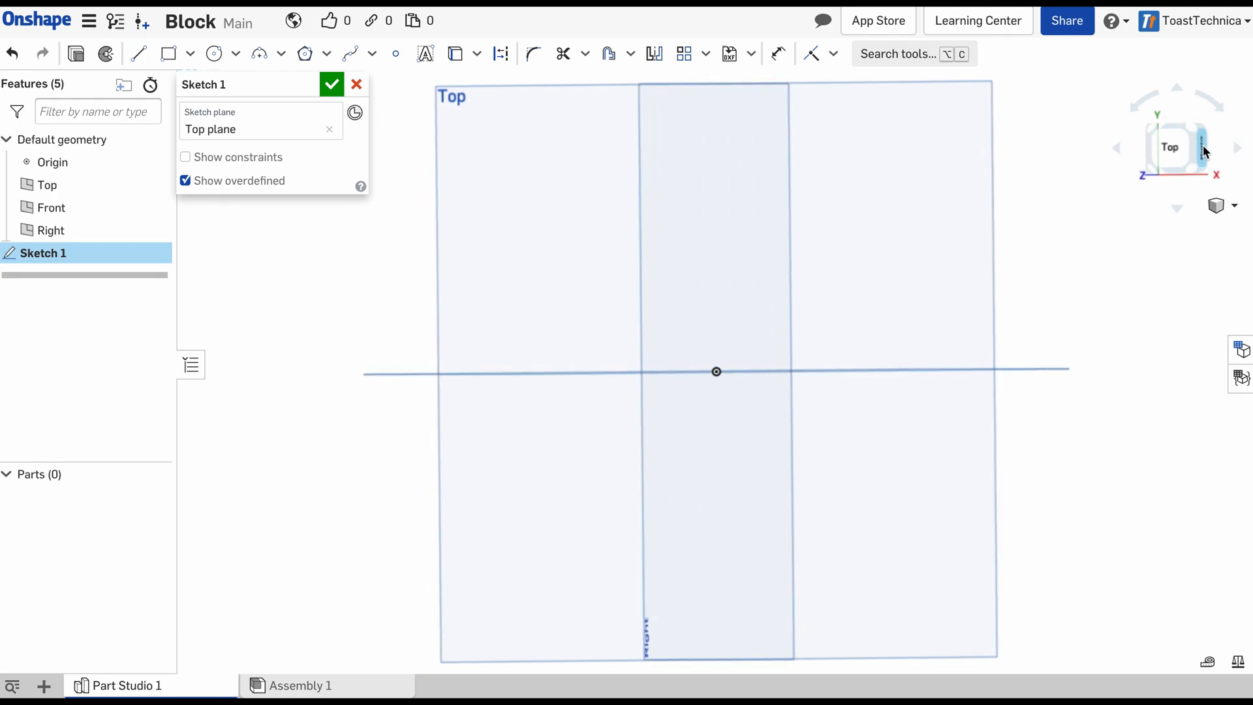
pyautogui.click(1206, 150)
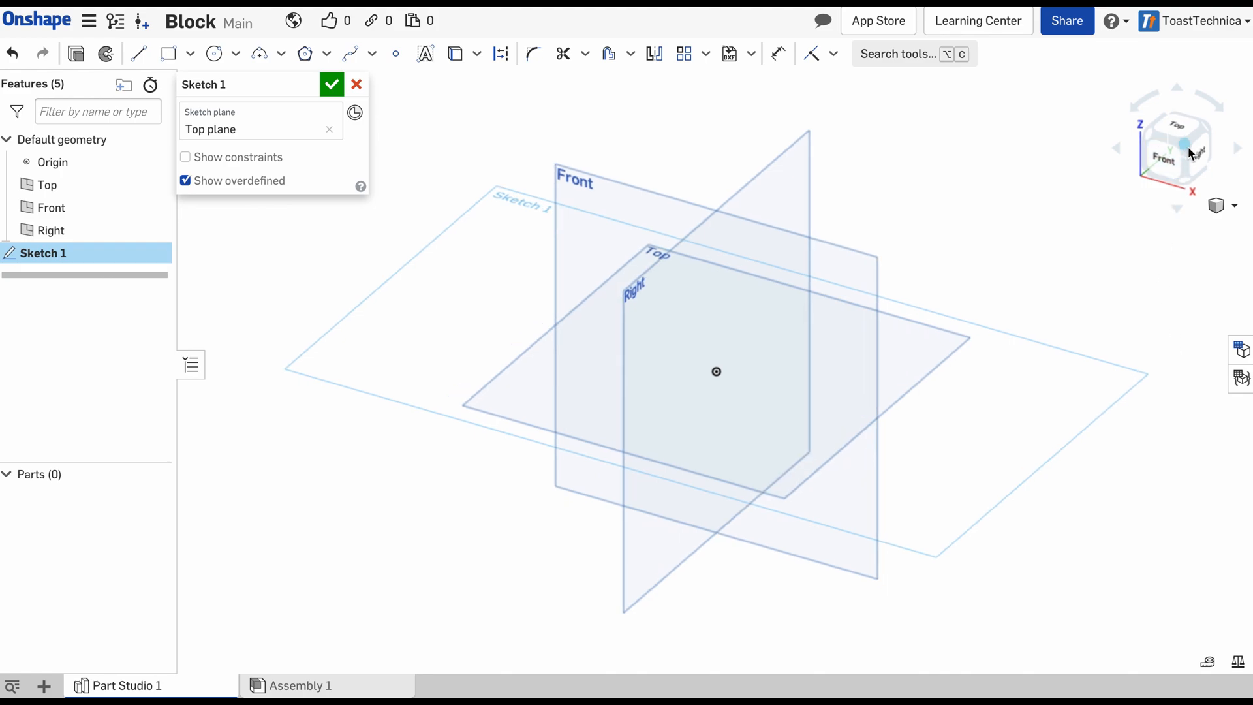
pyautogui.moveTo(1190, 150)
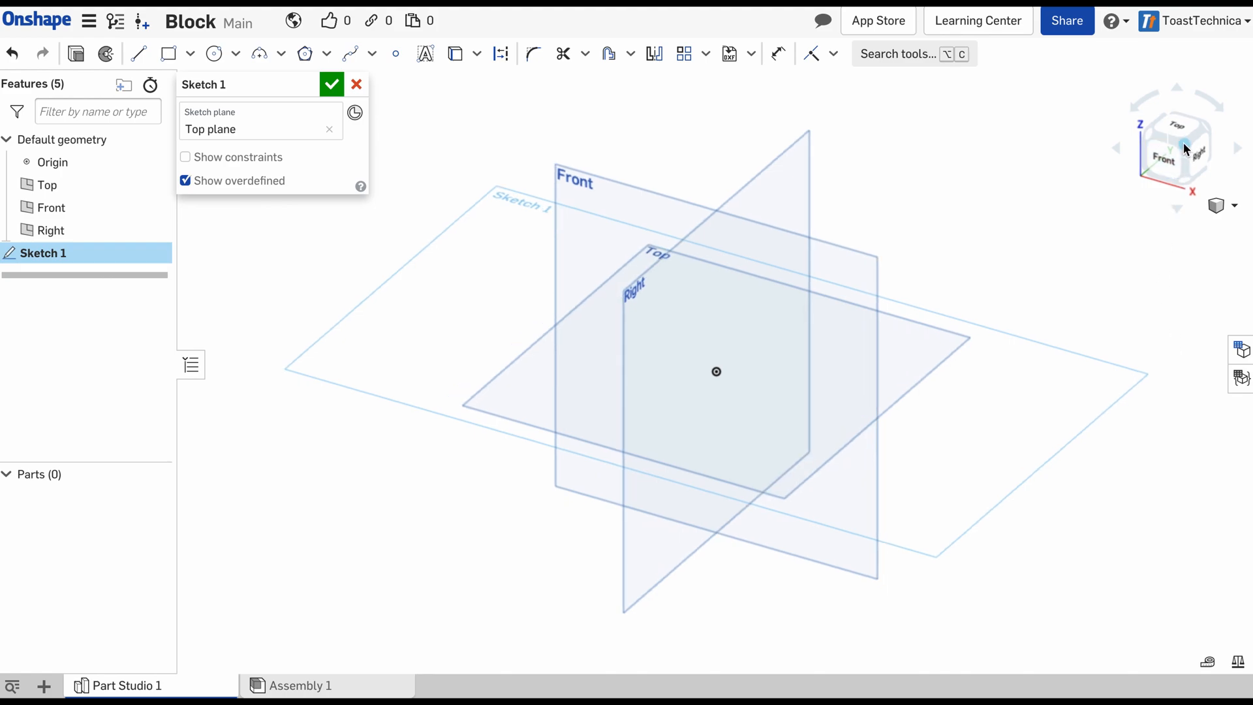
pyautogui.moveTo(1182, 131)
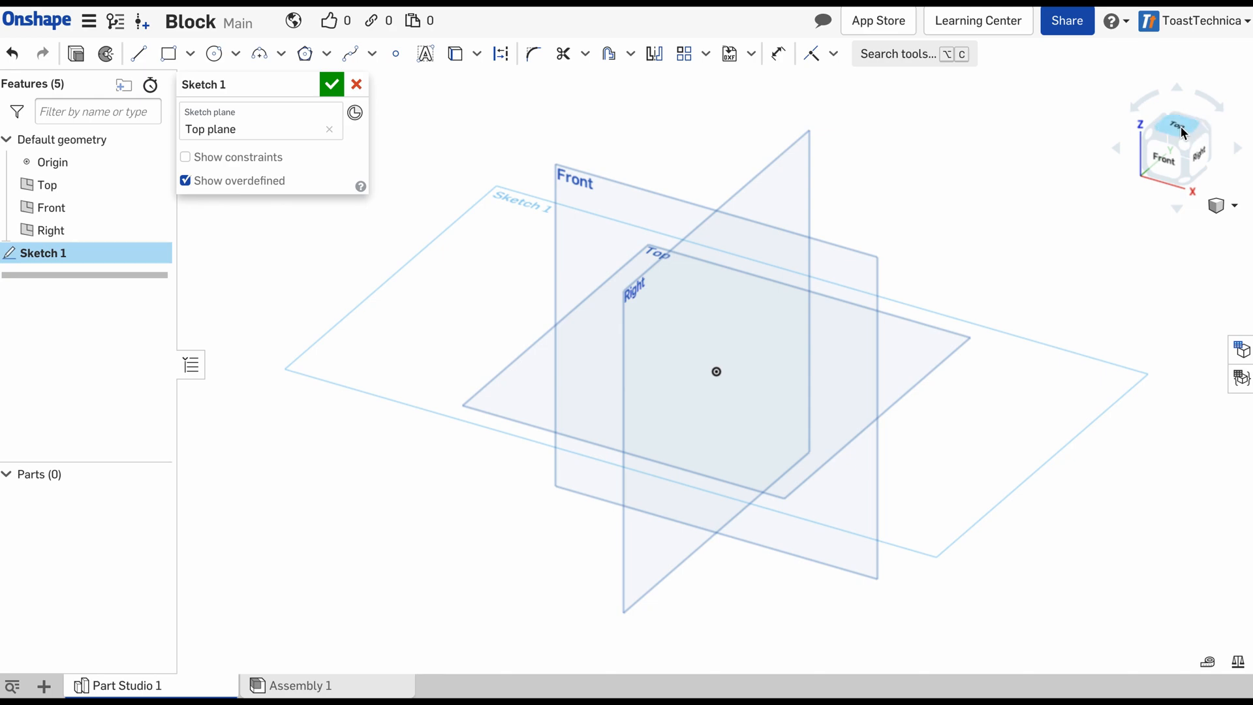
pyautogui.click(1183, 132)
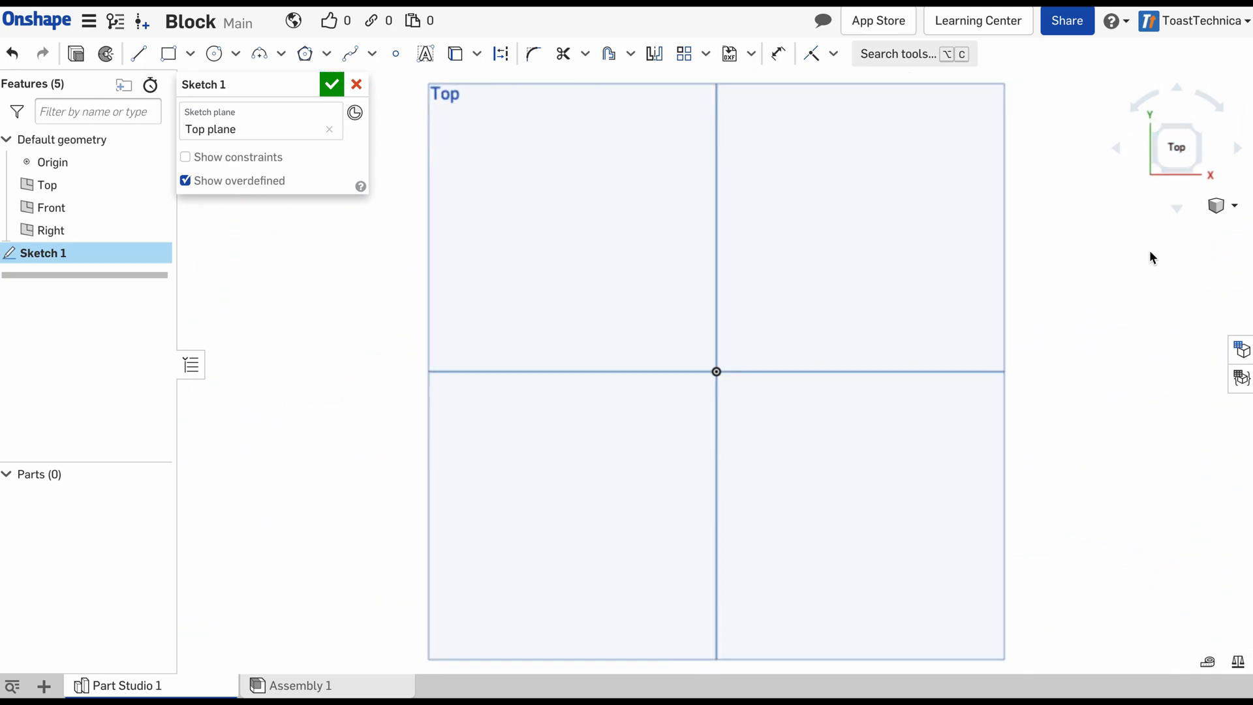
pyautogui.moveTo(1176, 135)
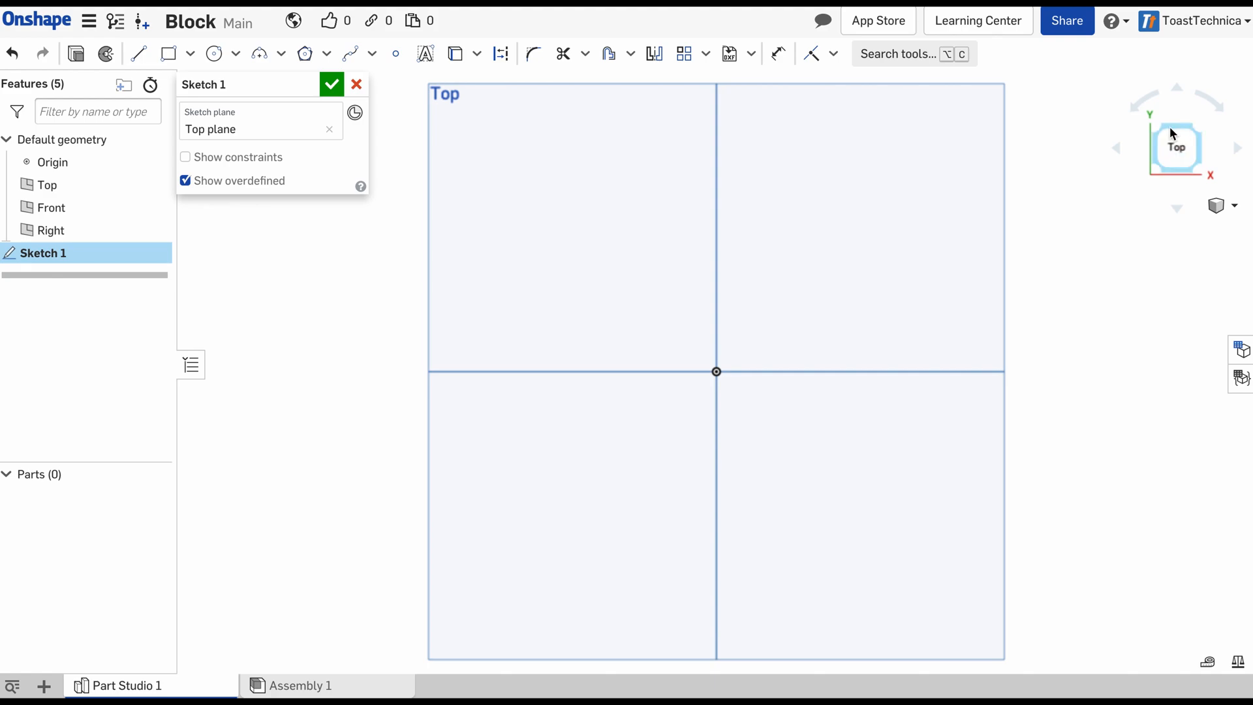
pyautogui.click(1176, 147)
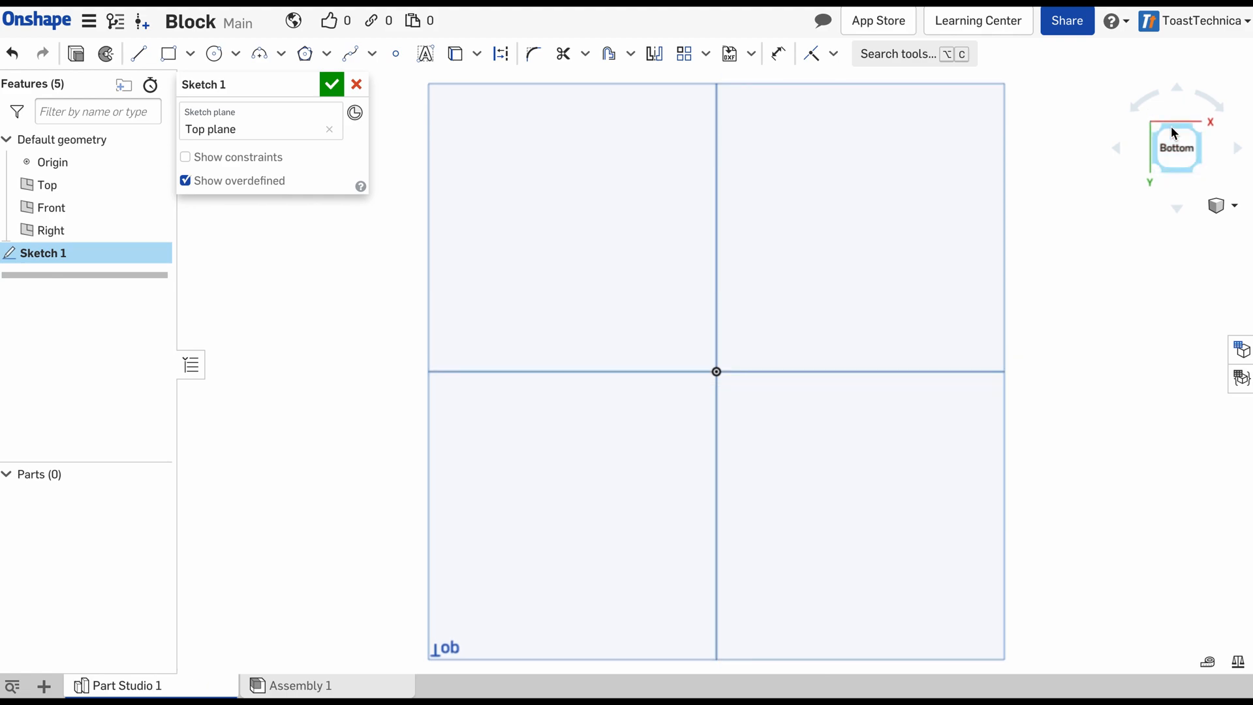
pyautogui.click(1176, 135)
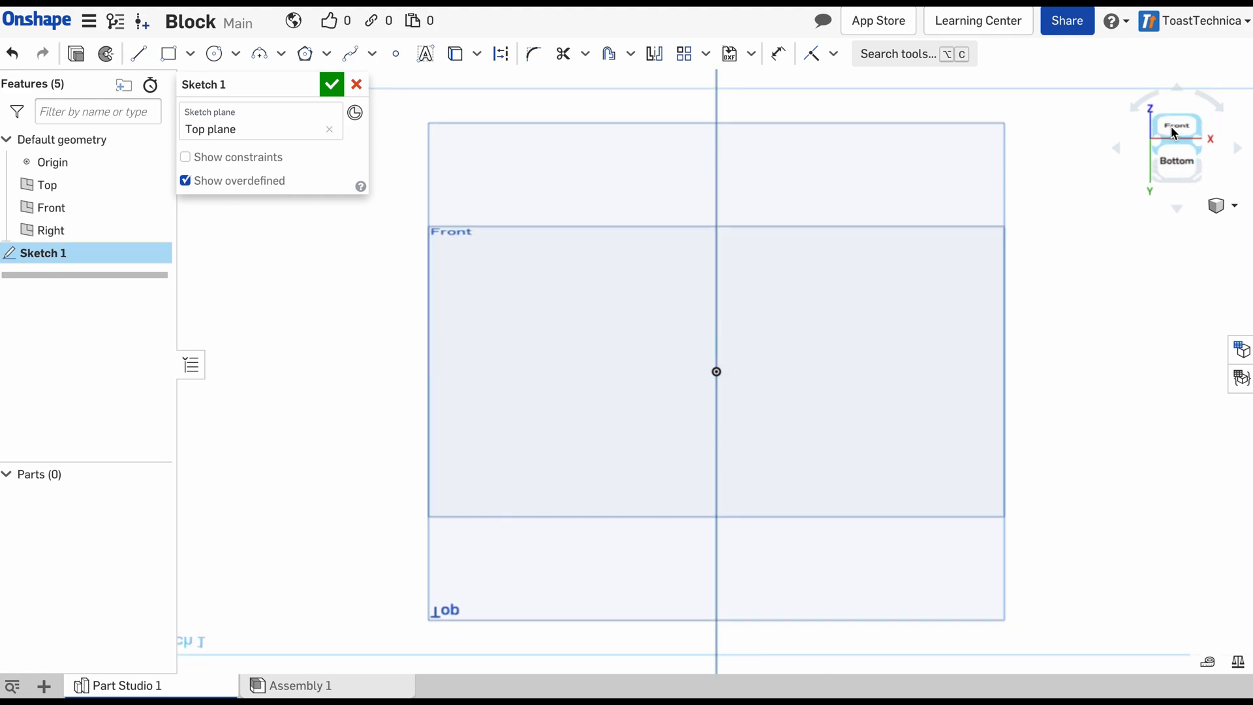
pyautogui.click(1177, 136)
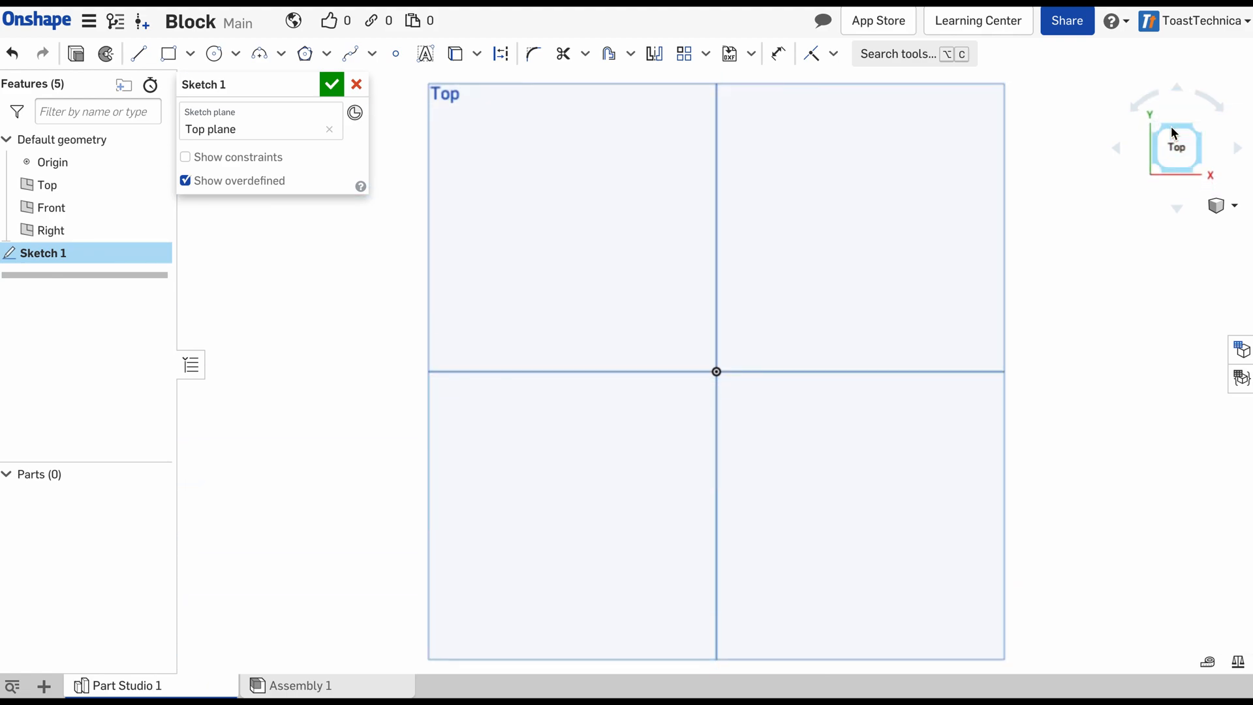
pyautogui.moveTo(1055, 310)
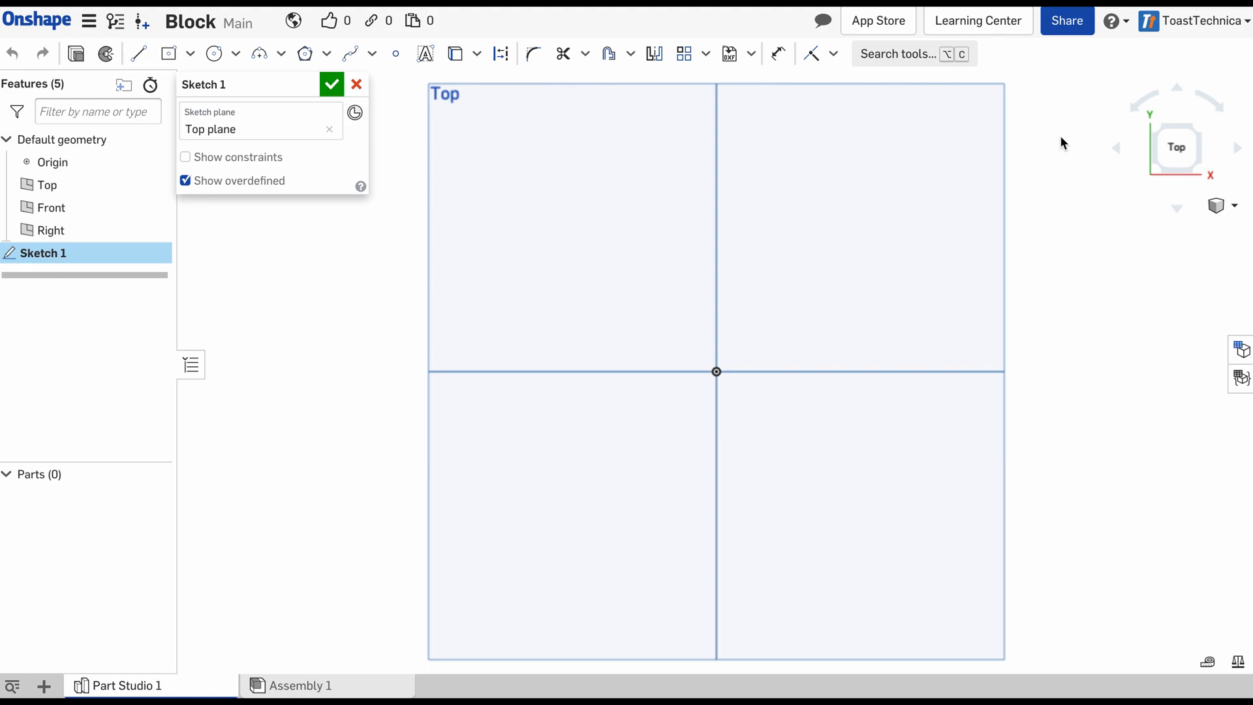
pyautogui.moveTo(1089, 126)
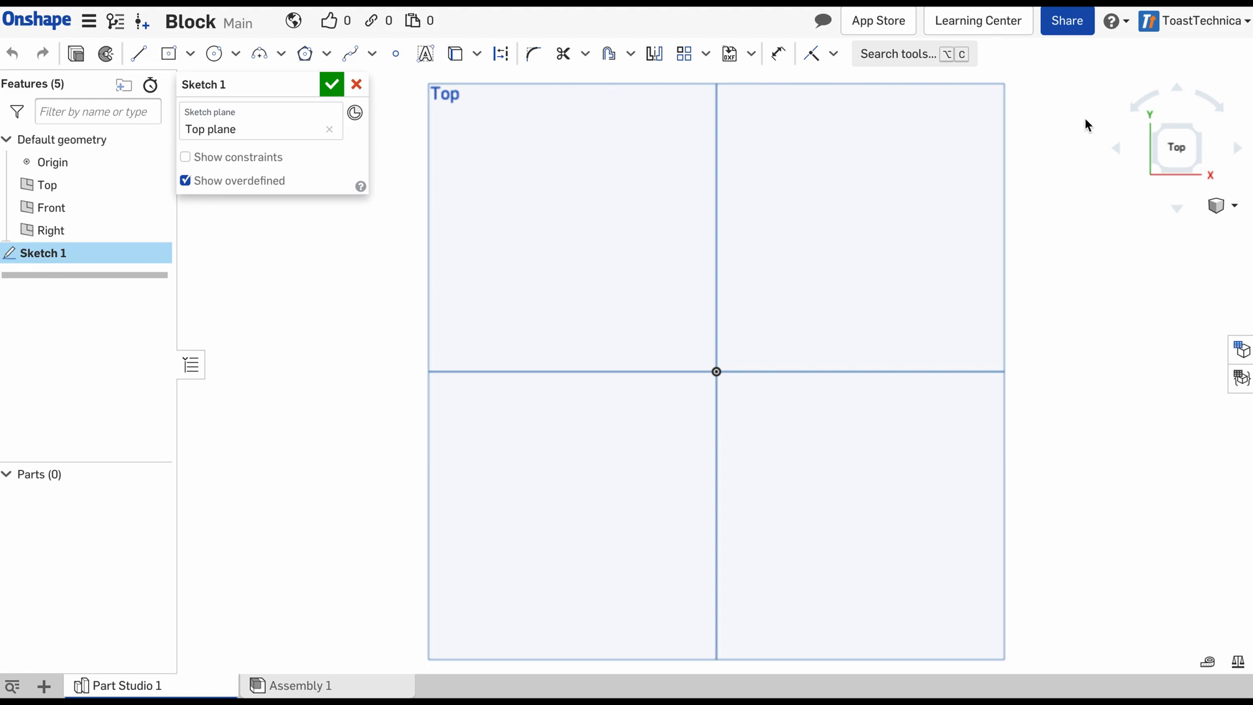
pyautogui.moveTo(1104, 86)
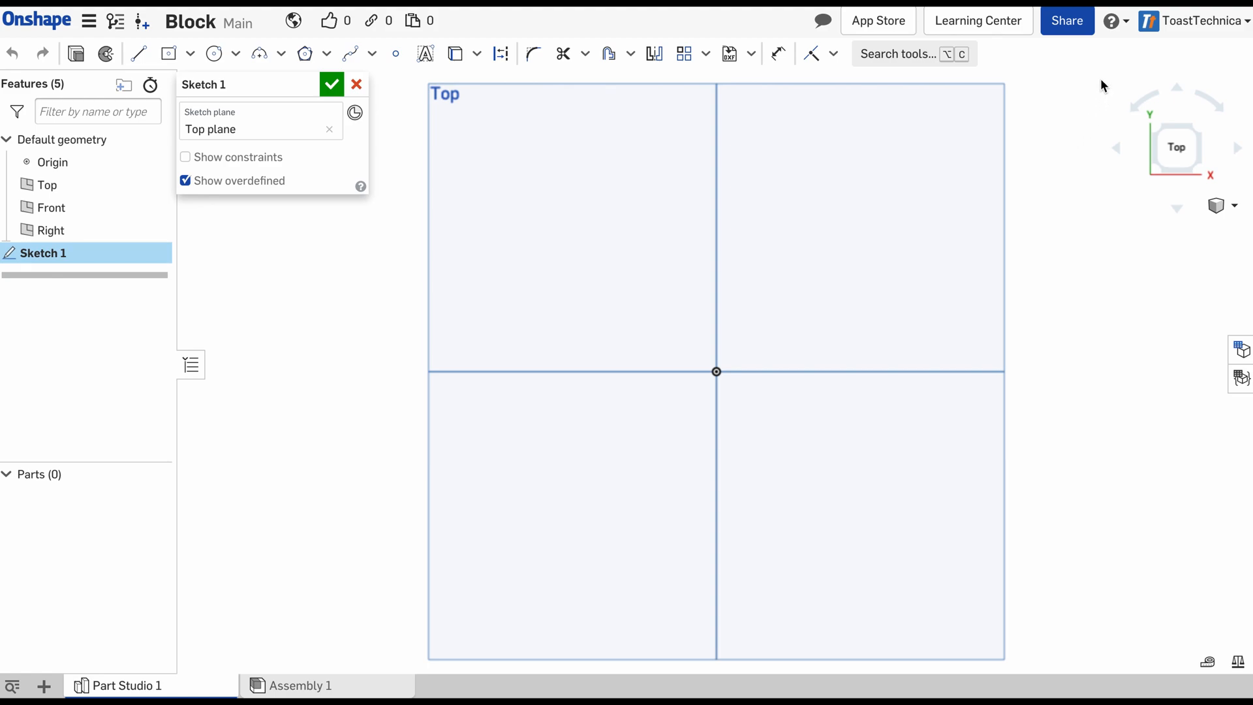
pyautogui.moveTo(1133, 74)
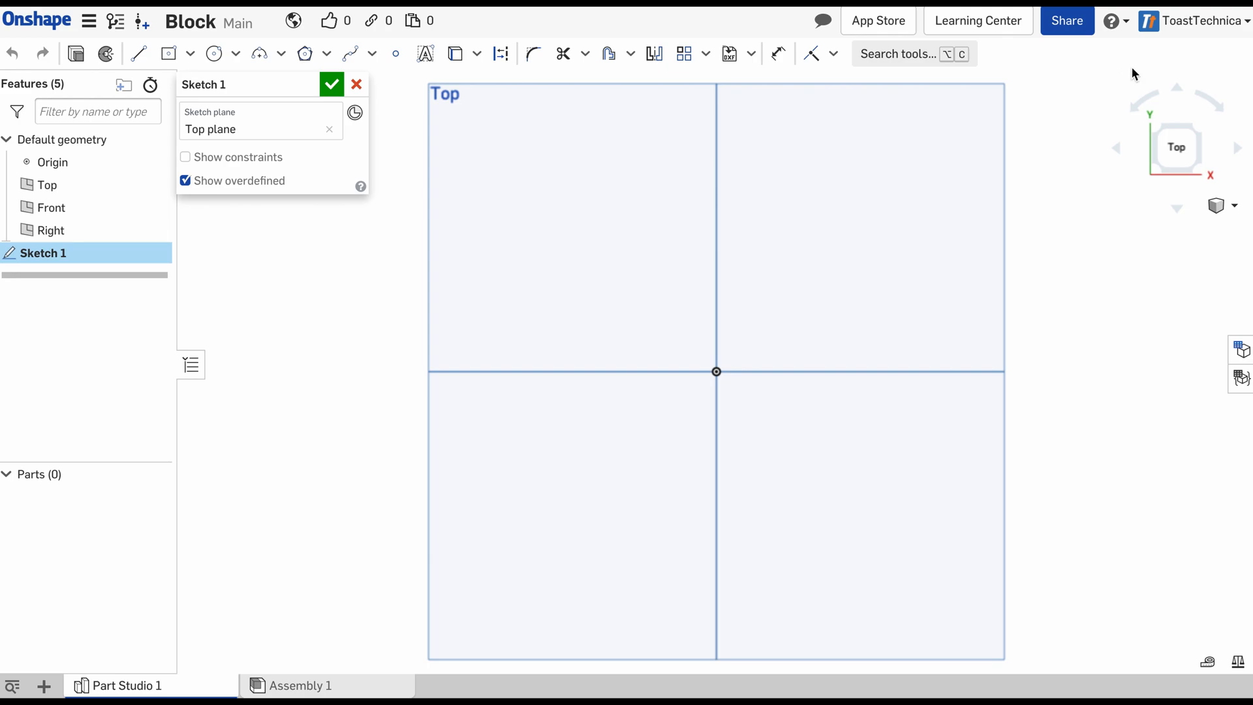
pyautogui.moveTo(1191, 21)
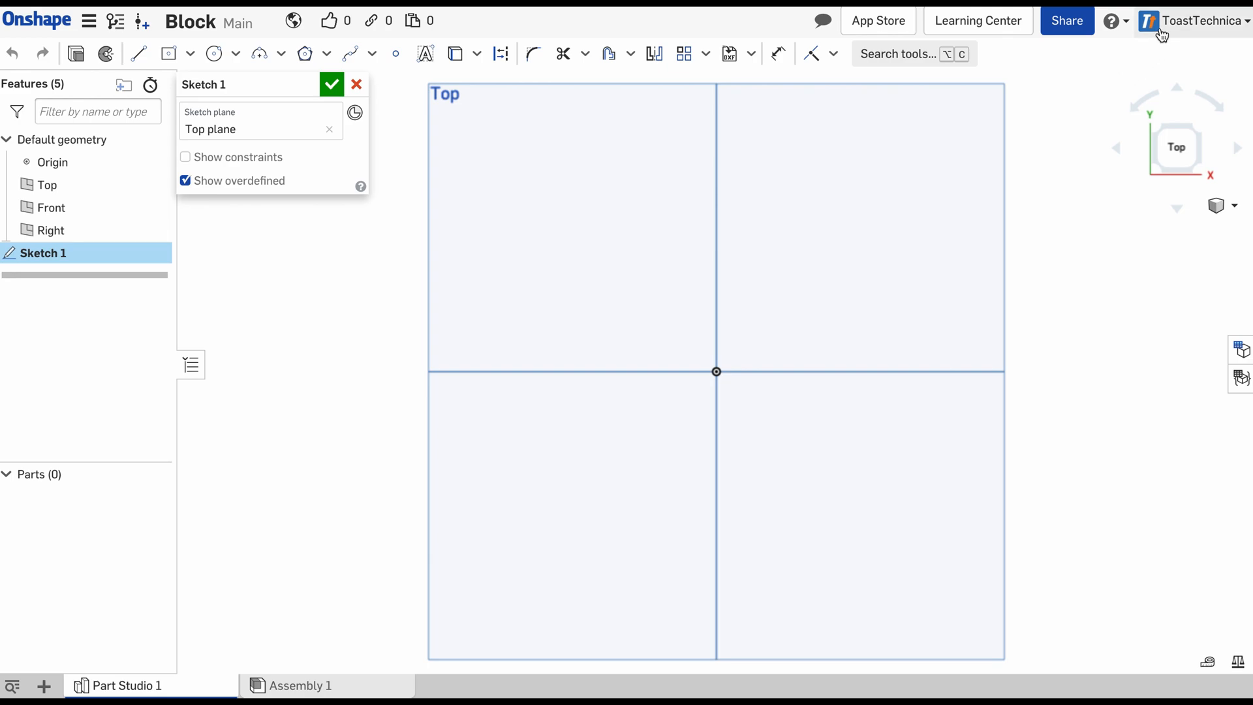
# Set the account's default length units to Millimeter in Preferences and save
pyautogui.click(1197, 21)
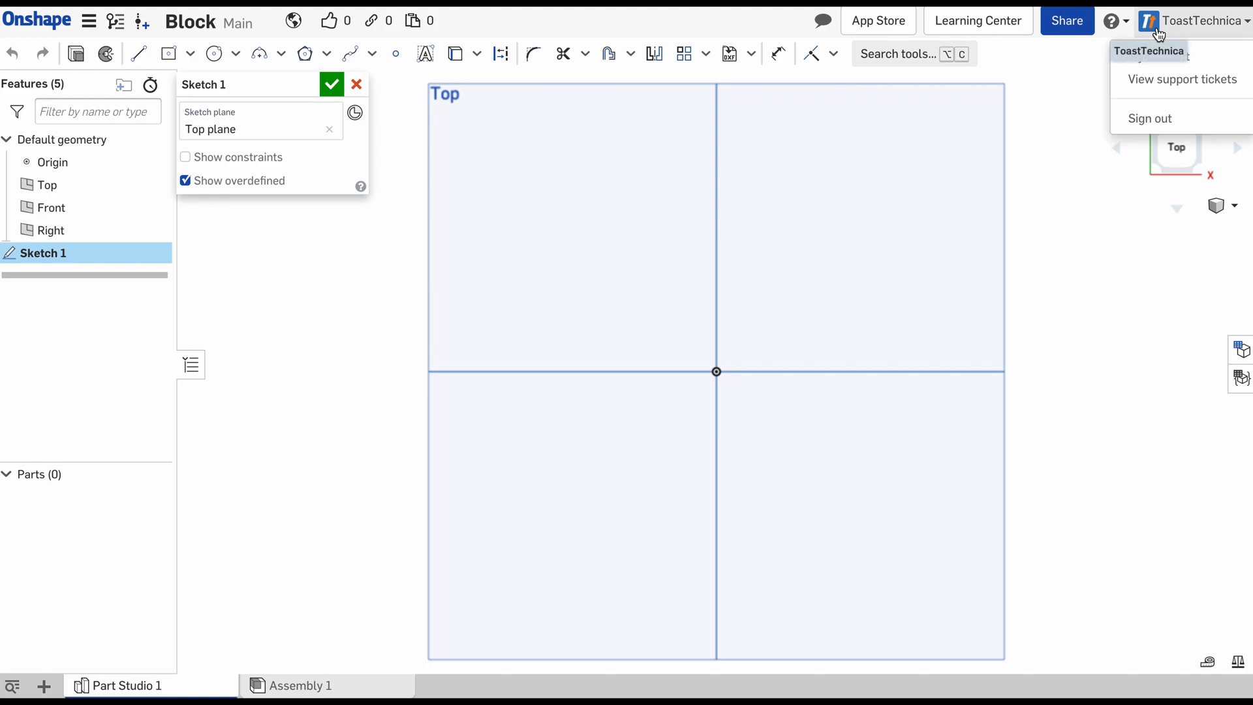
pyautogui.click(1149, 51)
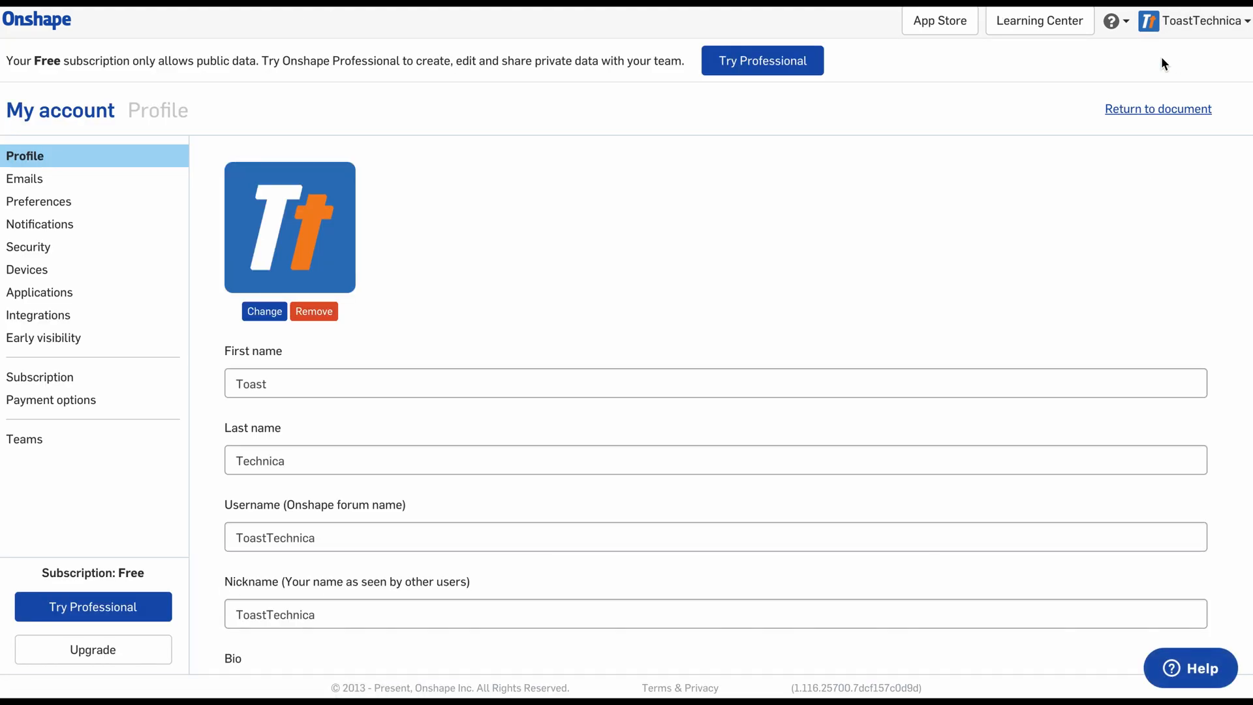
pyautogui.click(40, 202)
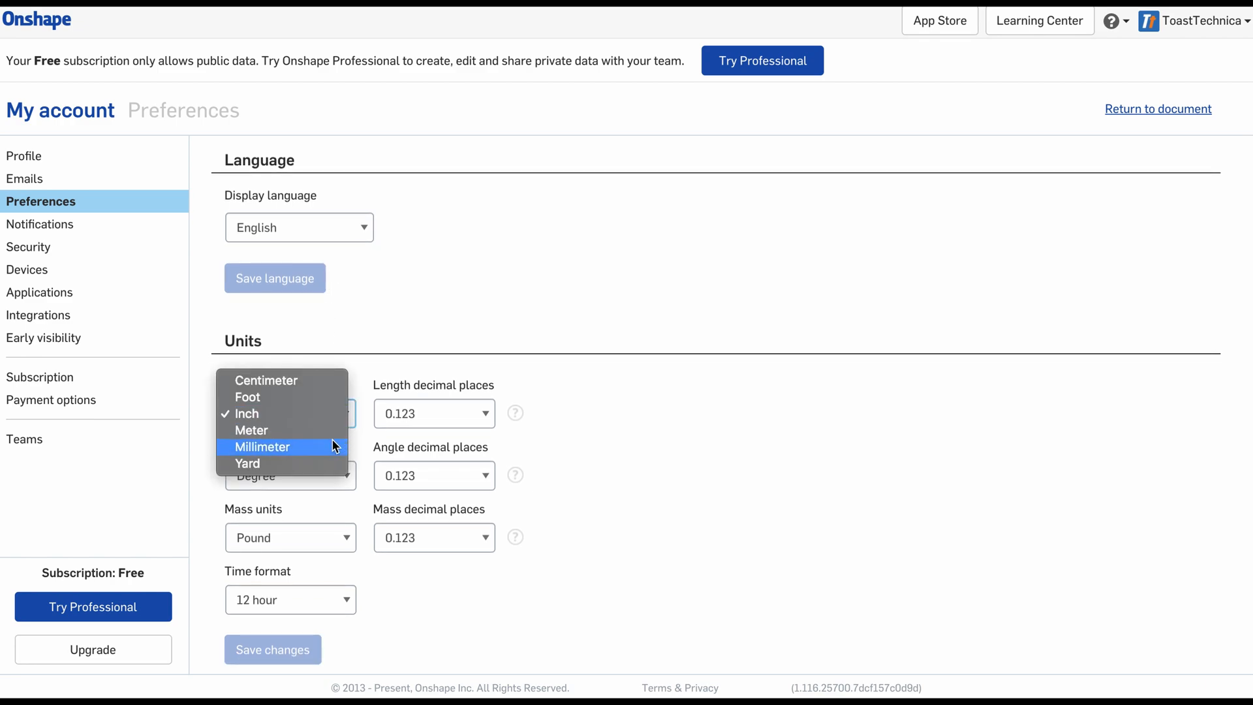
pyautogui.click(261, 447)
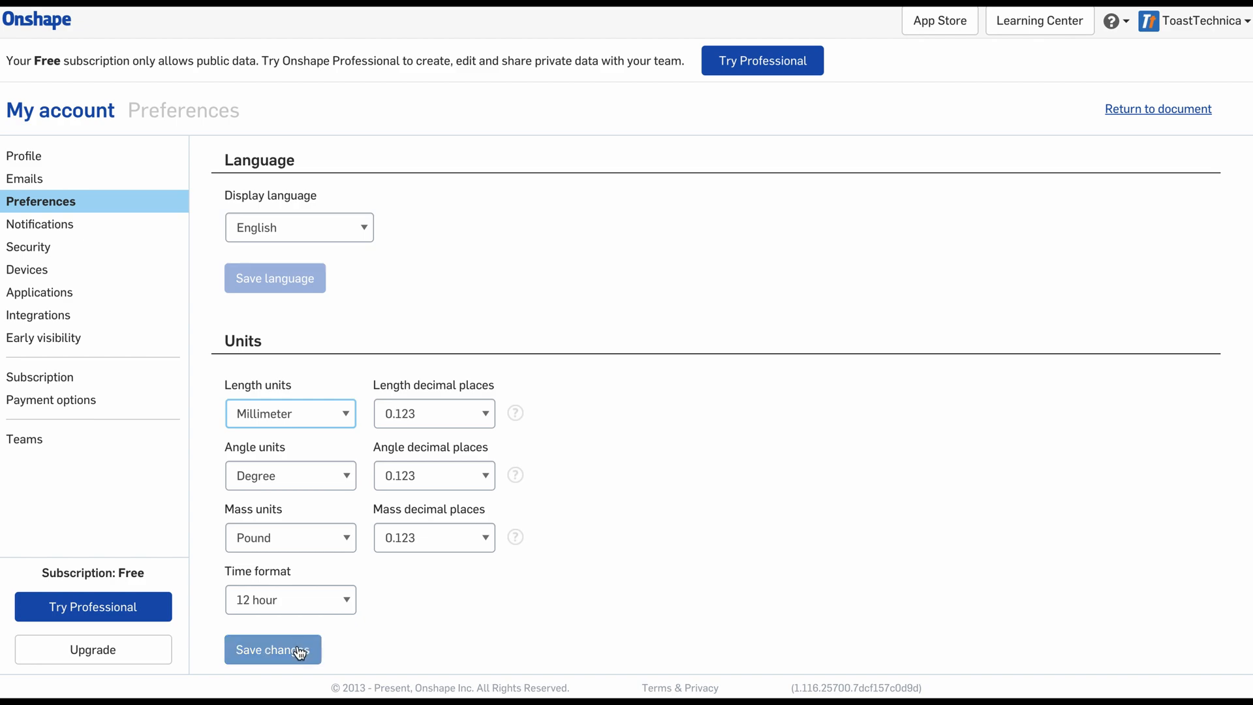
pyautogui.click(272, 649)
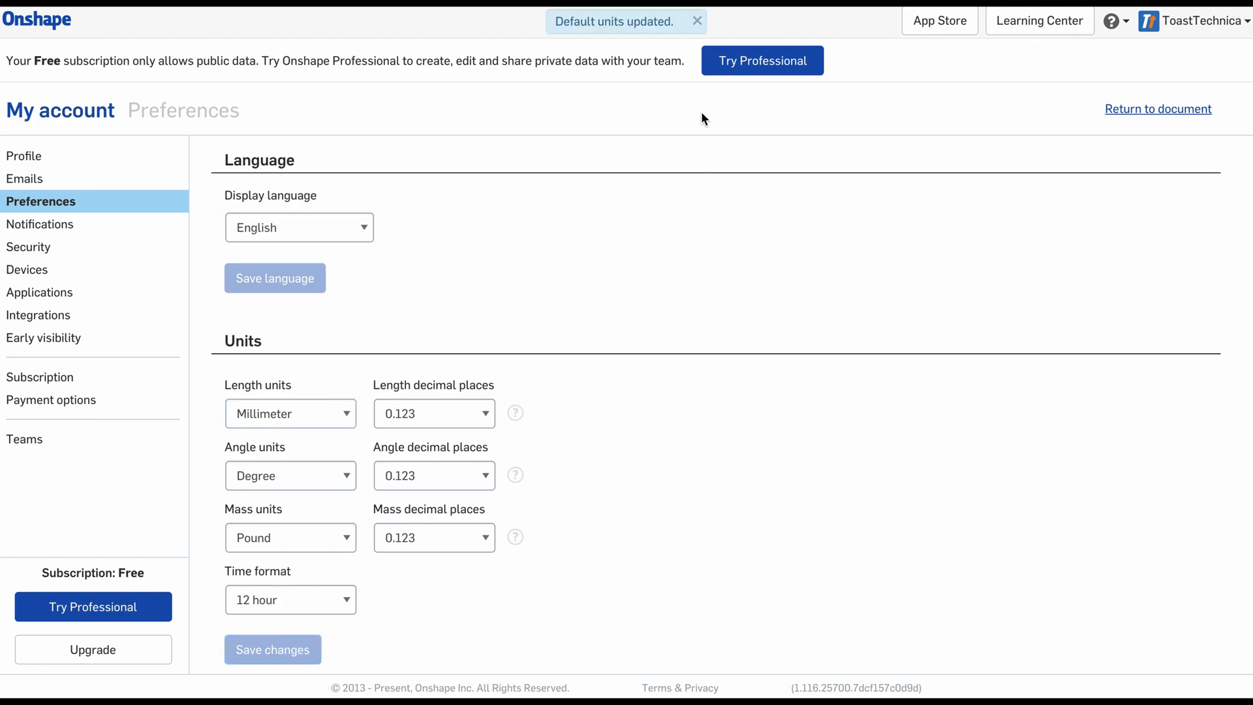
pyautogui.moveTo(684, 114)
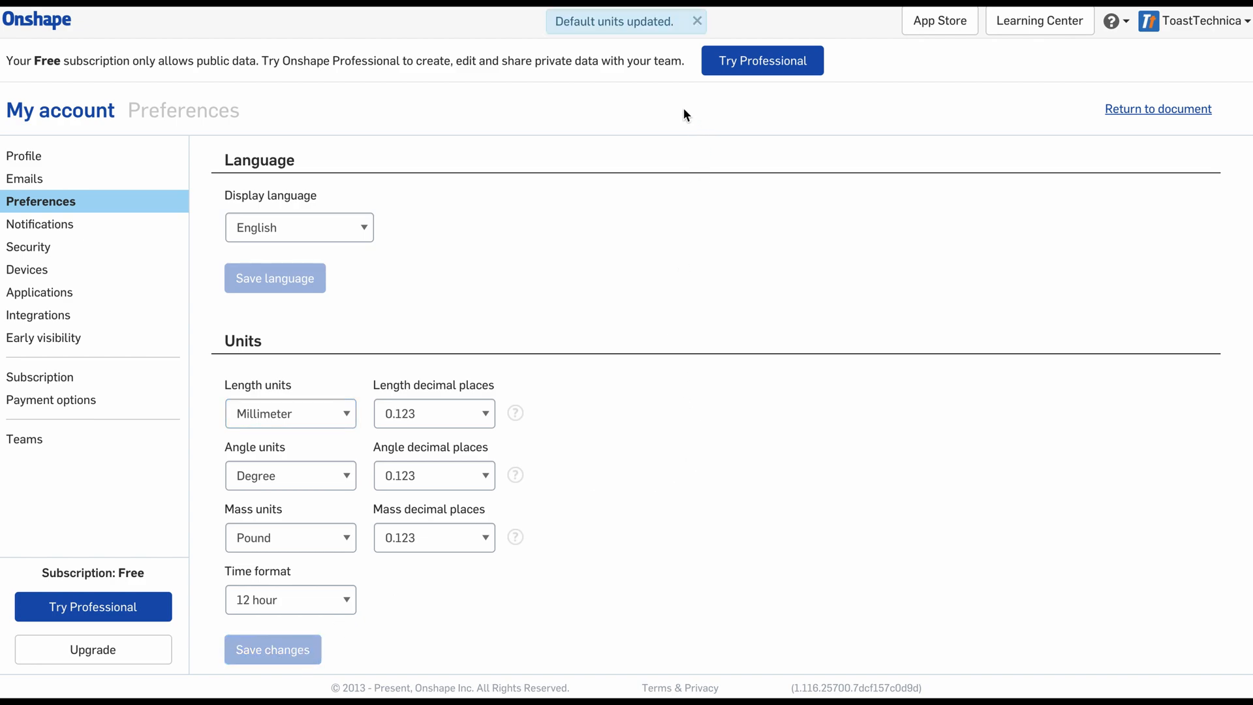
pyautogui.click(697, 21)
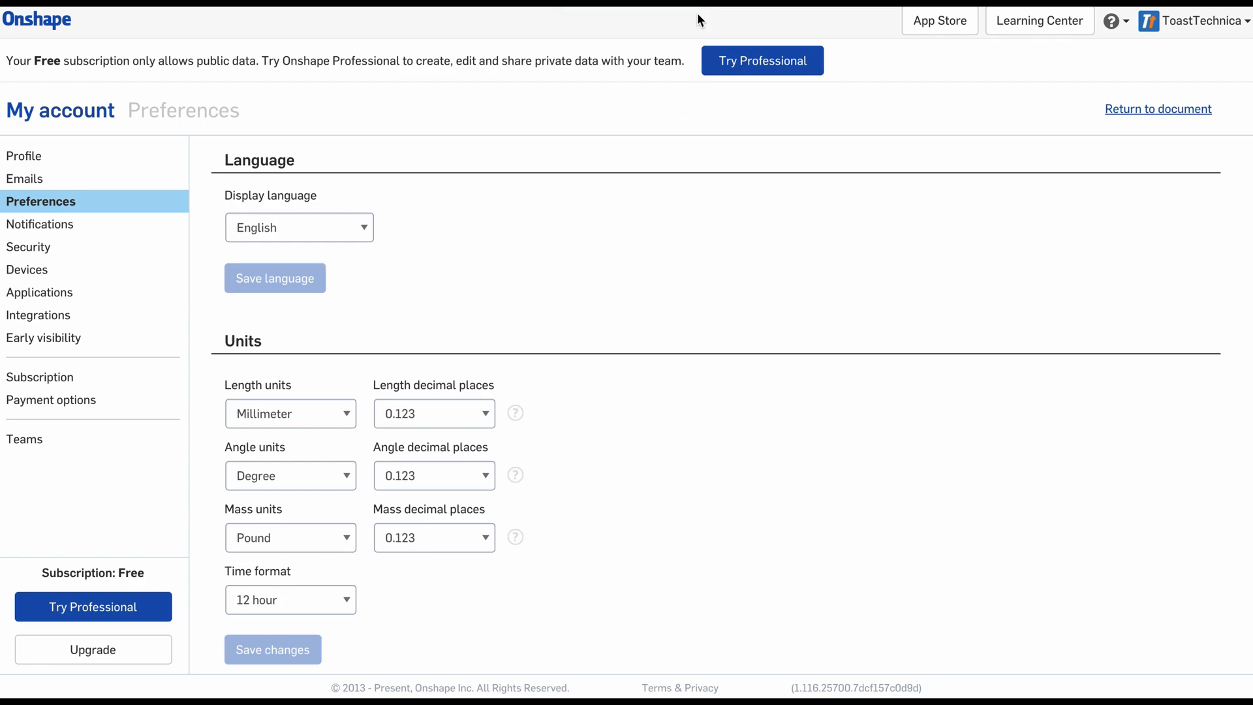
pyautogui.moveTo(1158, 110)
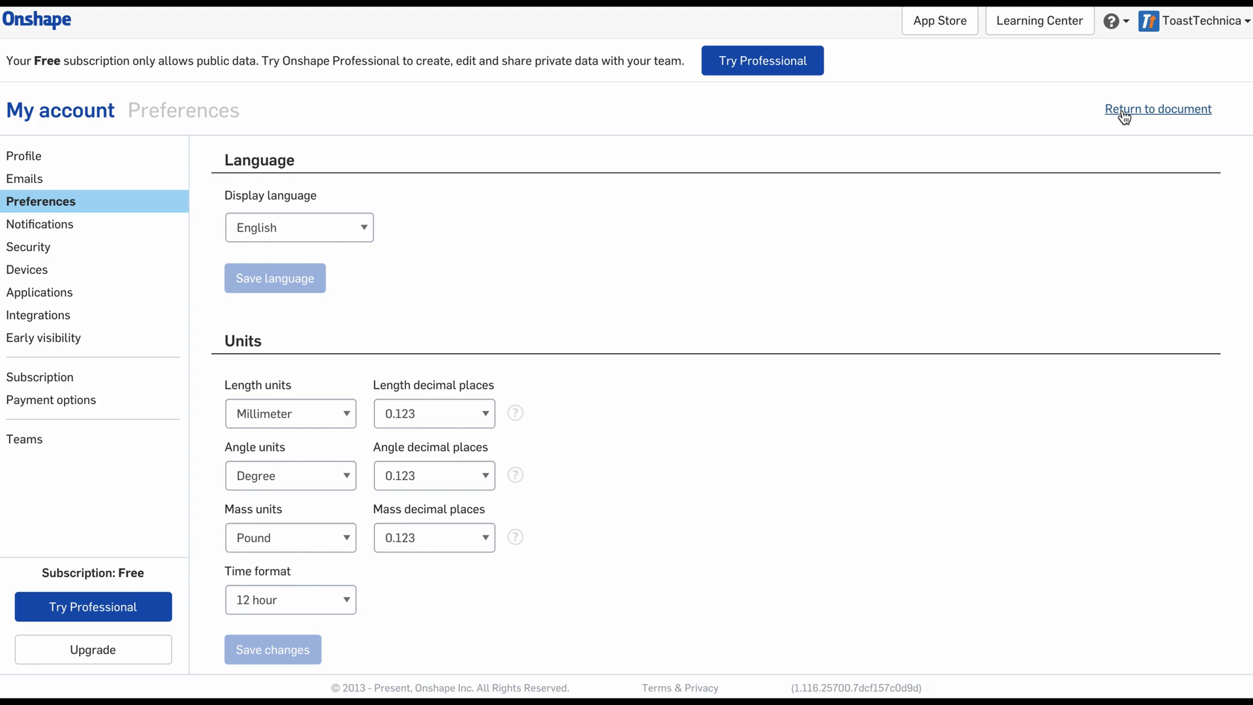
pyautogui.click(1158, 109)
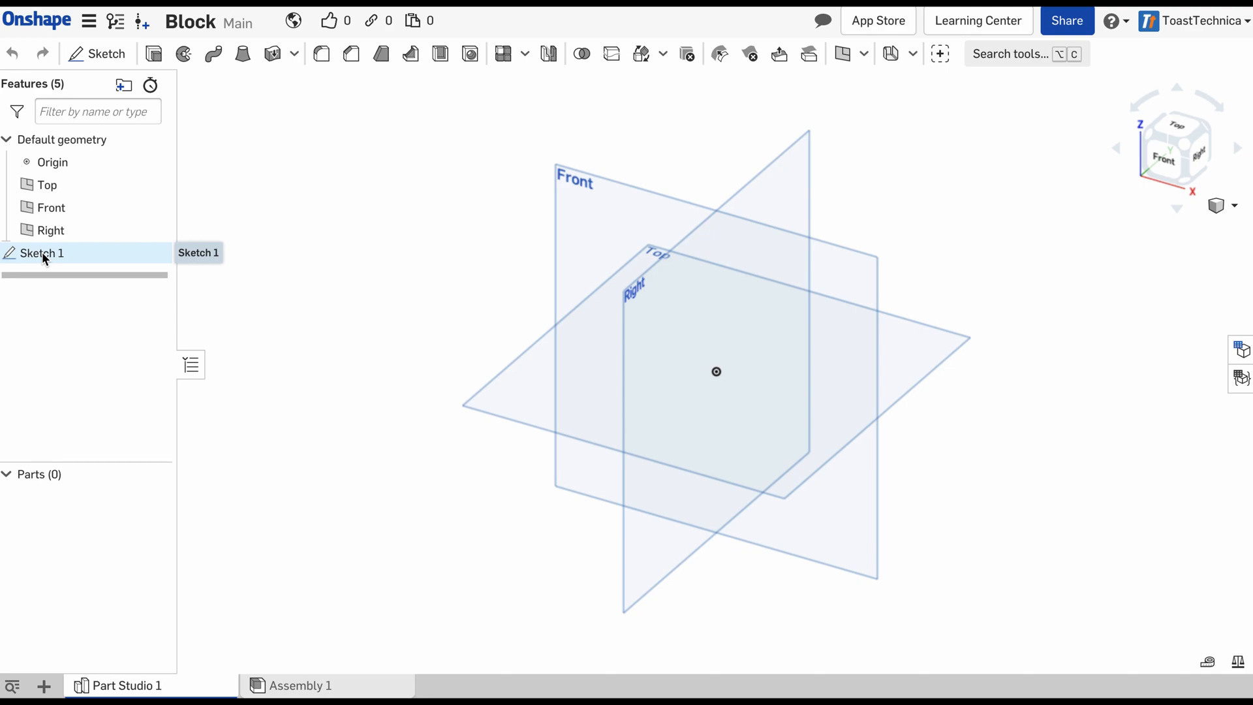
pyautogui.doubleClick(42, 253)
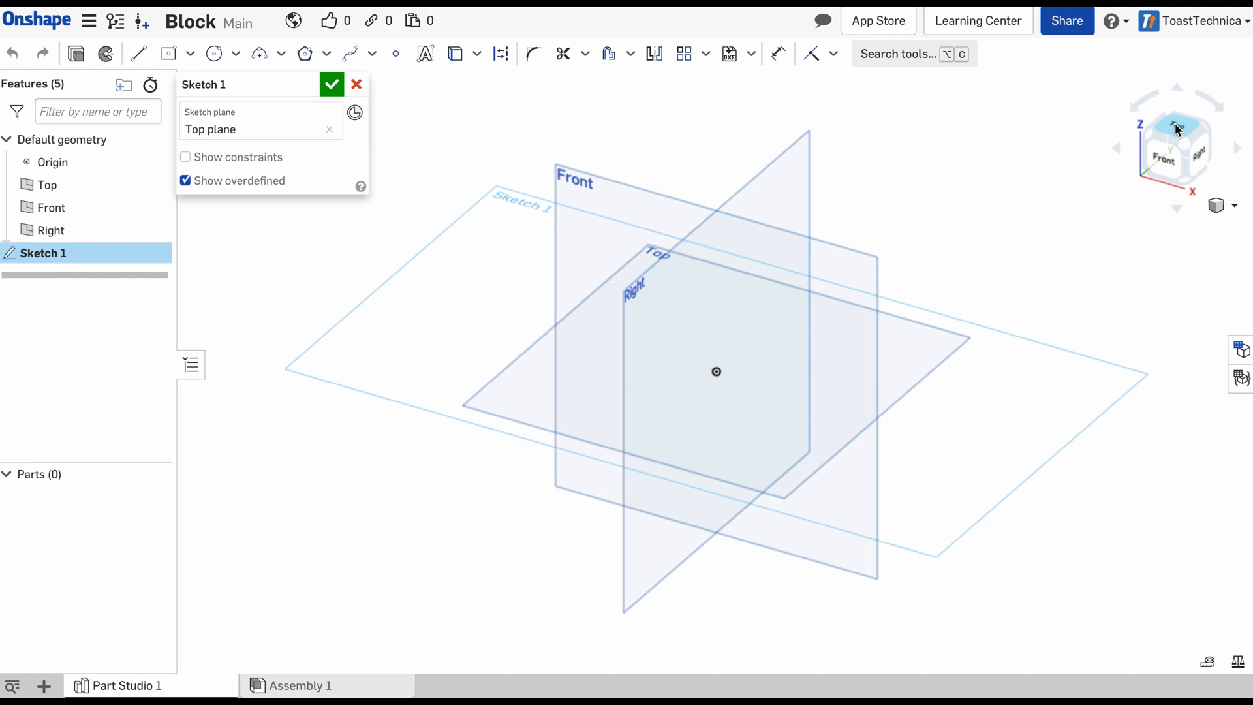
pyautogui.click(1175, 120)
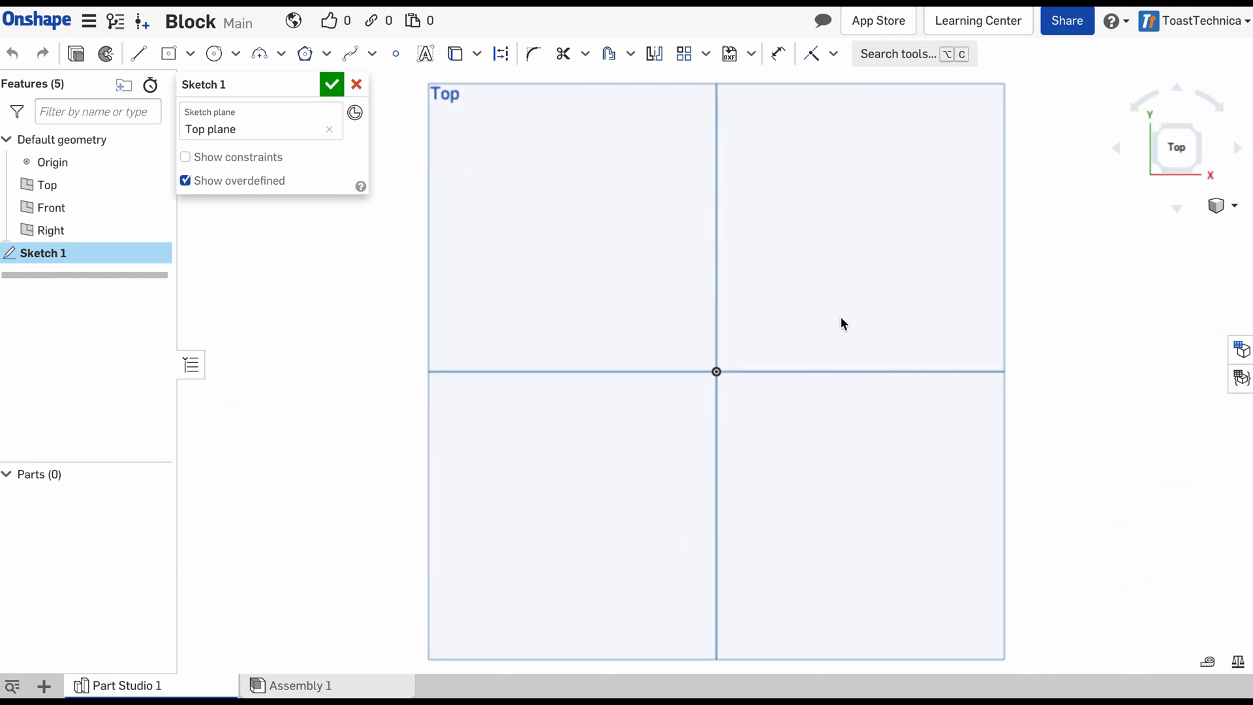
pyautogui.moveTo(1055, 311)
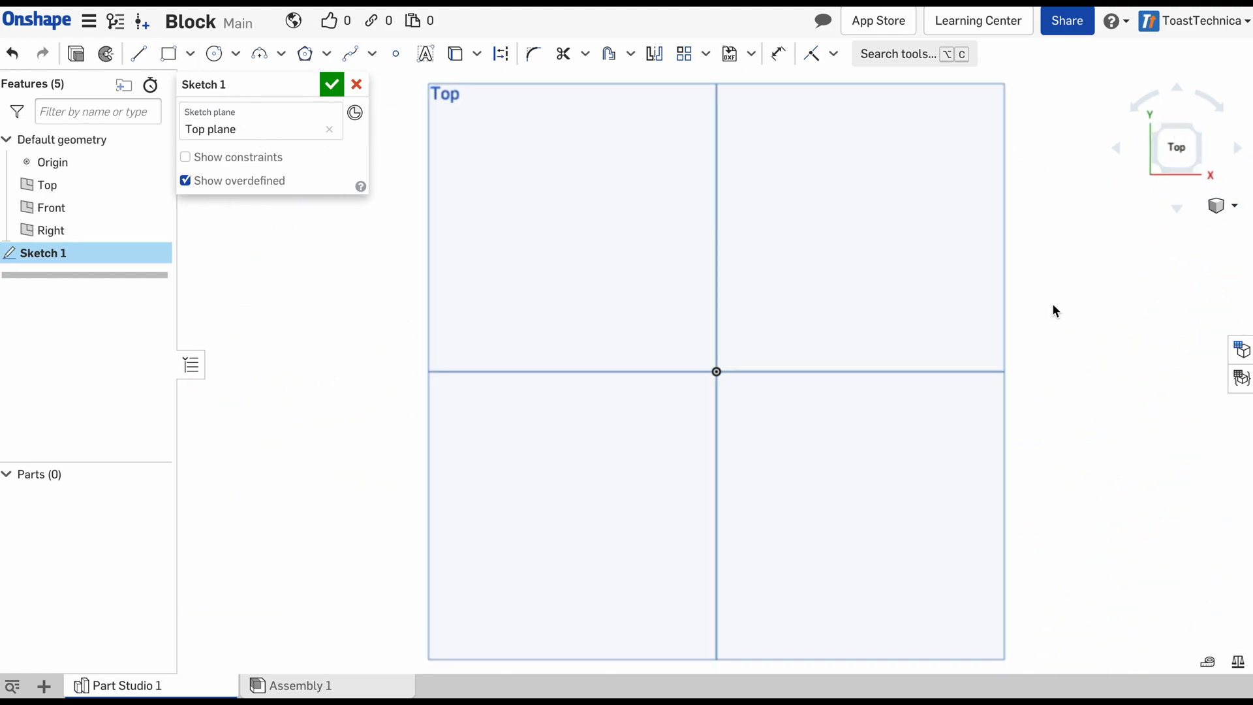
pyautogui.scroll(-3)
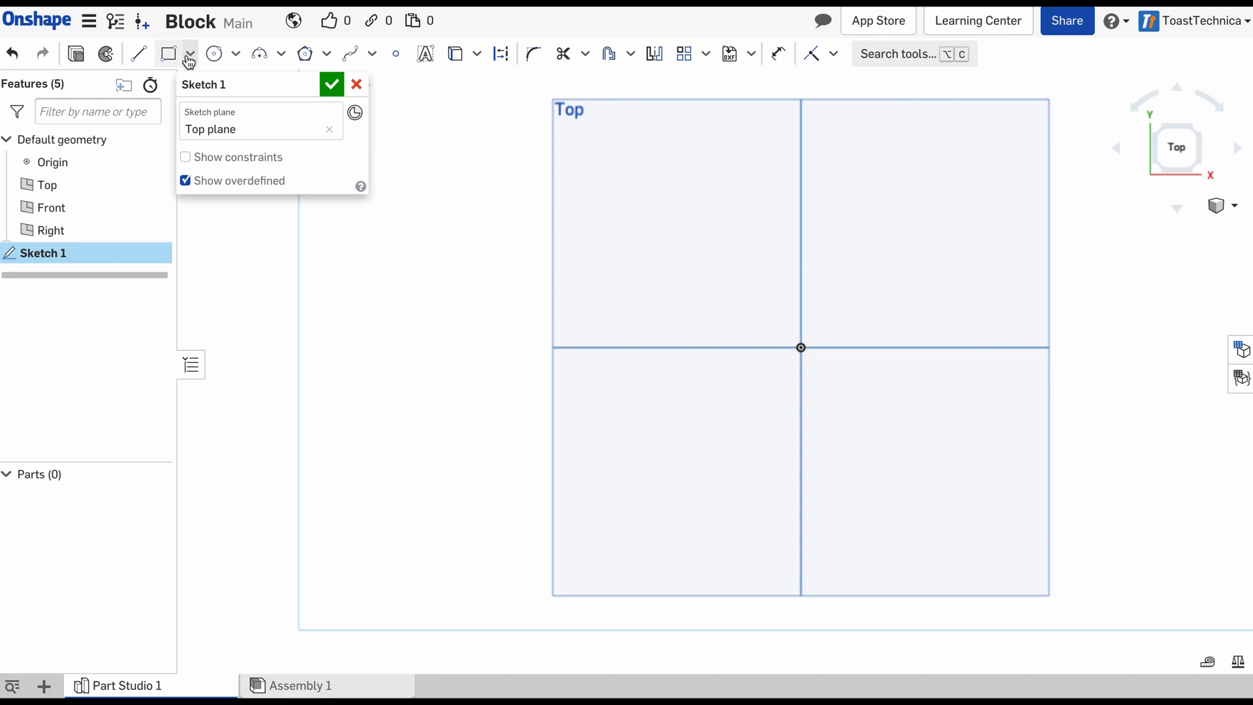
pyautogui.moveTo(168, 54)
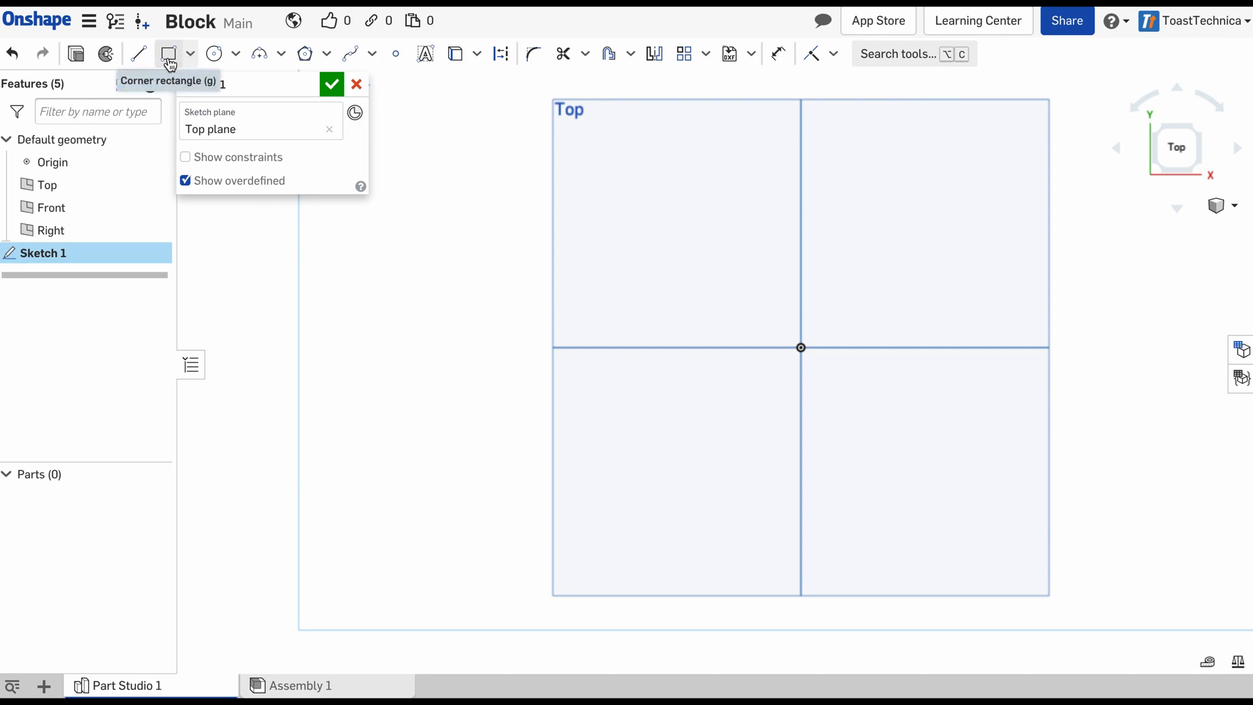
pyautogui.moveTo(169, 53)
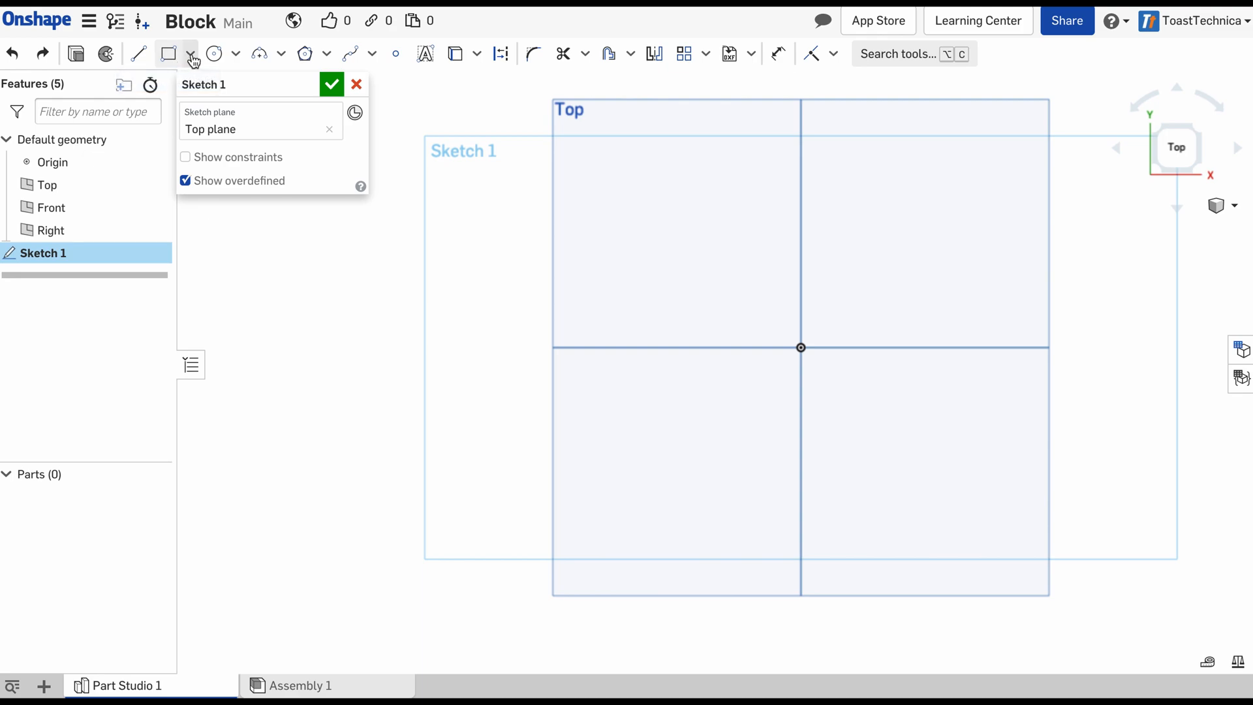
# Switch the rectangle tool to Center point rectangle
pyautogui.click(192, 53)
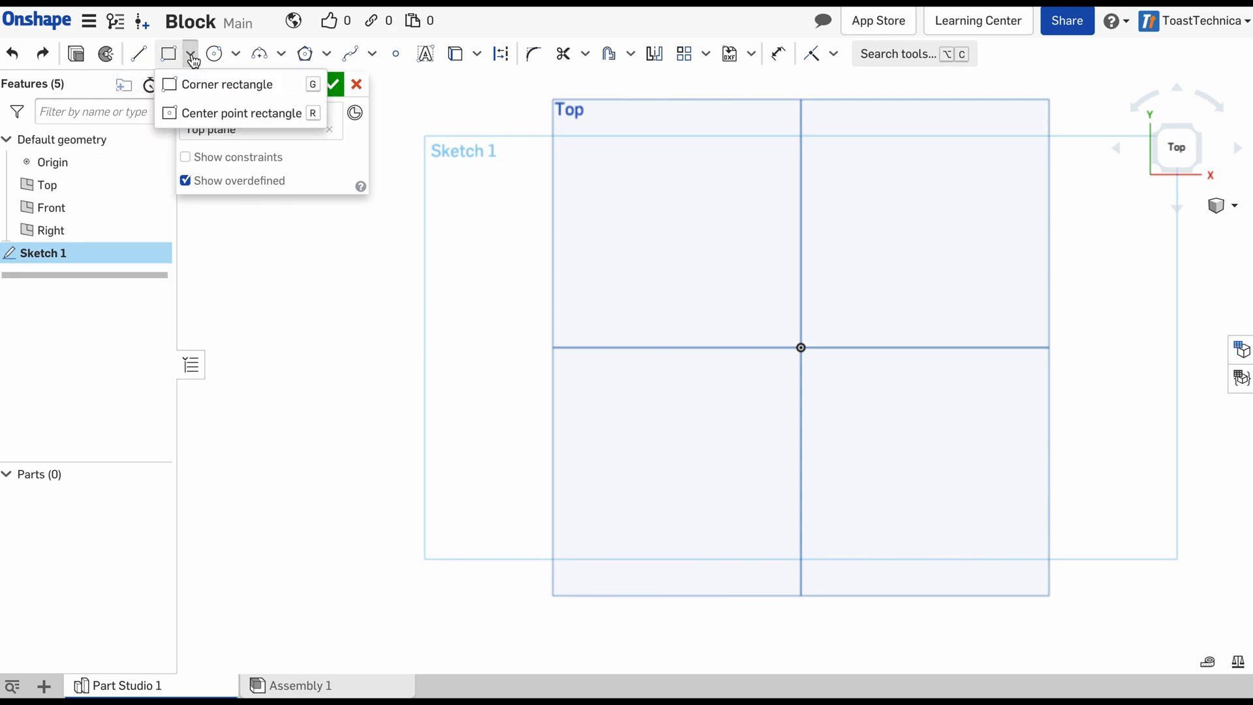
pyautogui.moveTo(218, 112)
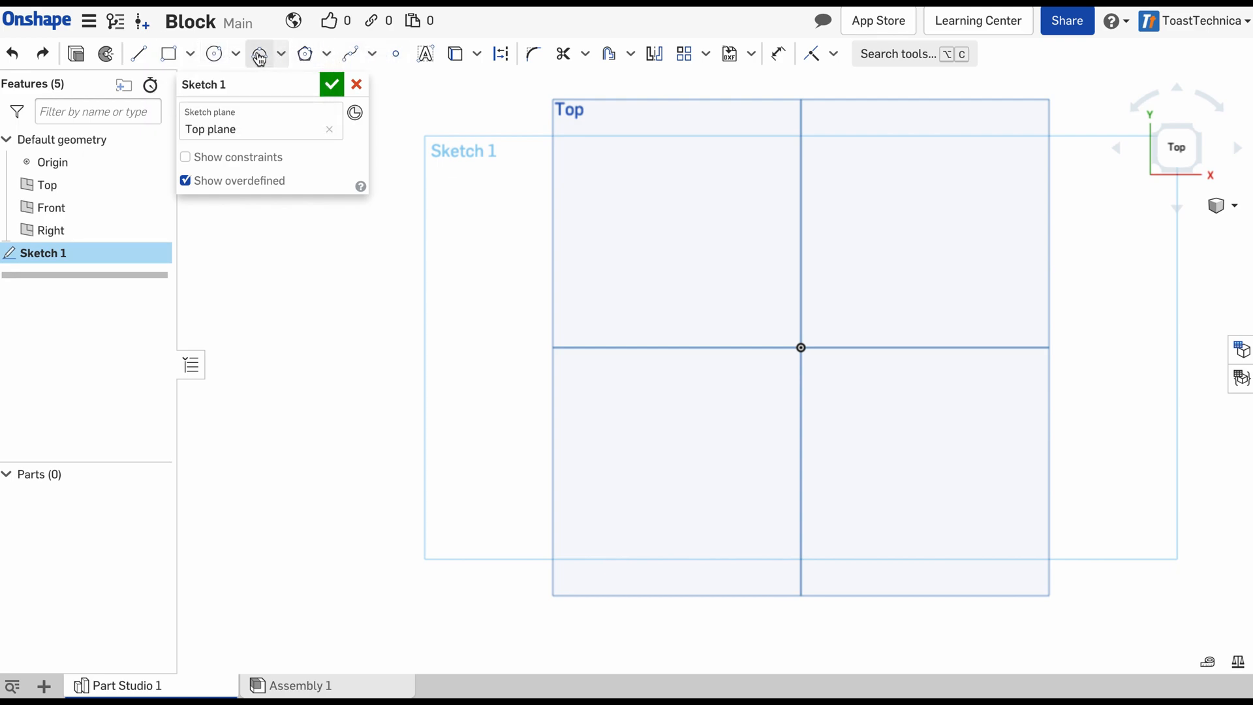
pyautogui.moveTo(276, 56)
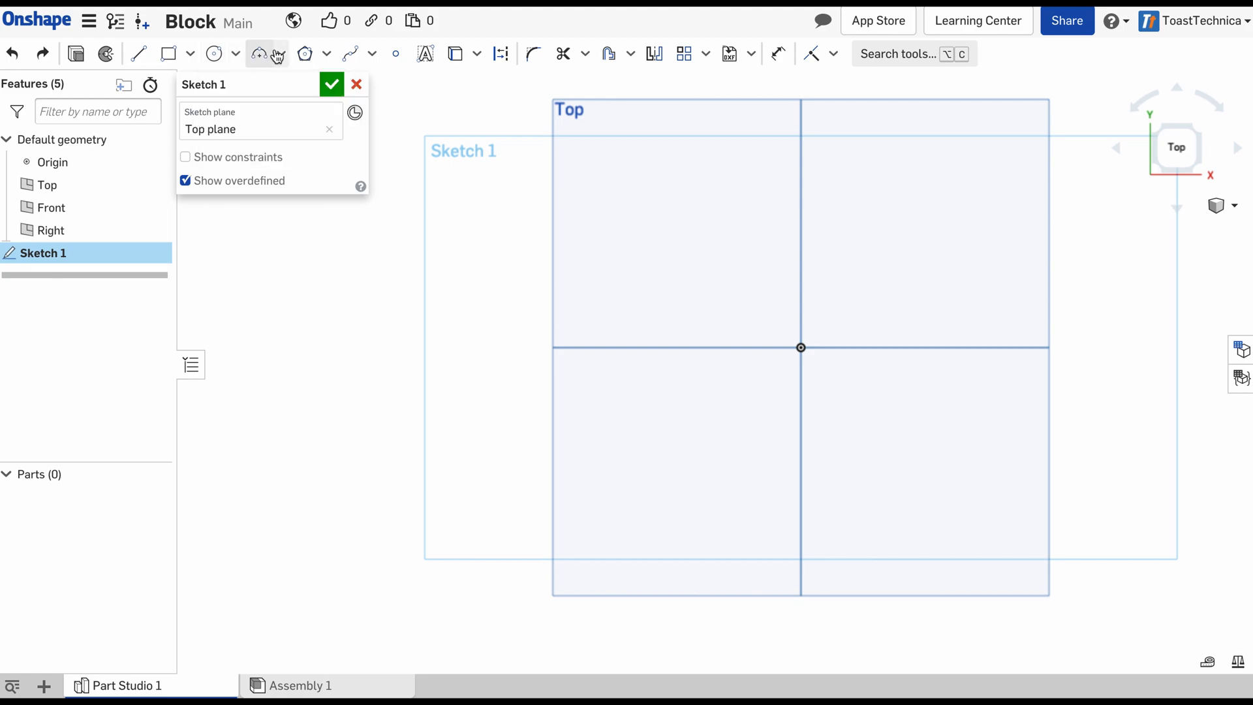
pyautogui.click(327, 53)
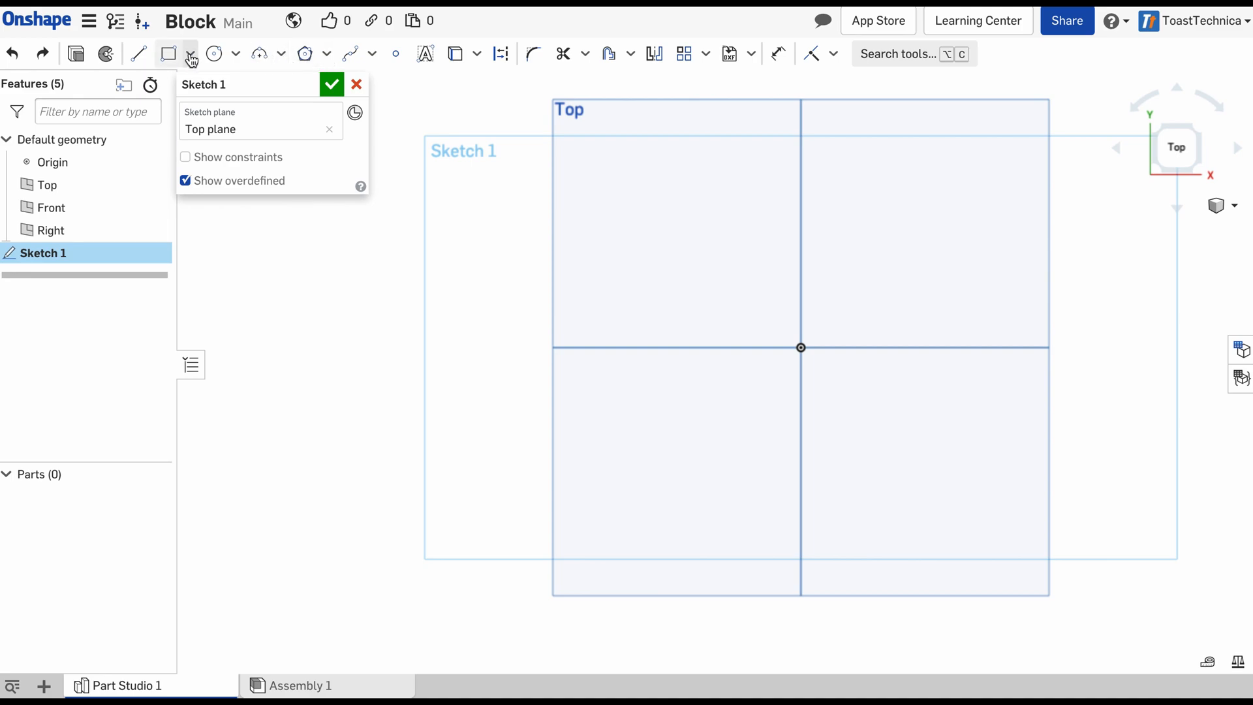
pyautogui.click(190, 54)
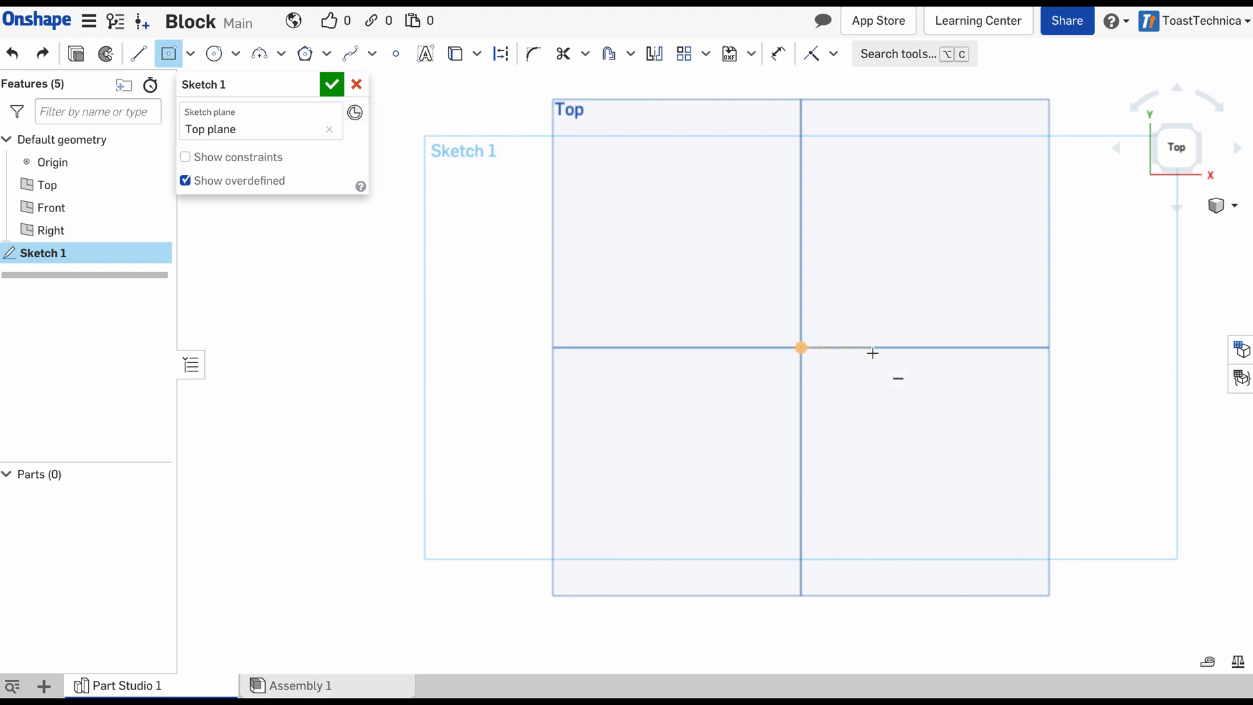
pyautogui.moveTo(812, 373)
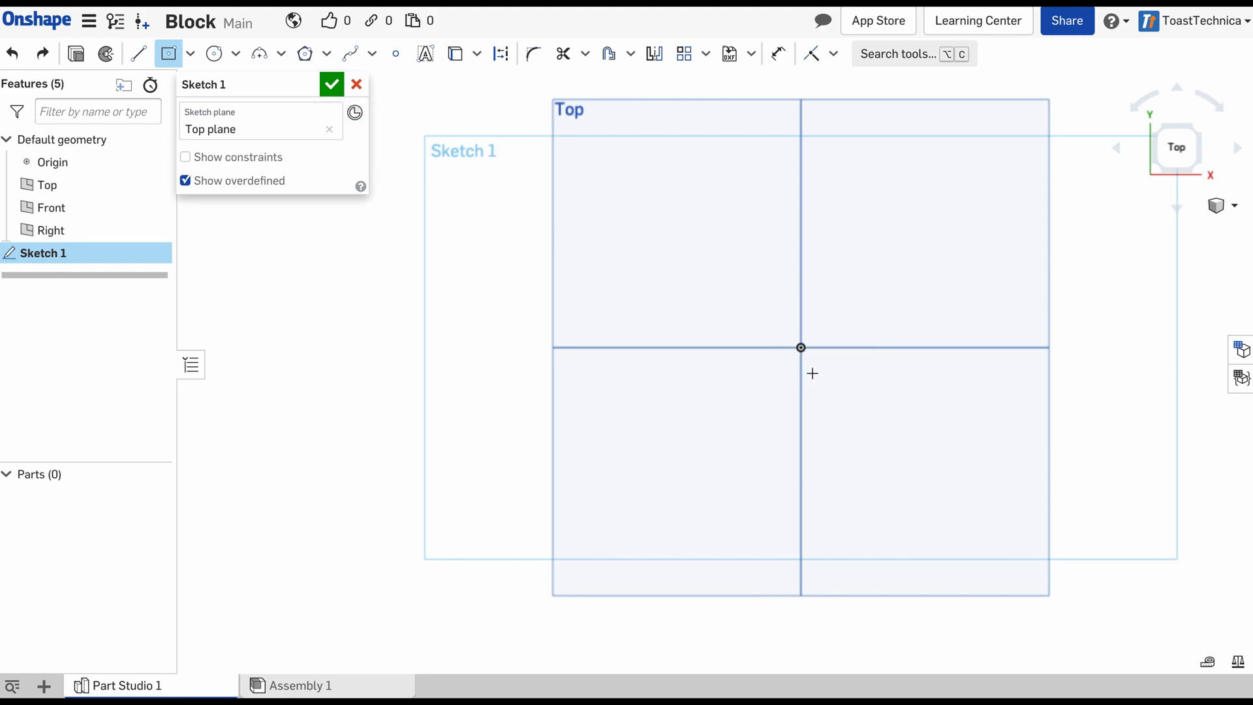
pyautogui.moveTo(801, 347)
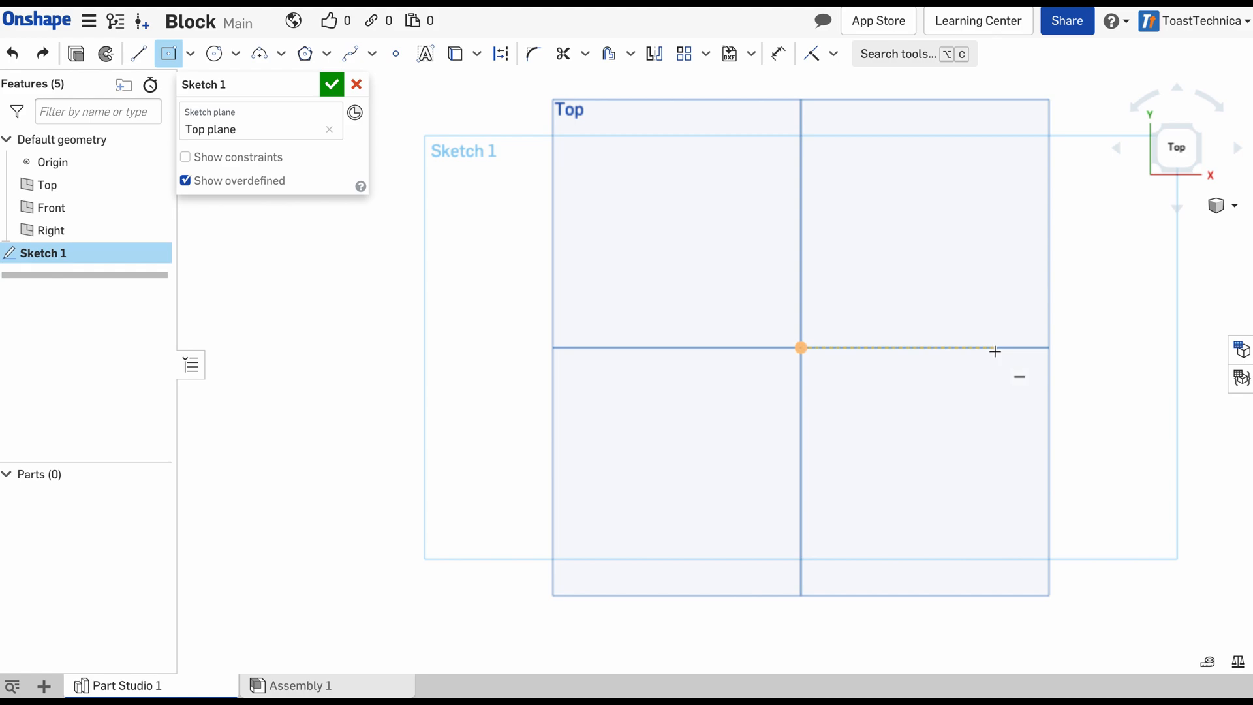
pyautogui.moveTo(819, 361)
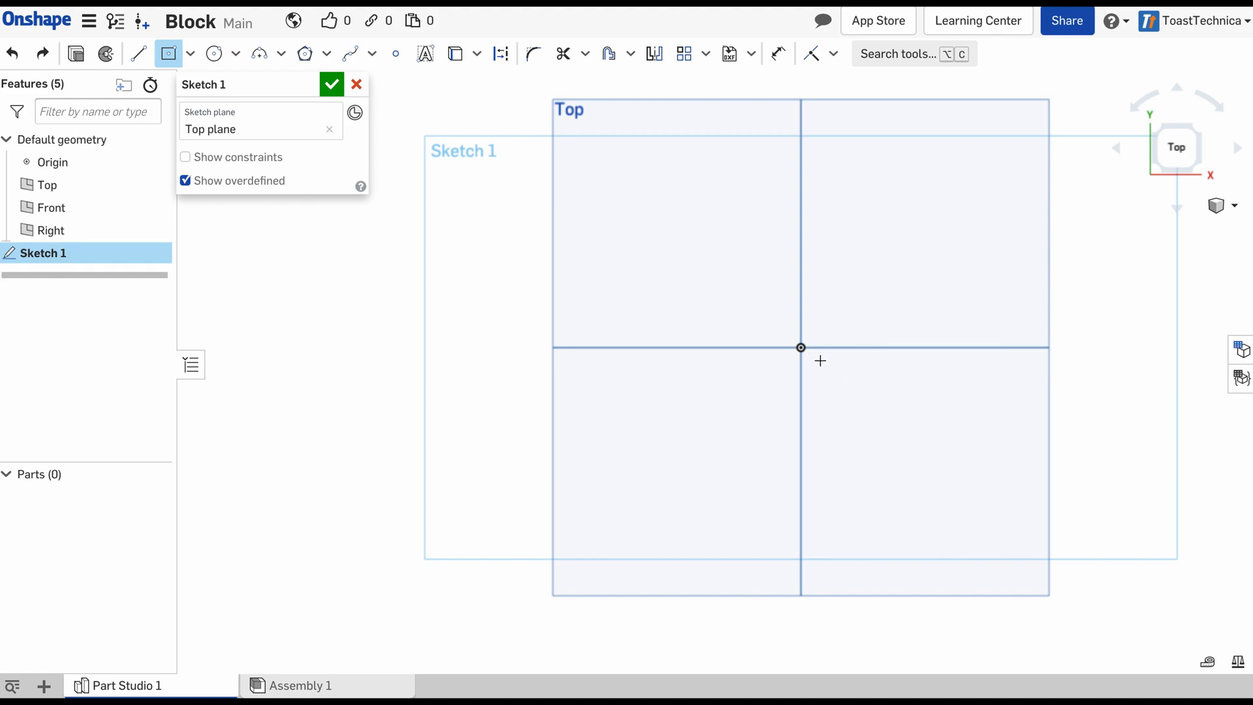
pyautogui.moveTo(825, 418)
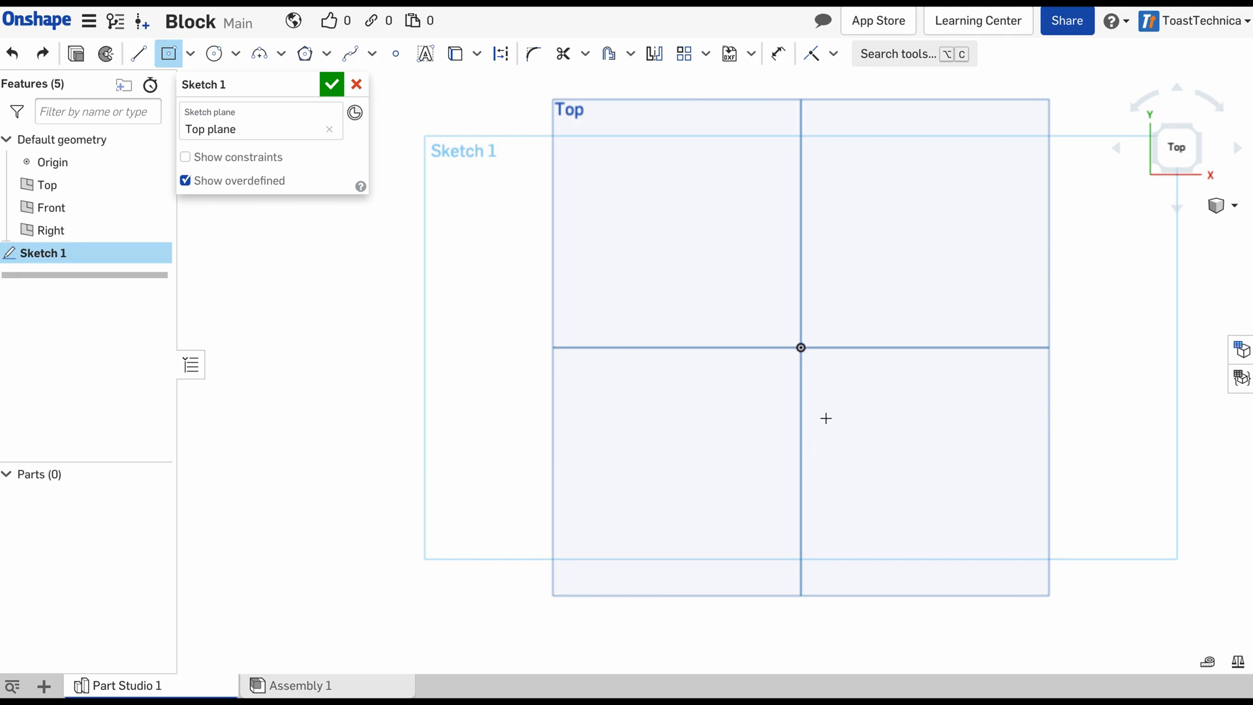
pyautogui.moveTo(932, 345)
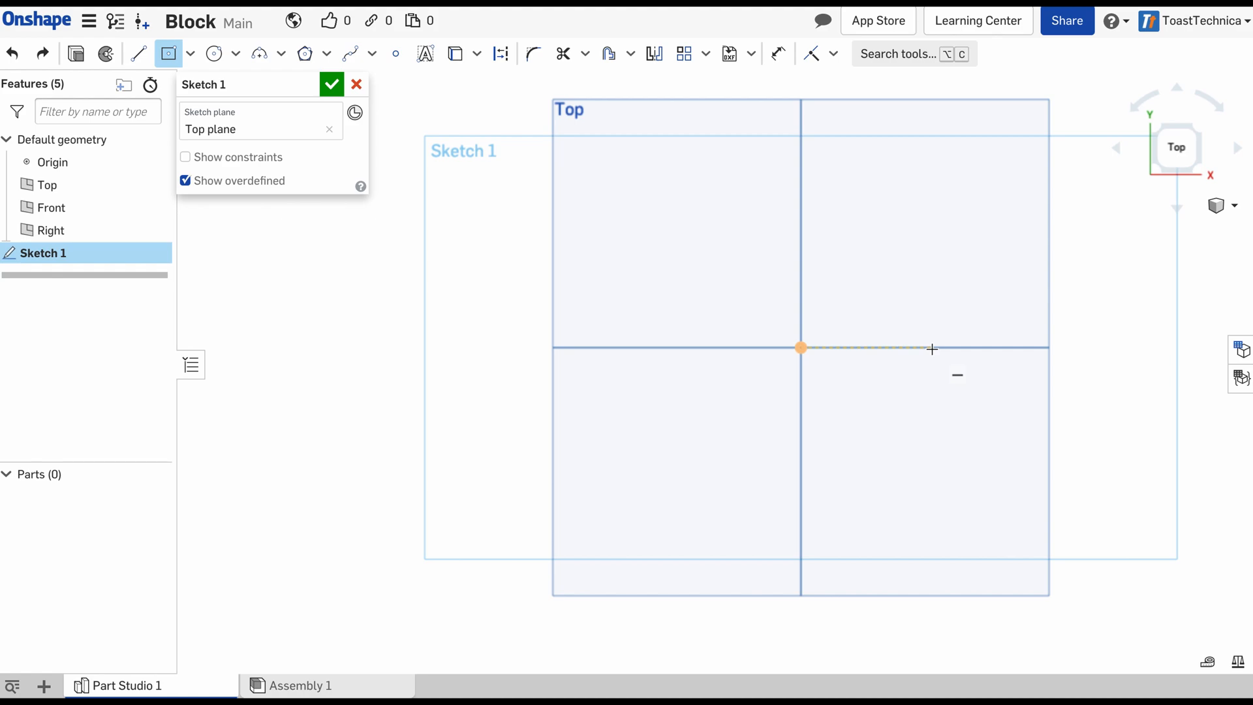
pyautogui.moveTo(883, 346)
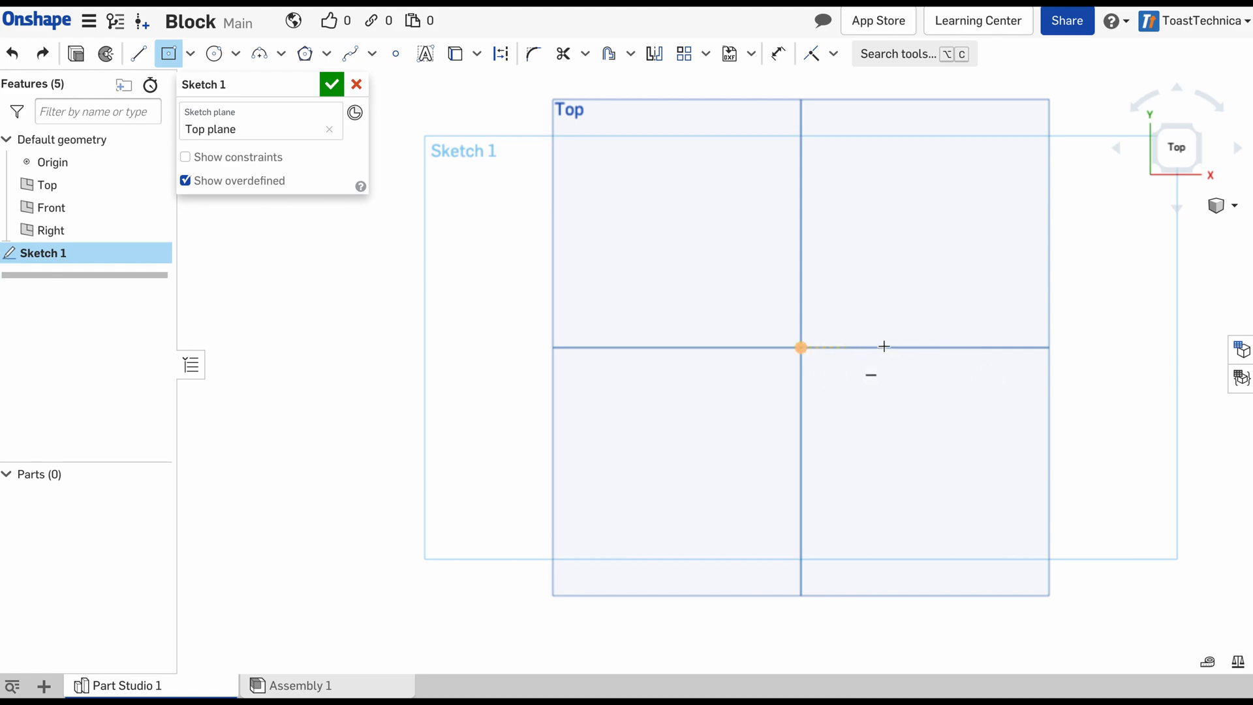
pyautogui.moveTo(932, 347)
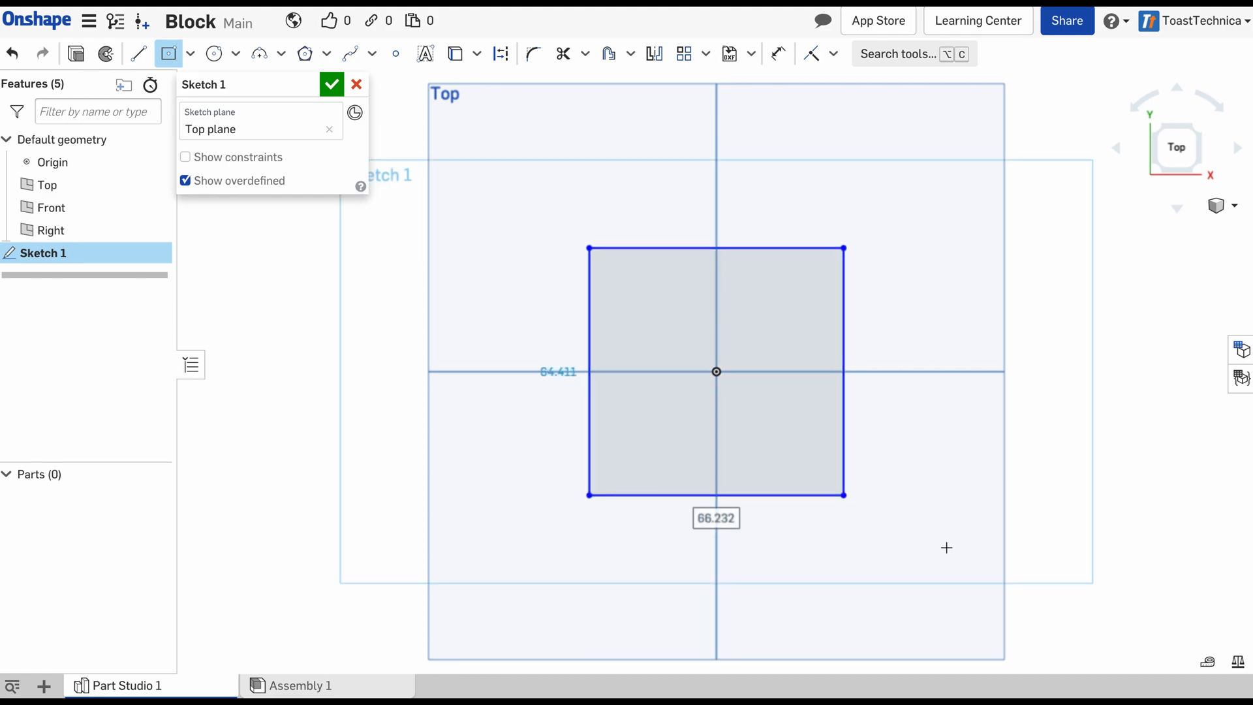
pyautogui.moveTo(829, 502)
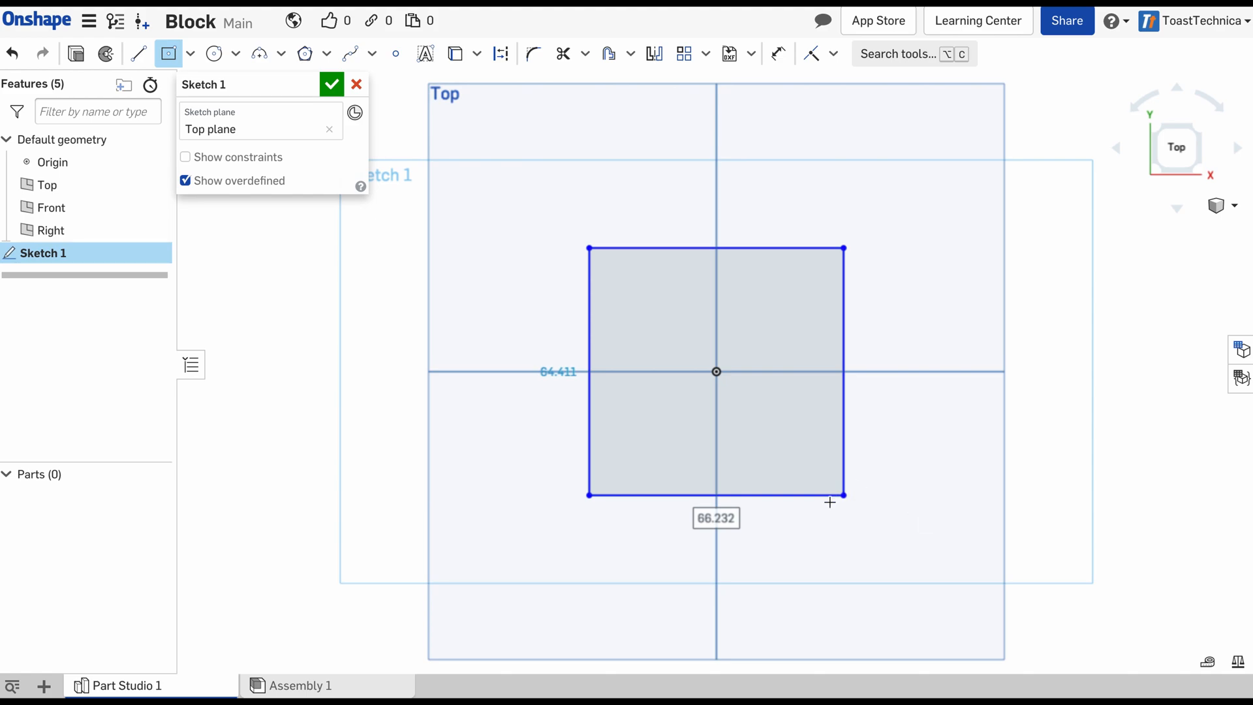
pyautogui.moveTo(886, 510)
pyautogui.write('16')
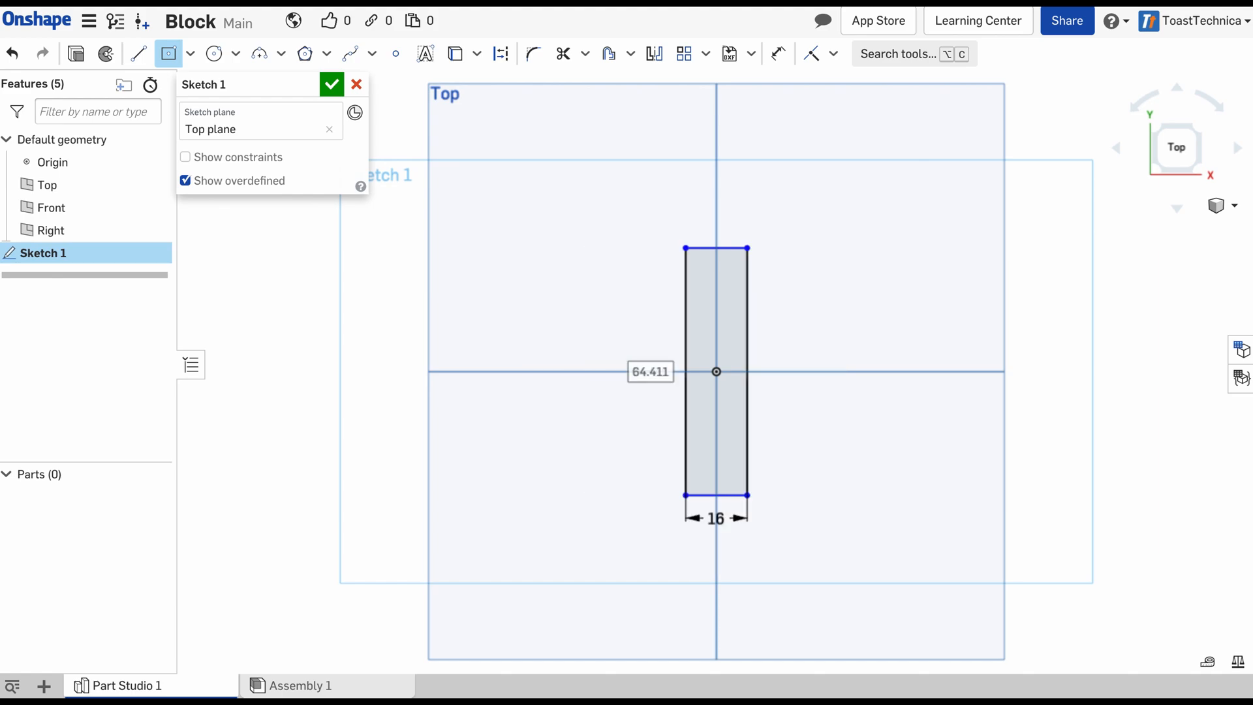
pyautogui.moveTo(663, 403)
pyautogui.write('16')
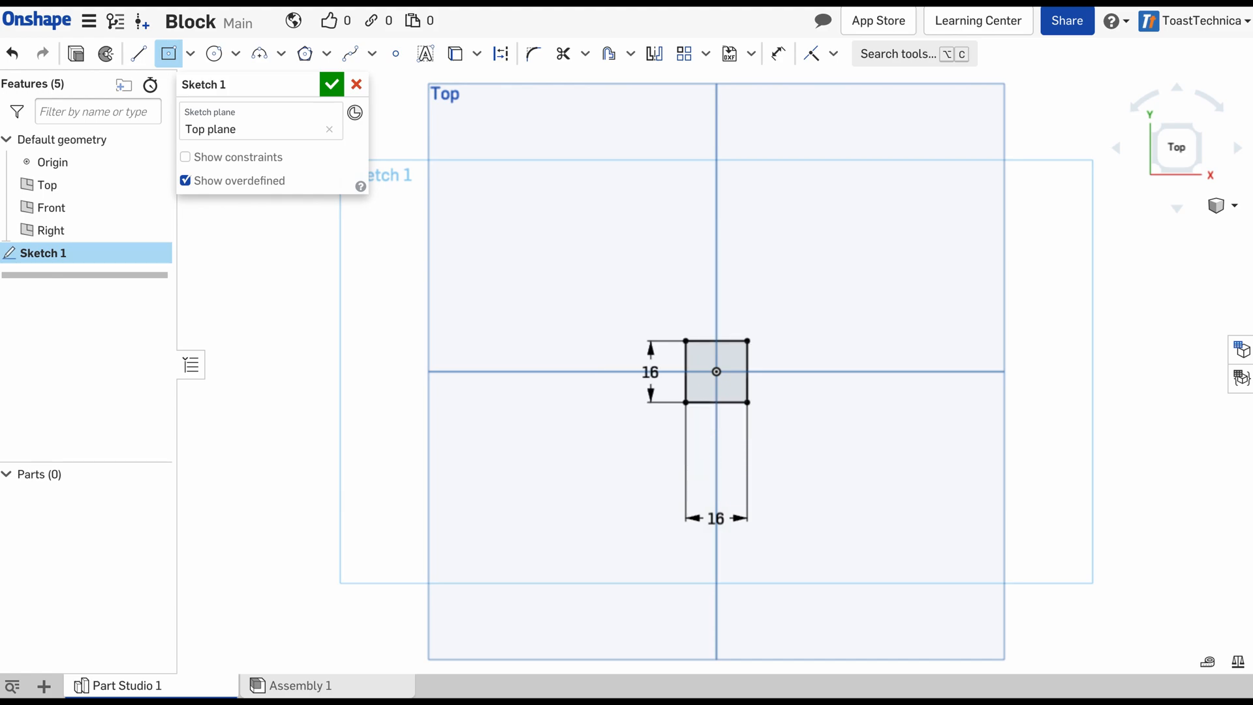
# Zoom the view on the 16 by 16 mm square centred on the origin
pyautogui.scroll(-3)
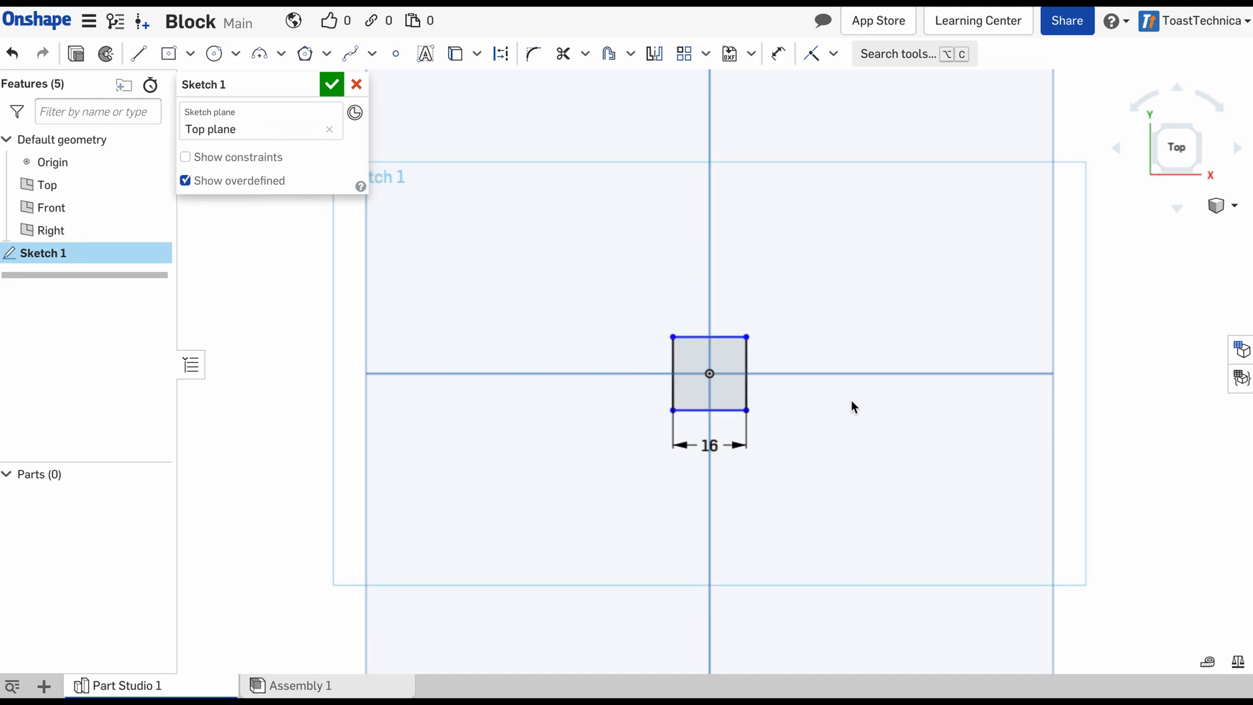
# Select the square's top edge to test resizing its unconstrained height
pyautogui.click(709, 338)
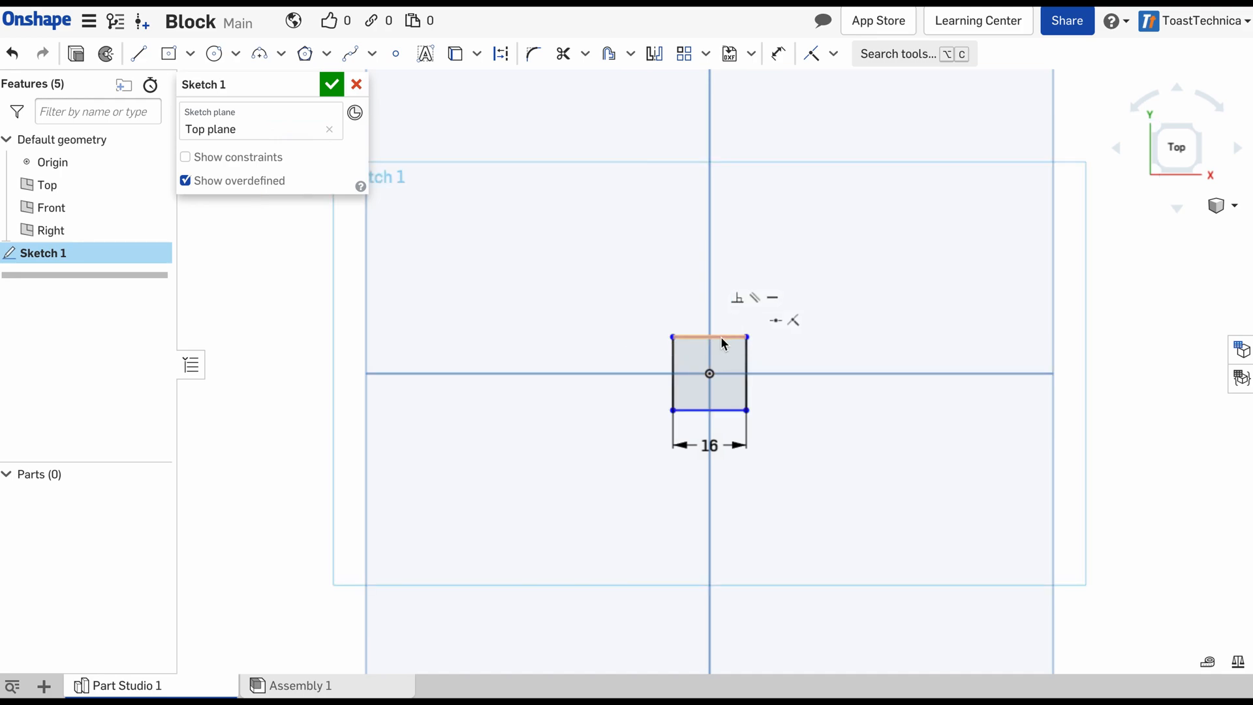
pyautogui.moveTo(747, 373)
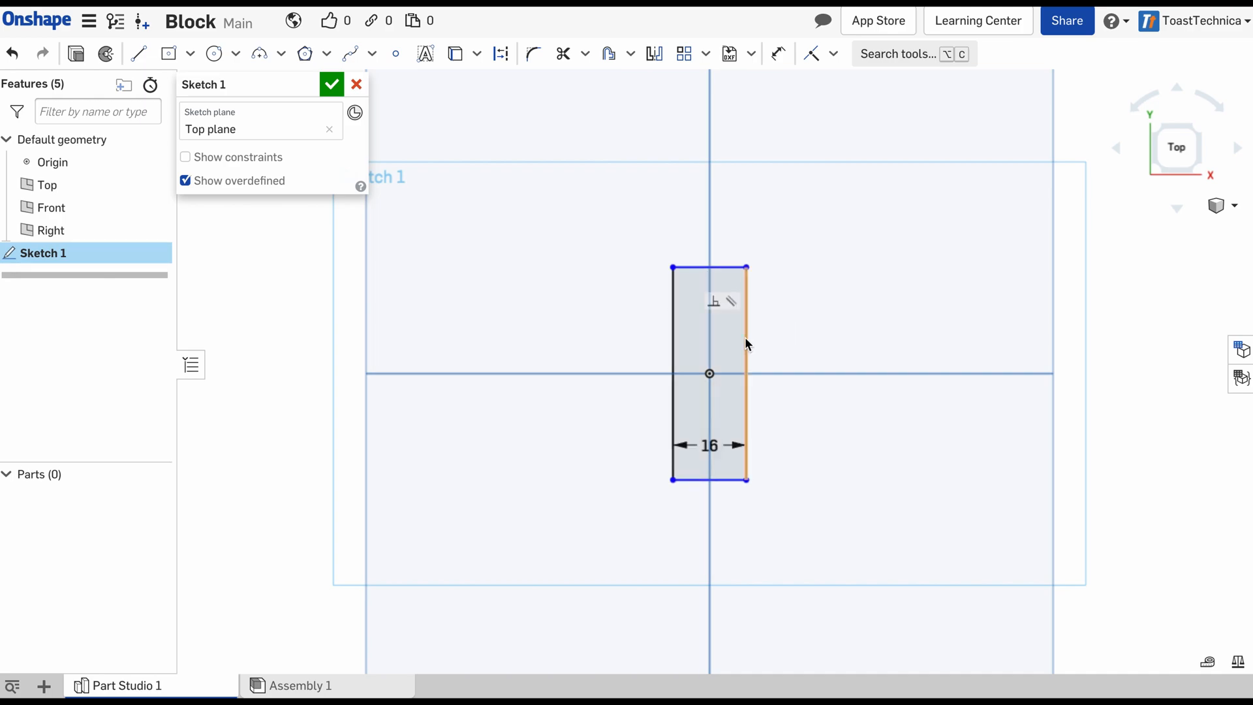
pyautogui.moveTo(749, 370)
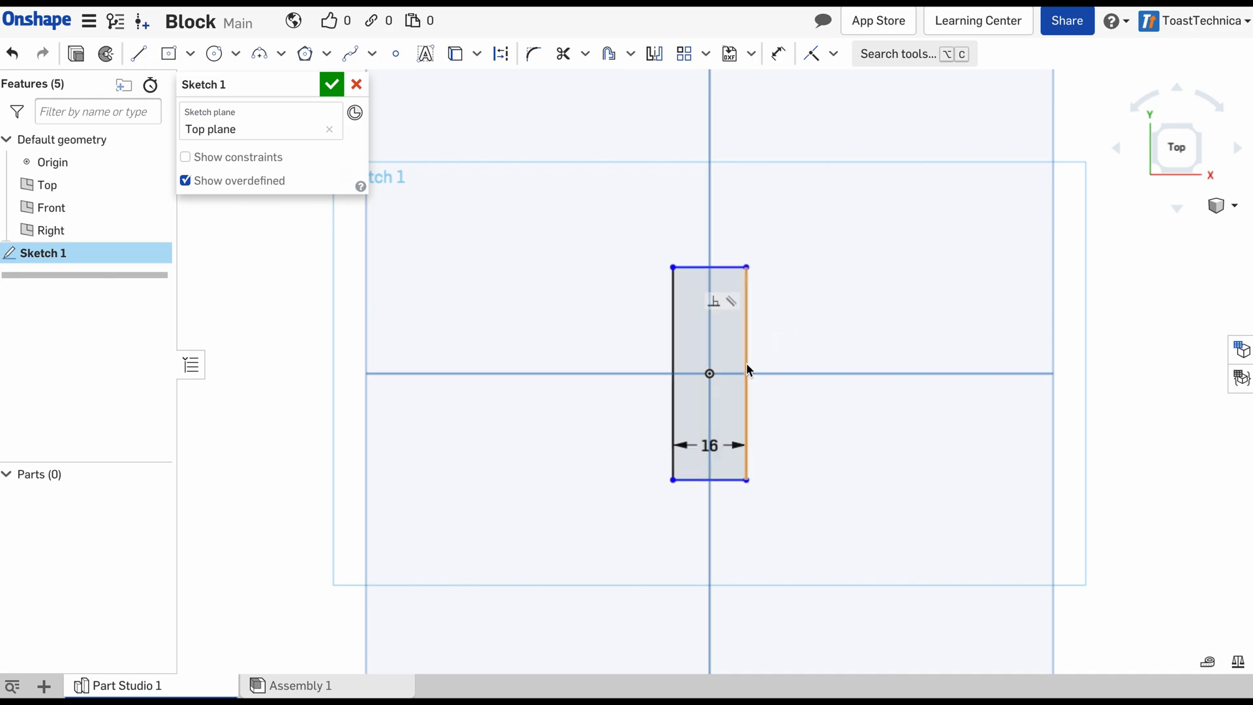
pyautogui.moveTo(750, 360)
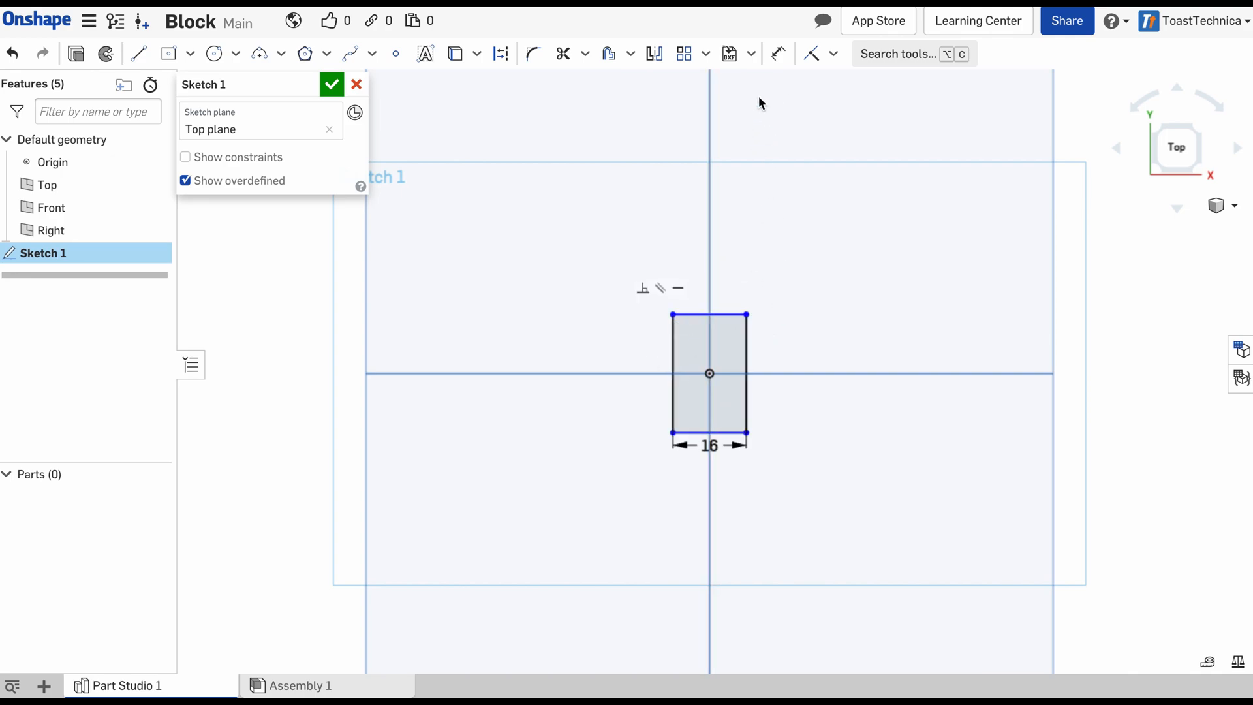
pyautogui.moveTo(777, 54)
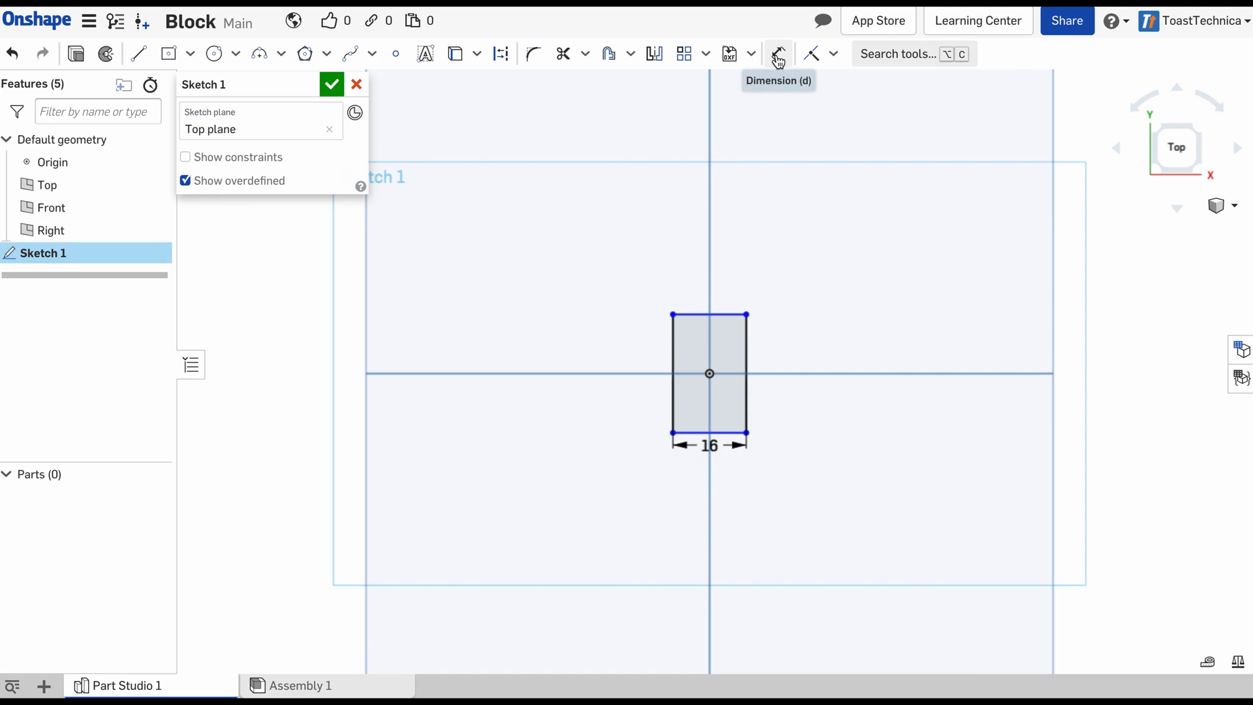
pyautogui.moveTo(776, 54)
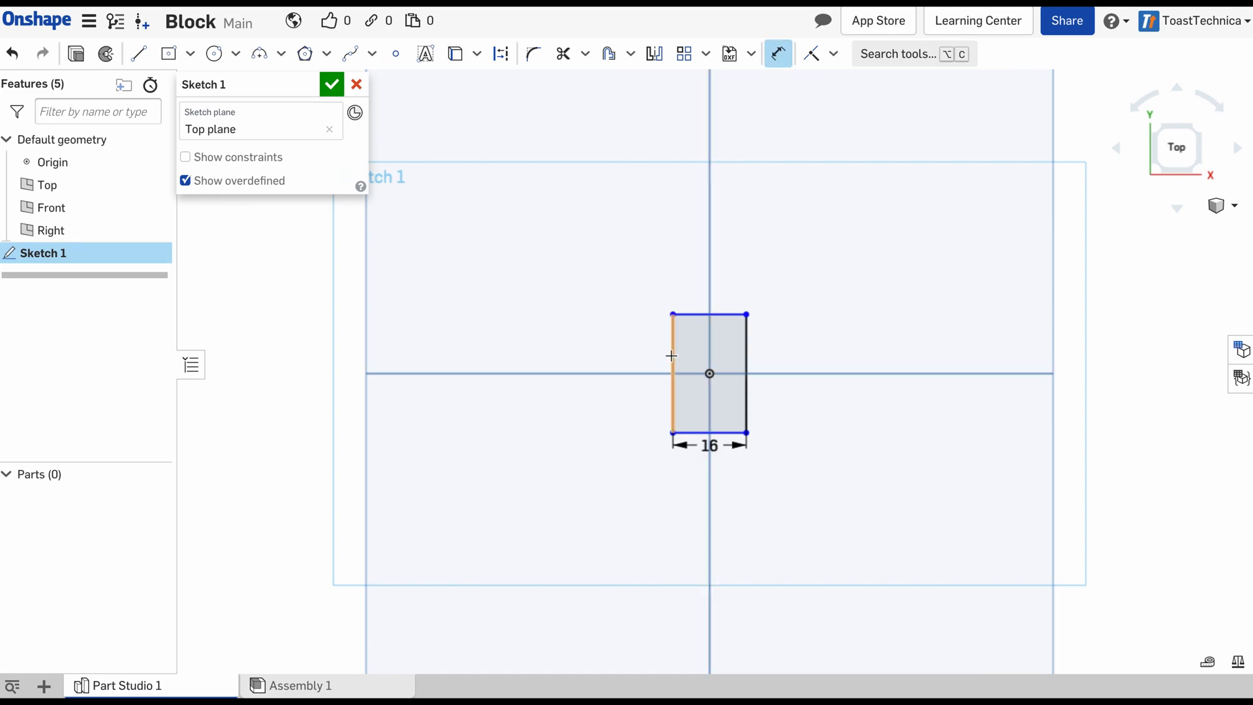
# Dimension the rectangle's left edge to 16 mm, completing the 16 by 16 square
pyautogui.click(673, 373)
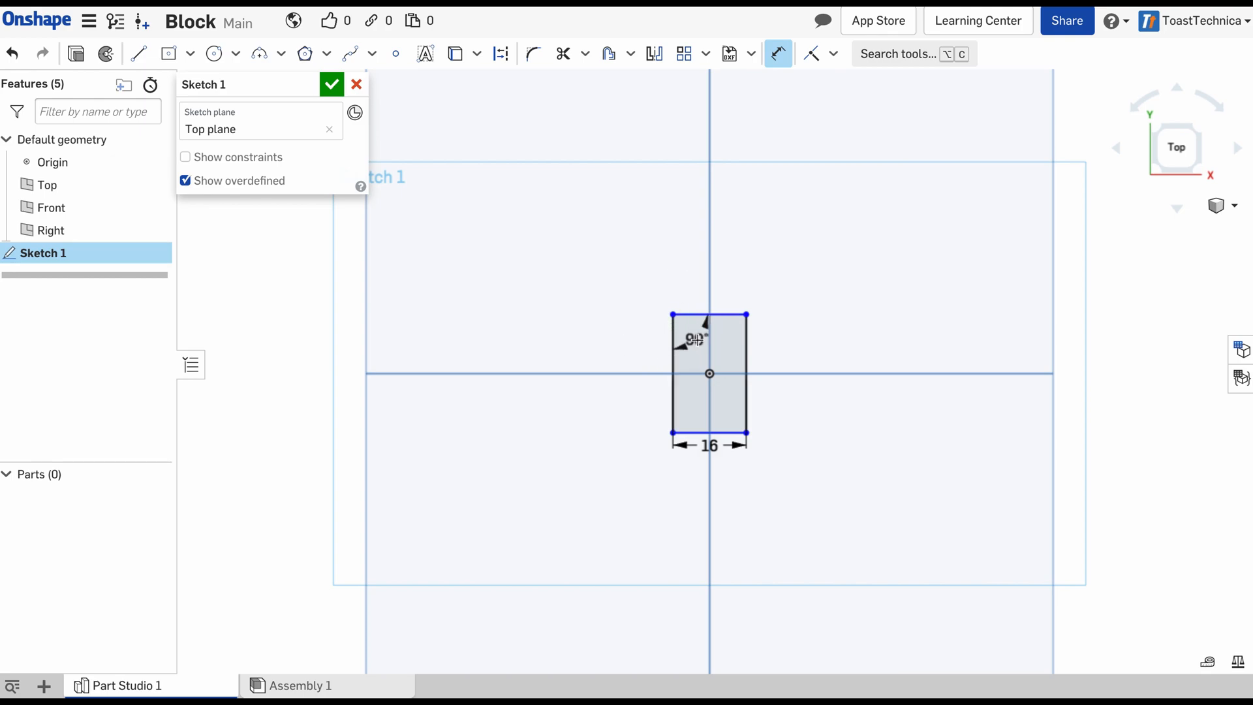
pyautogui.moveTo(778, 54)
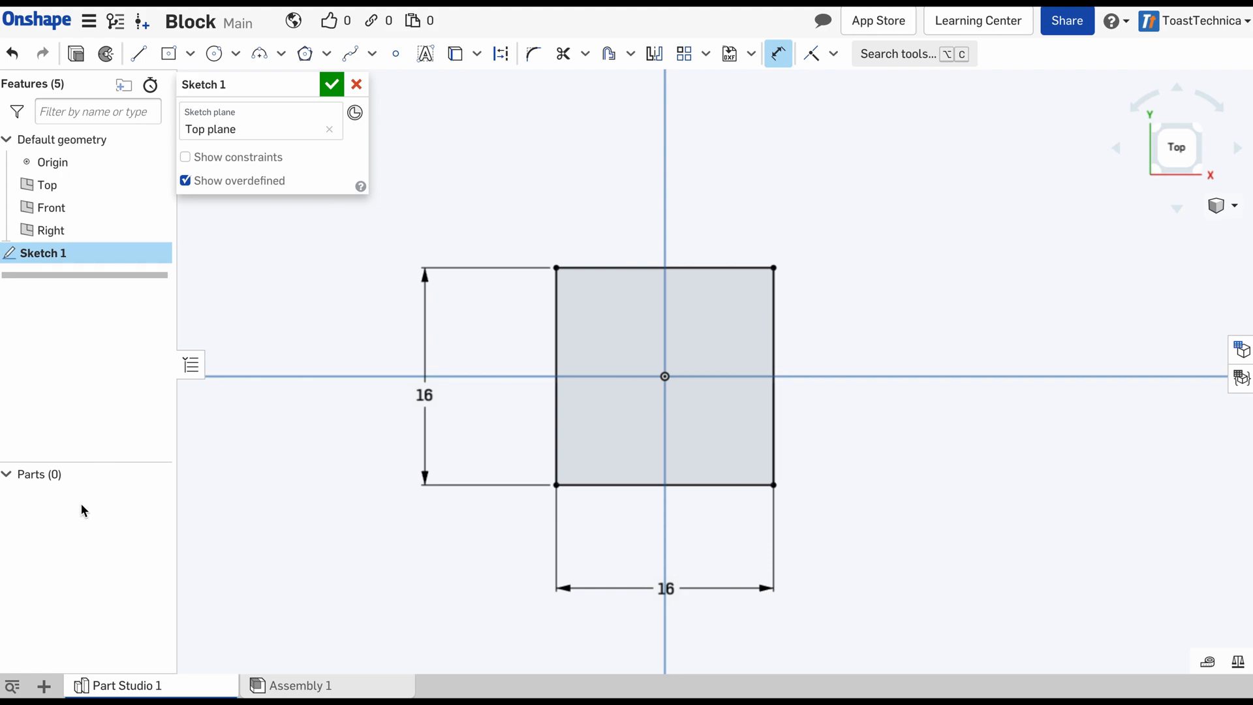
pyautogui.moveTo(106, 53)
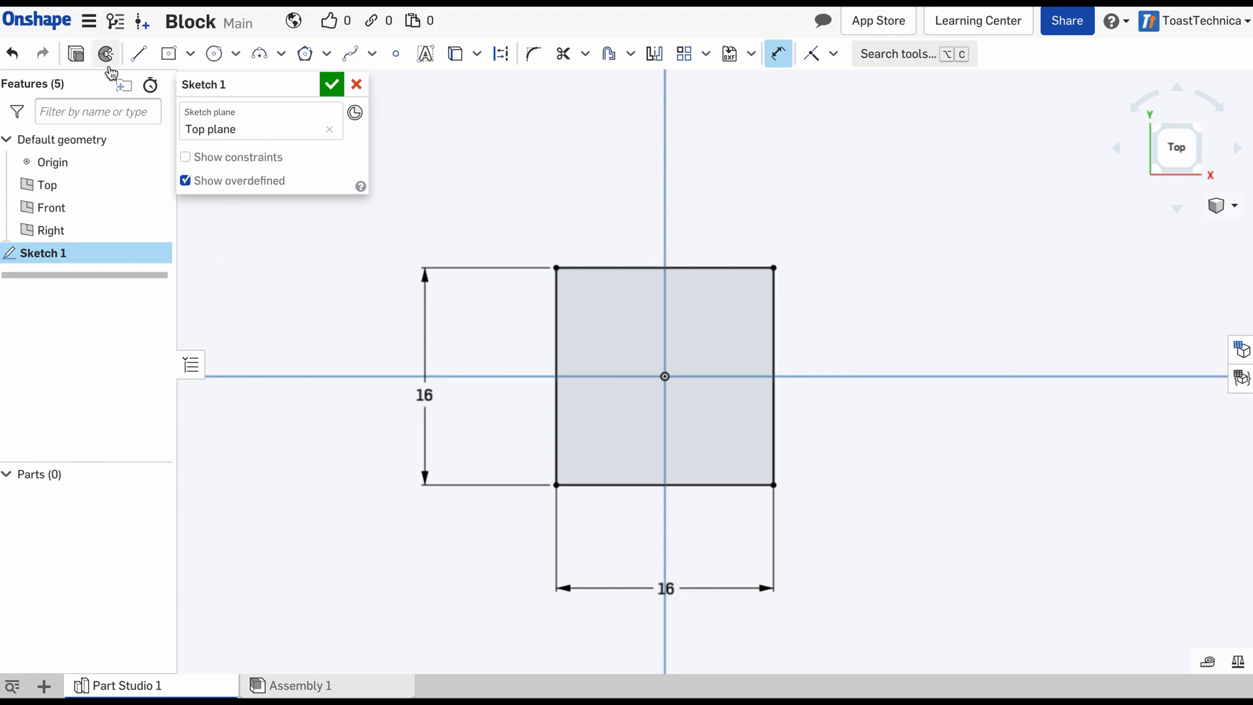
pyautogui.moveTo(76, 53)
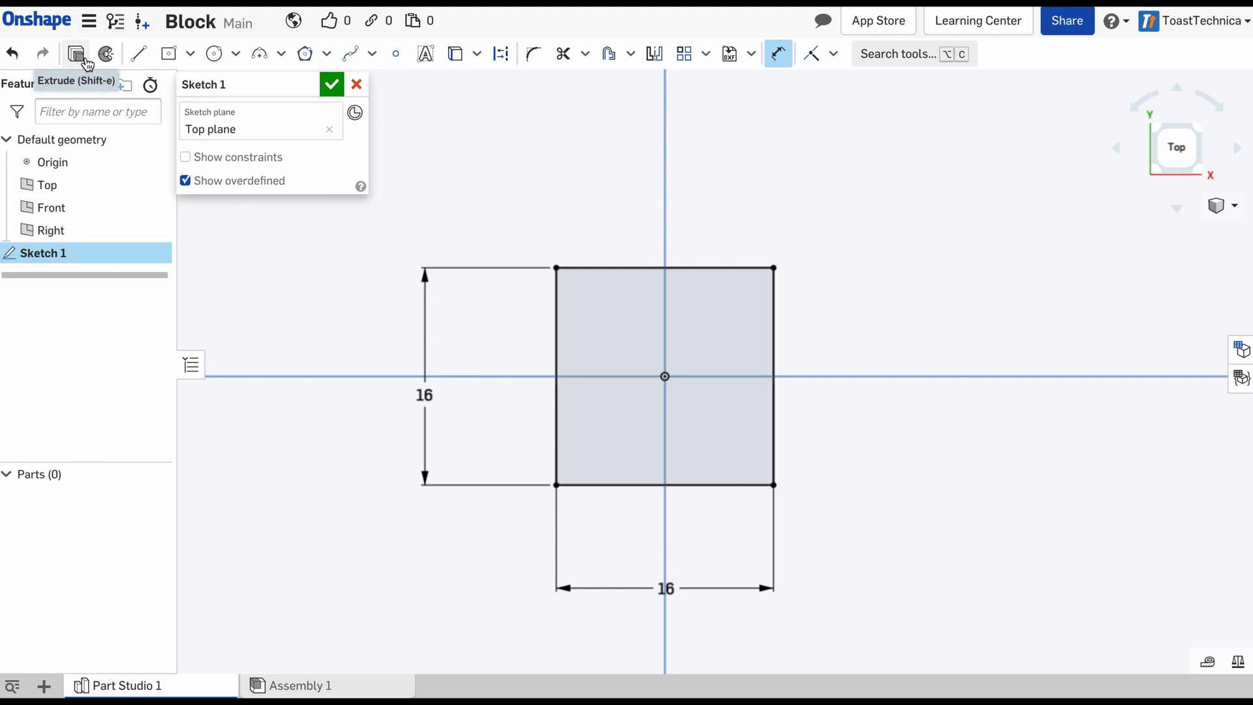
pyautogui.moveTo(517, 244)
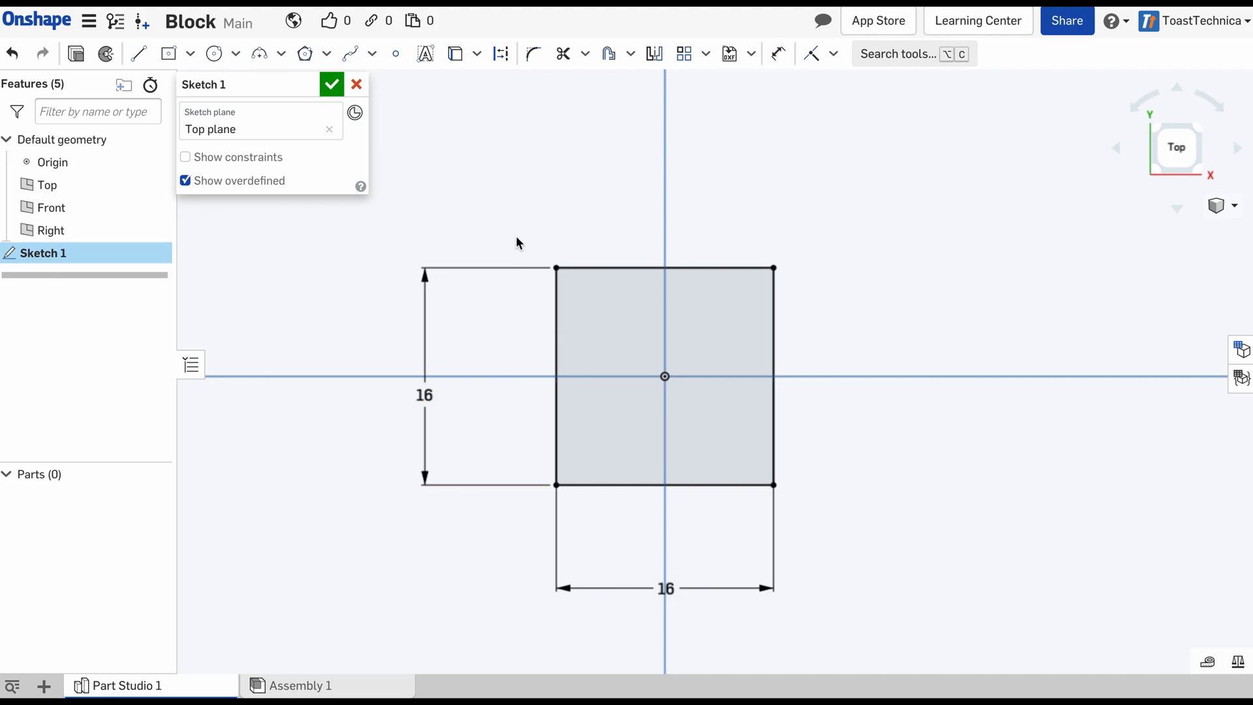
pyautogui.moveTo(167, 81)
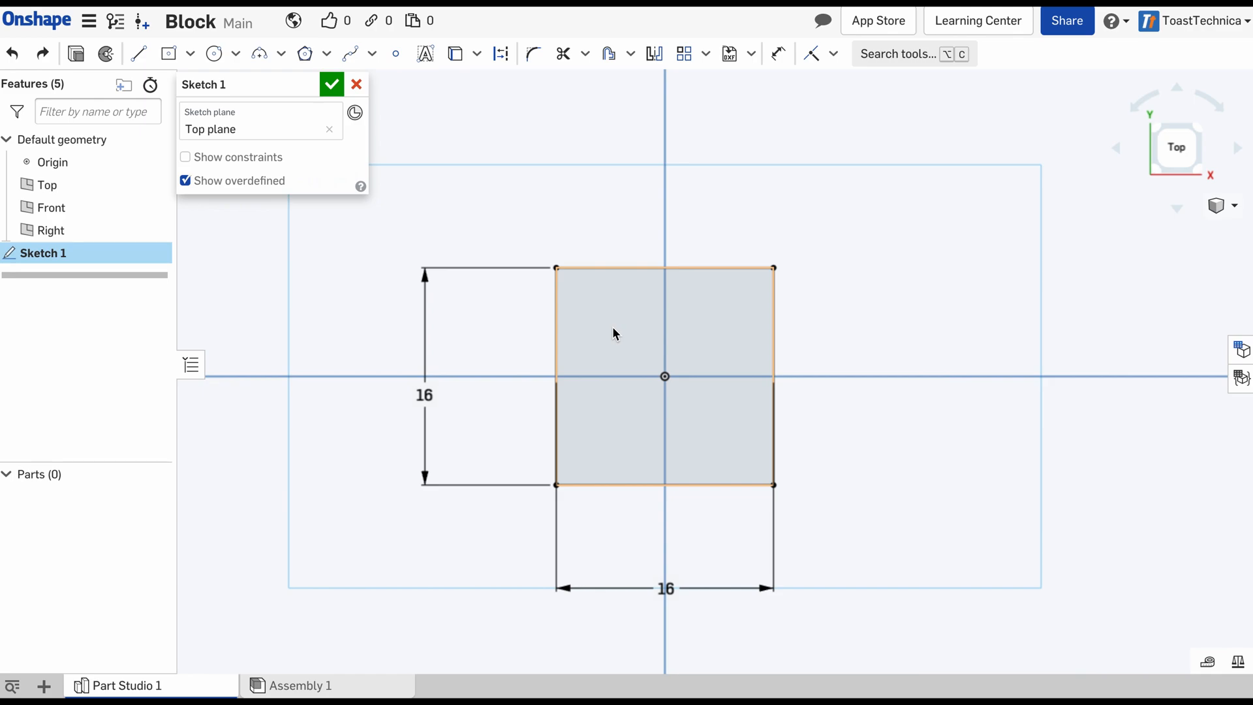
# Select the 16 by 16 square region of Sketch 1 and start an extrusion
pyautogui.click(616, 334)
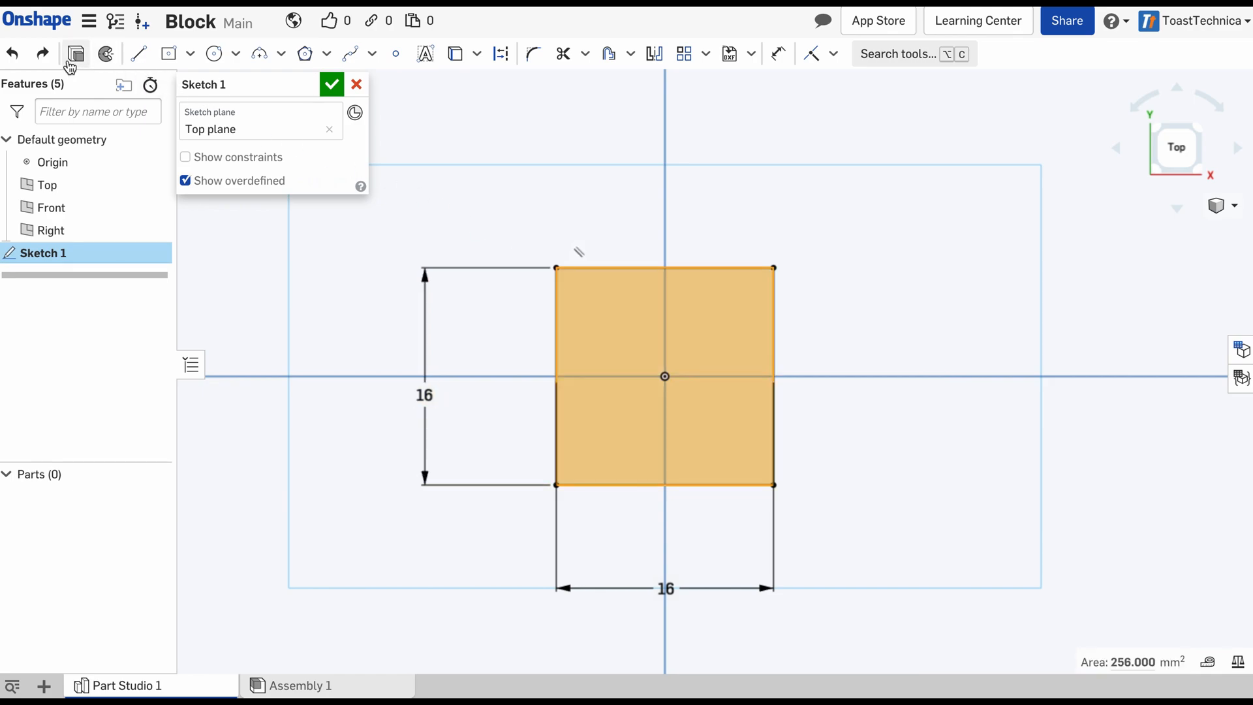
pyautogui.moveTo(75, 54)
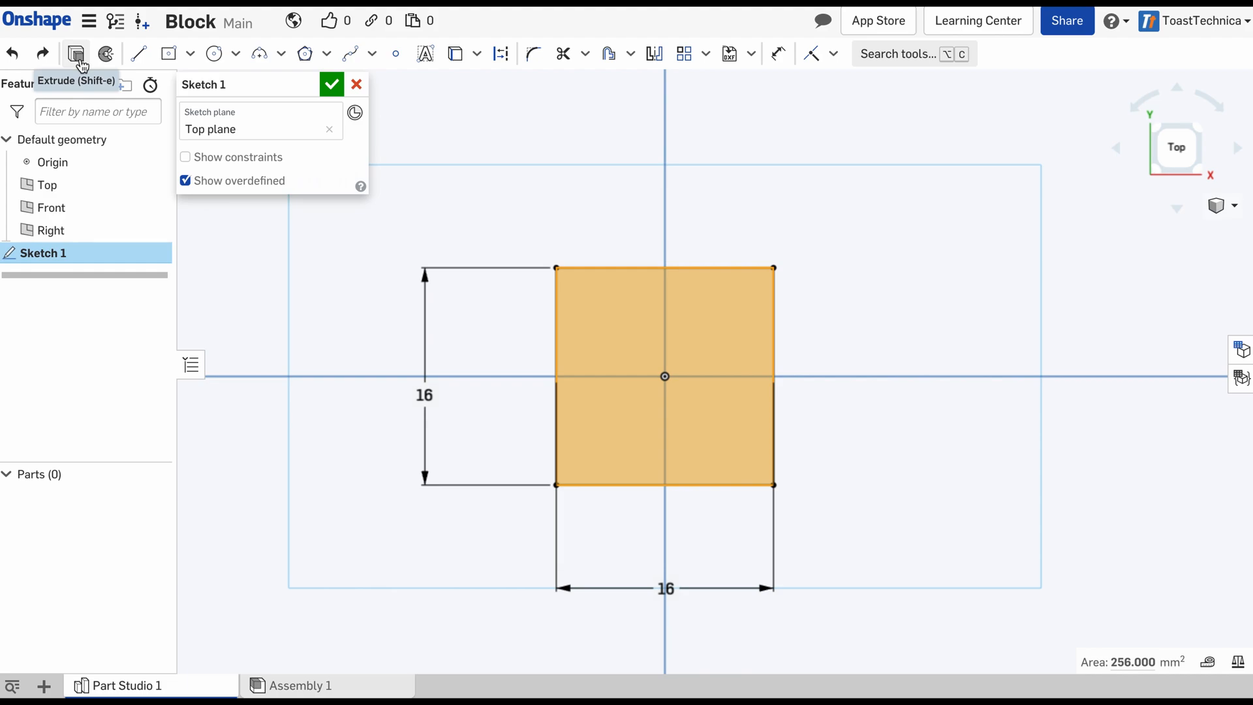
pyautogui.click(76, 54)
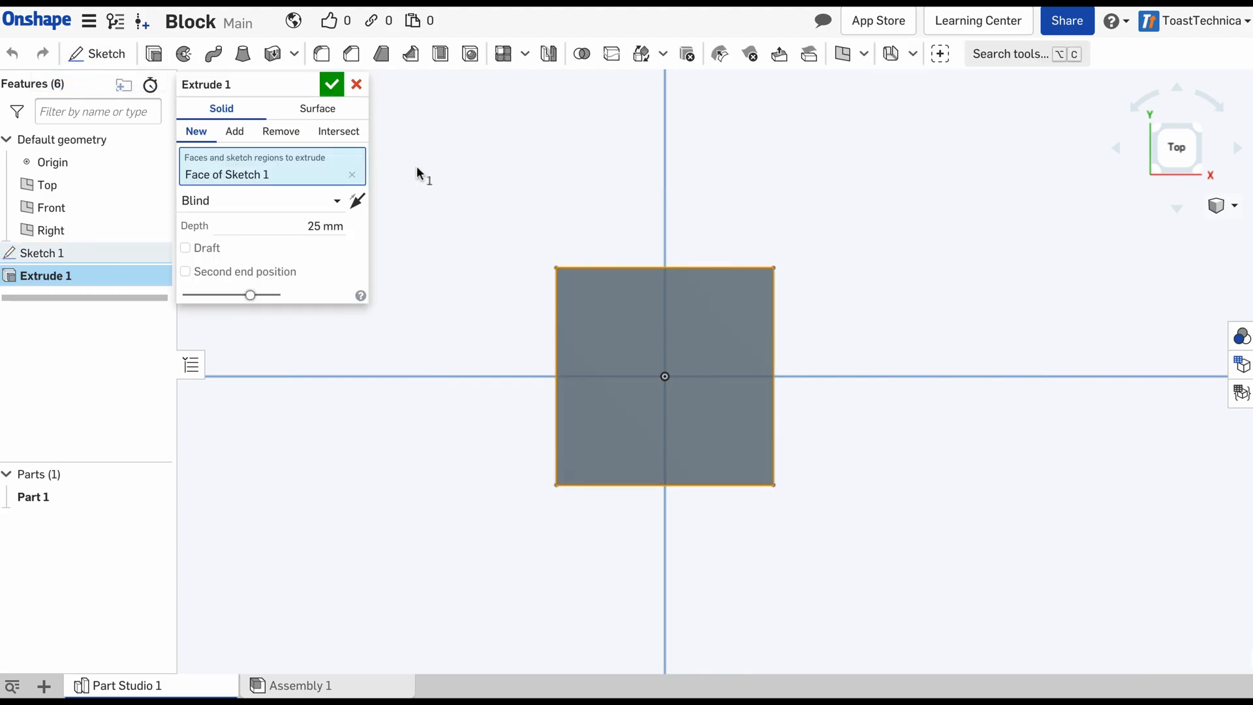
pyautogui.moveTo(1015, 192)
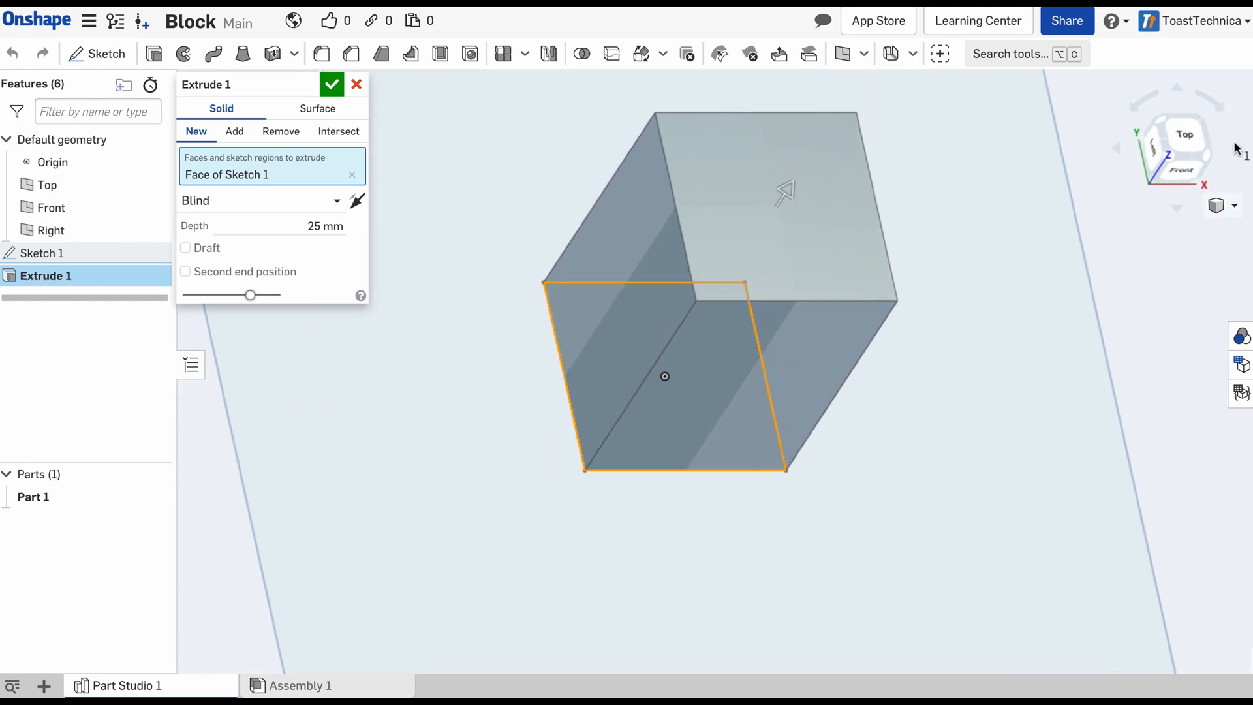
# Set Extrude 1's depth to 9.6 mm and accept the feature
pyautogui.moveTo(719, 240); pyautogui.dragTo(663, 264)
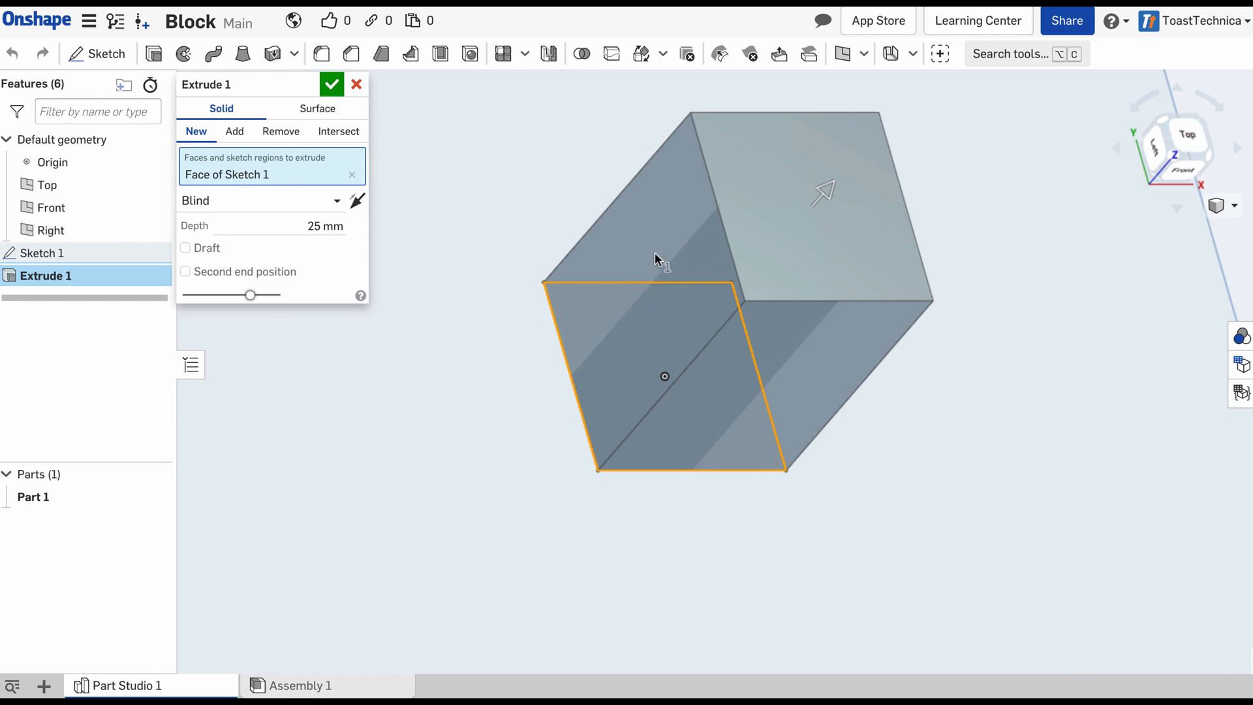
pyautogui.tripleClick(324, 225)
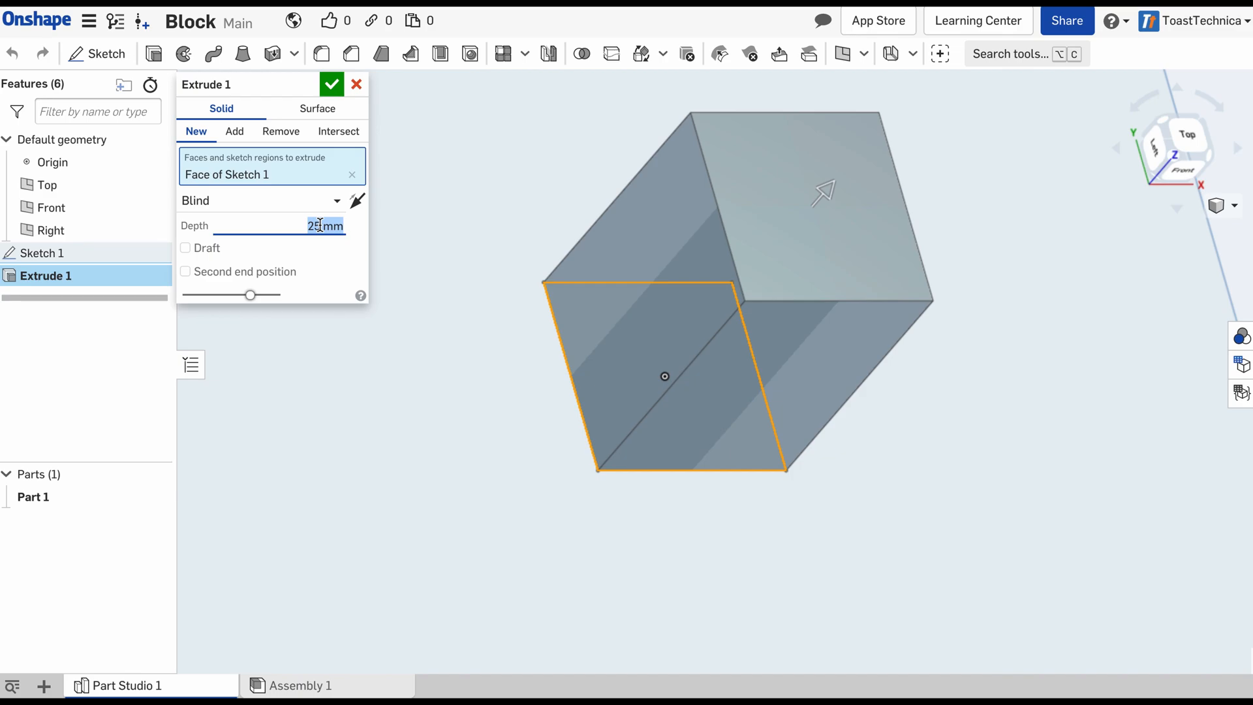
pyautogui.write('9.6')
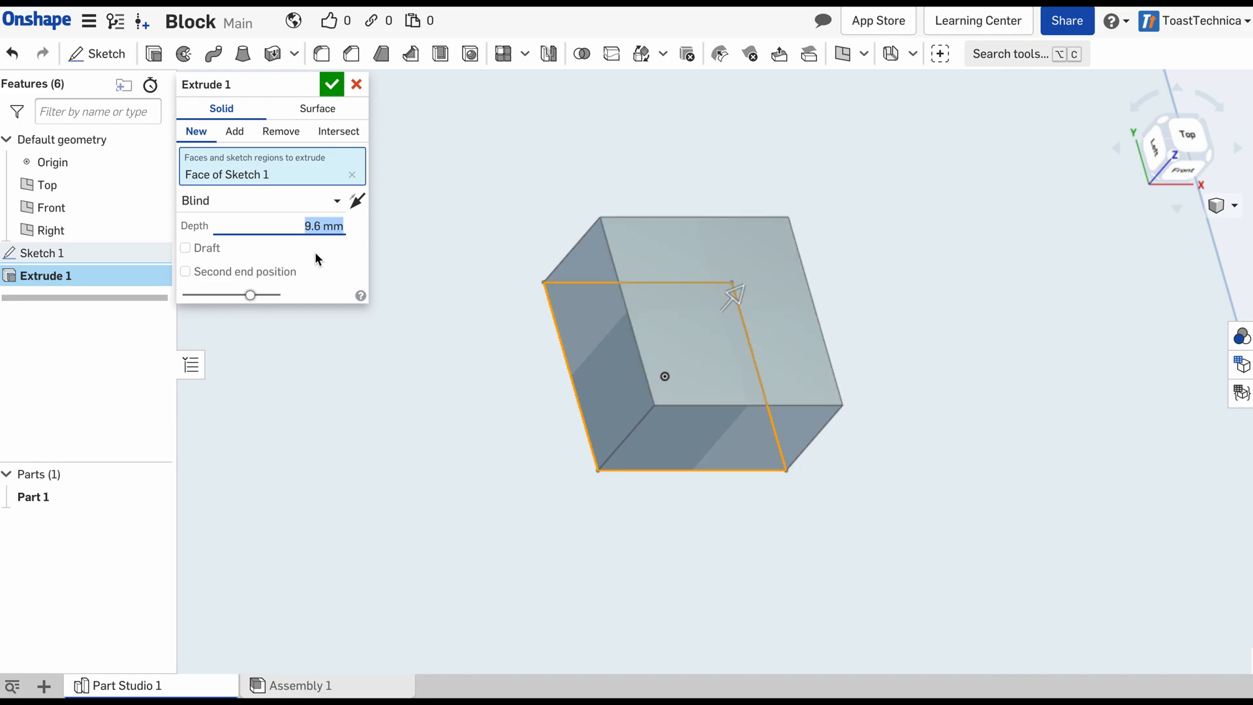
pyautogui.moveTo(350, 345)
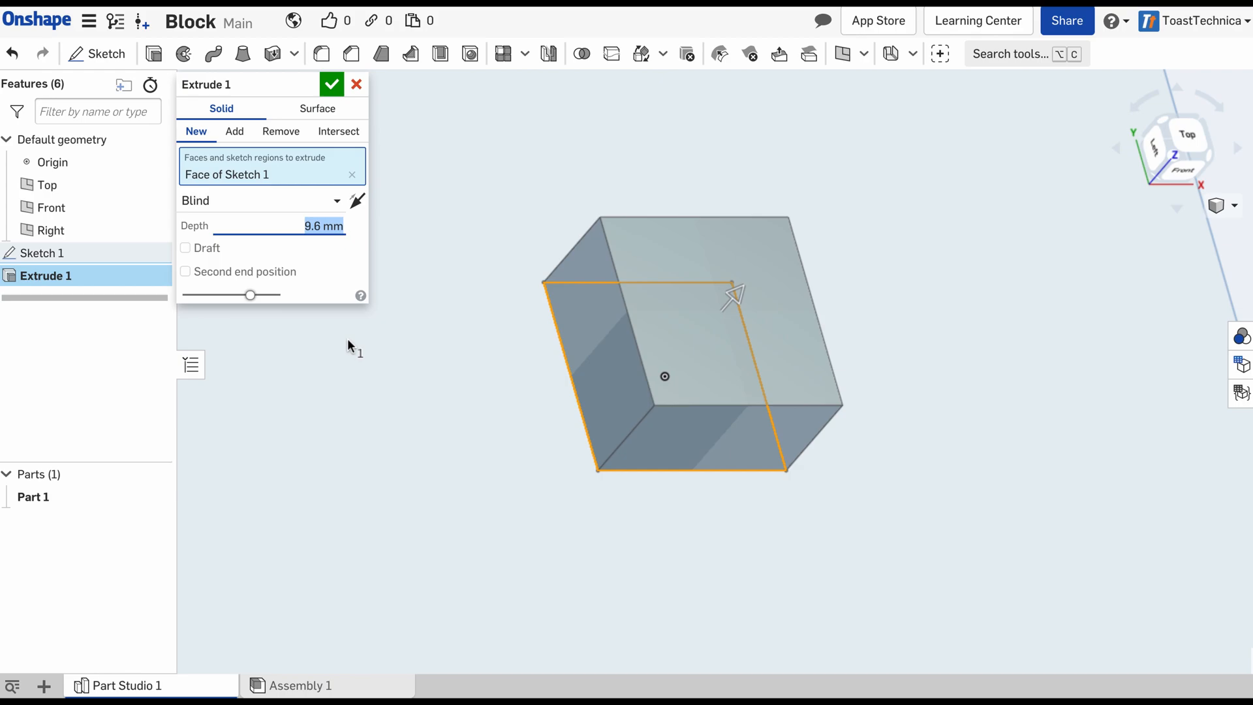
pyautogui.click(332, 84)
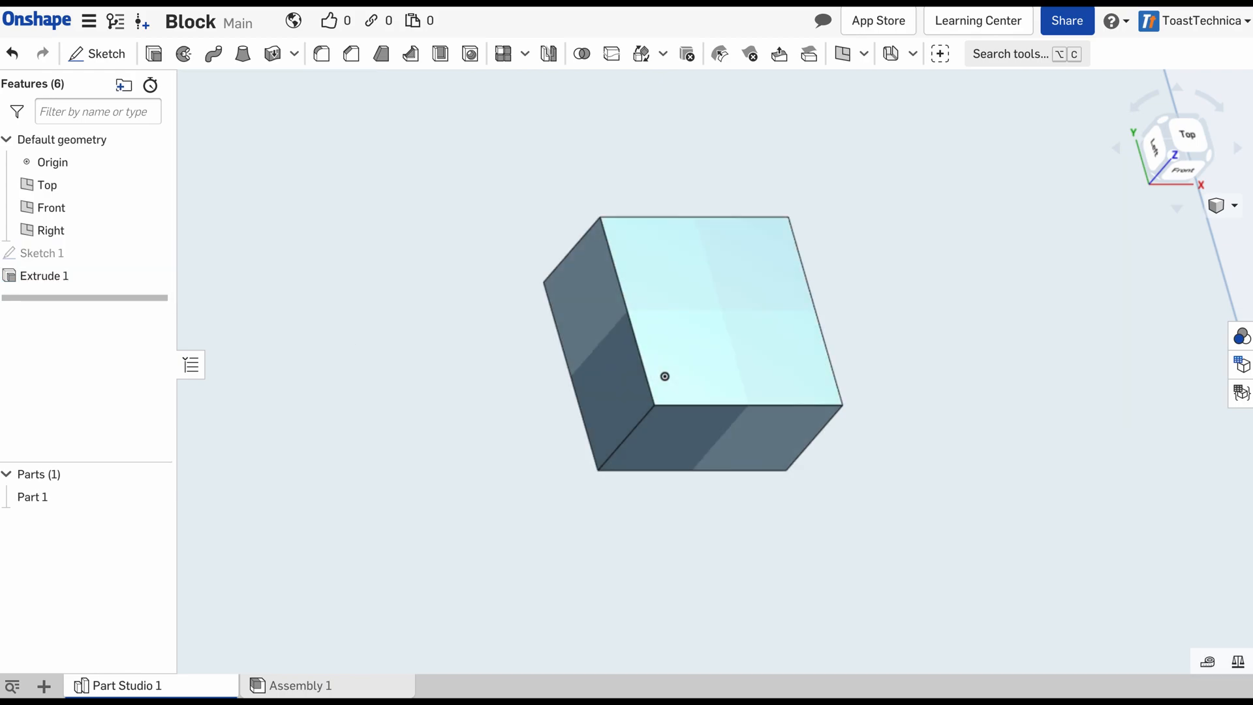
pyautogui.moveTo(452, 251)
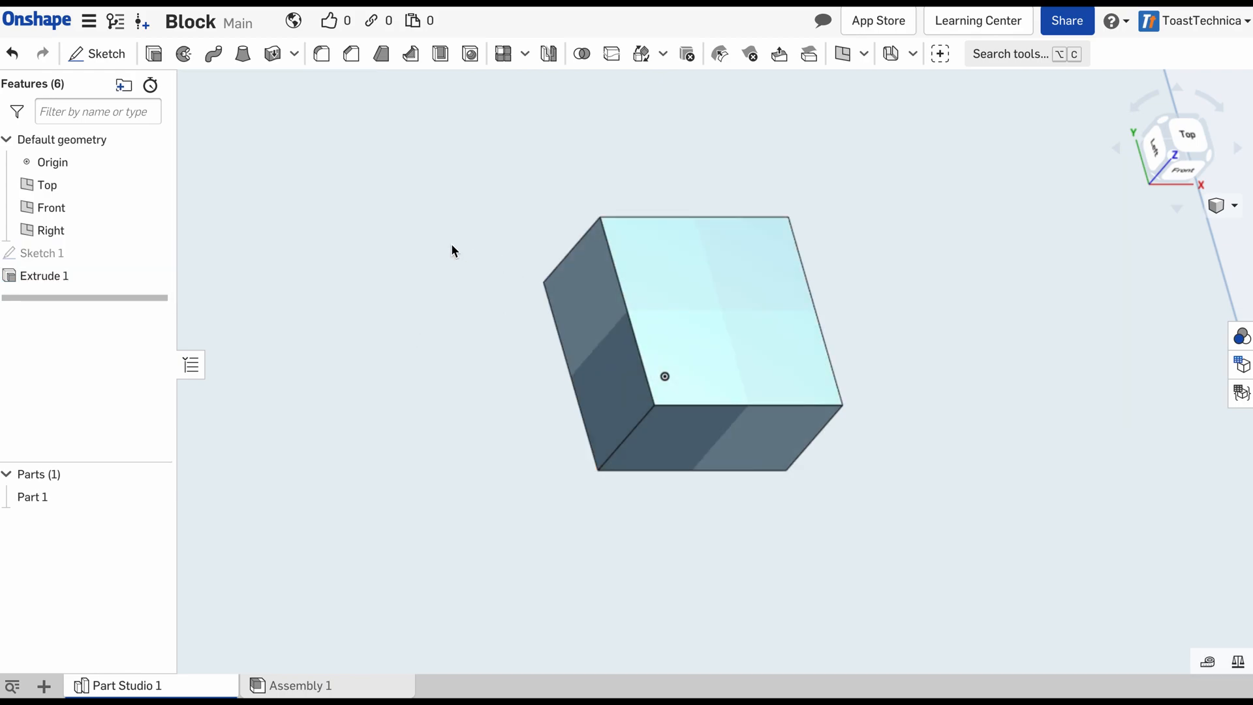
pyautogui.moveTo(347, 248)
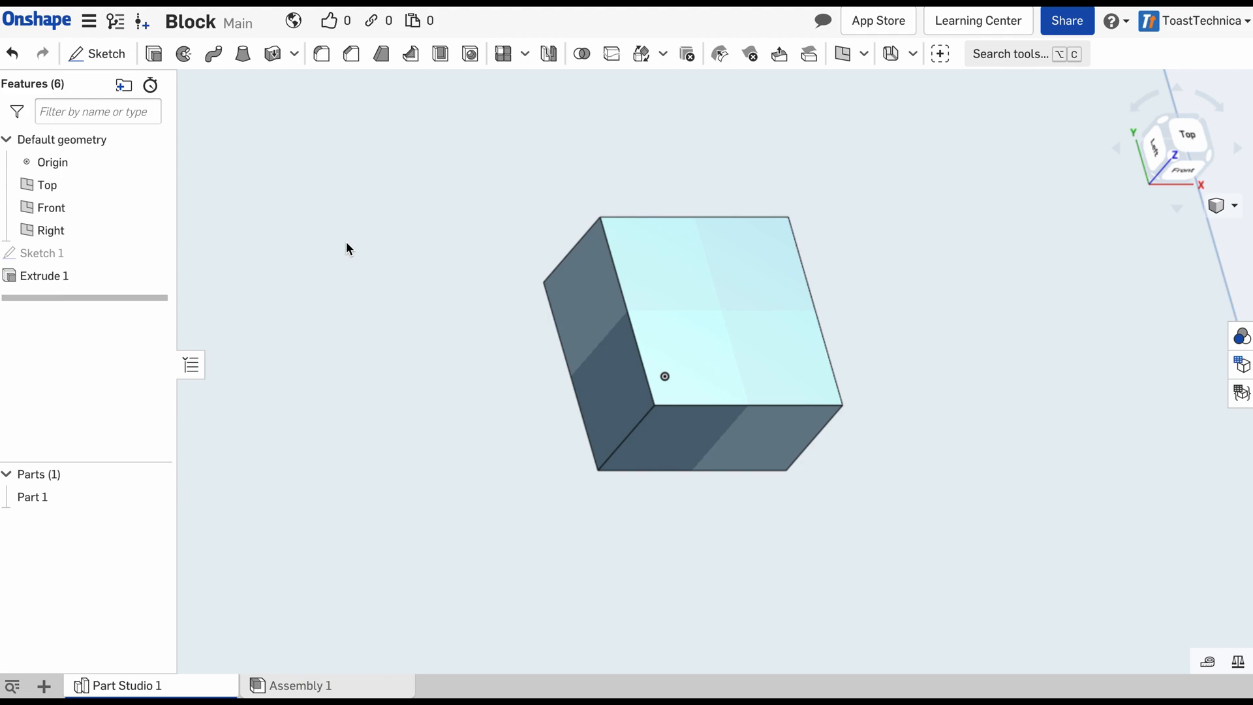
pyautogui.click(41, 254)
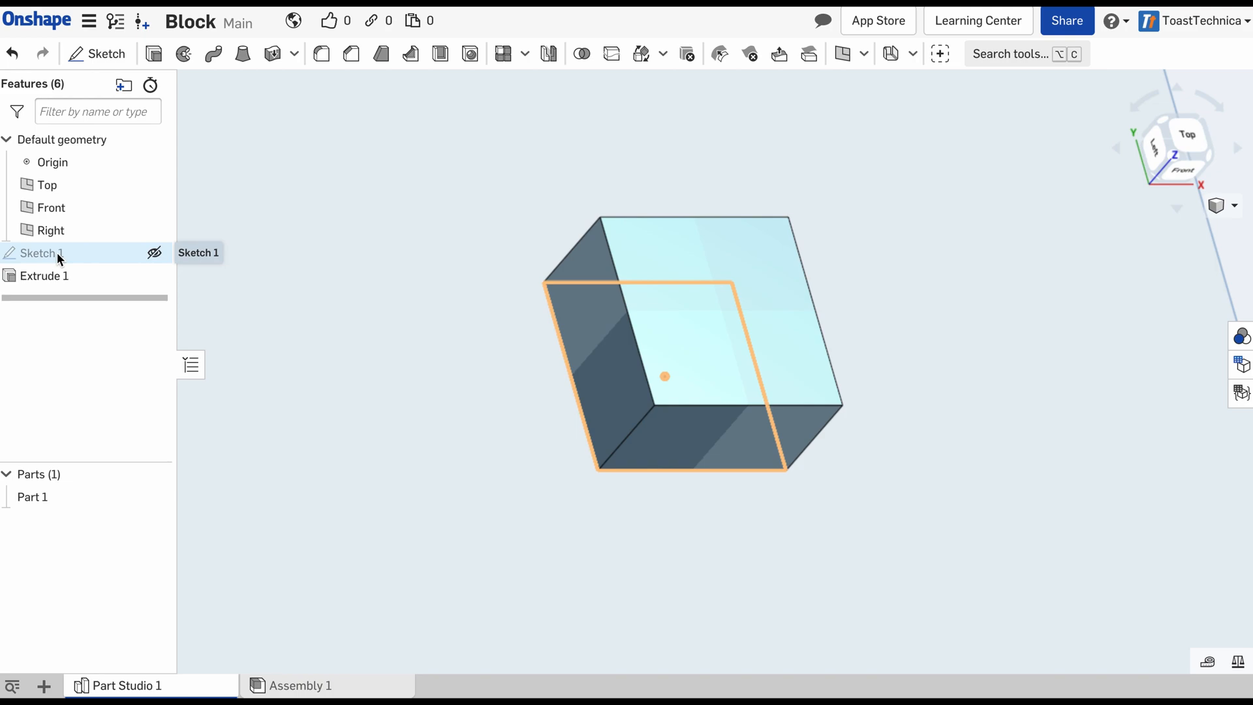
pyautogui.moveTo(47, 266)
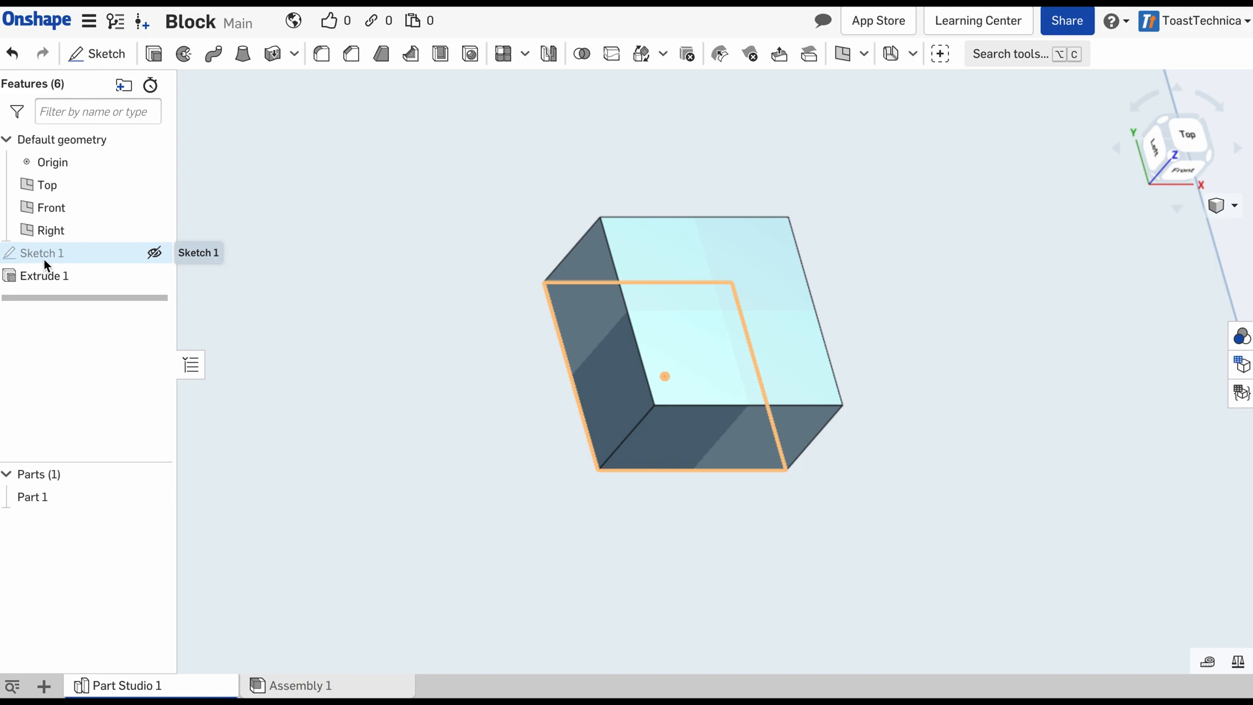
pyautogui.moveTo(42, 253)
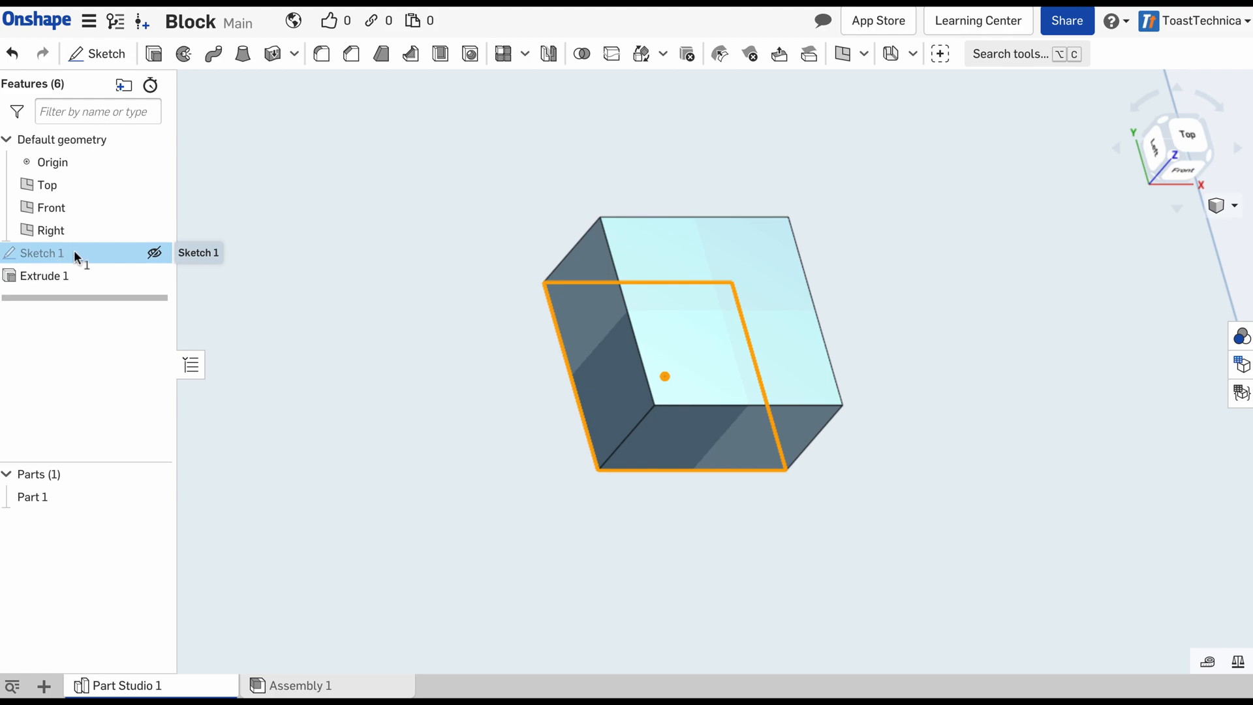
pyautogui.moveTo(50, 254)
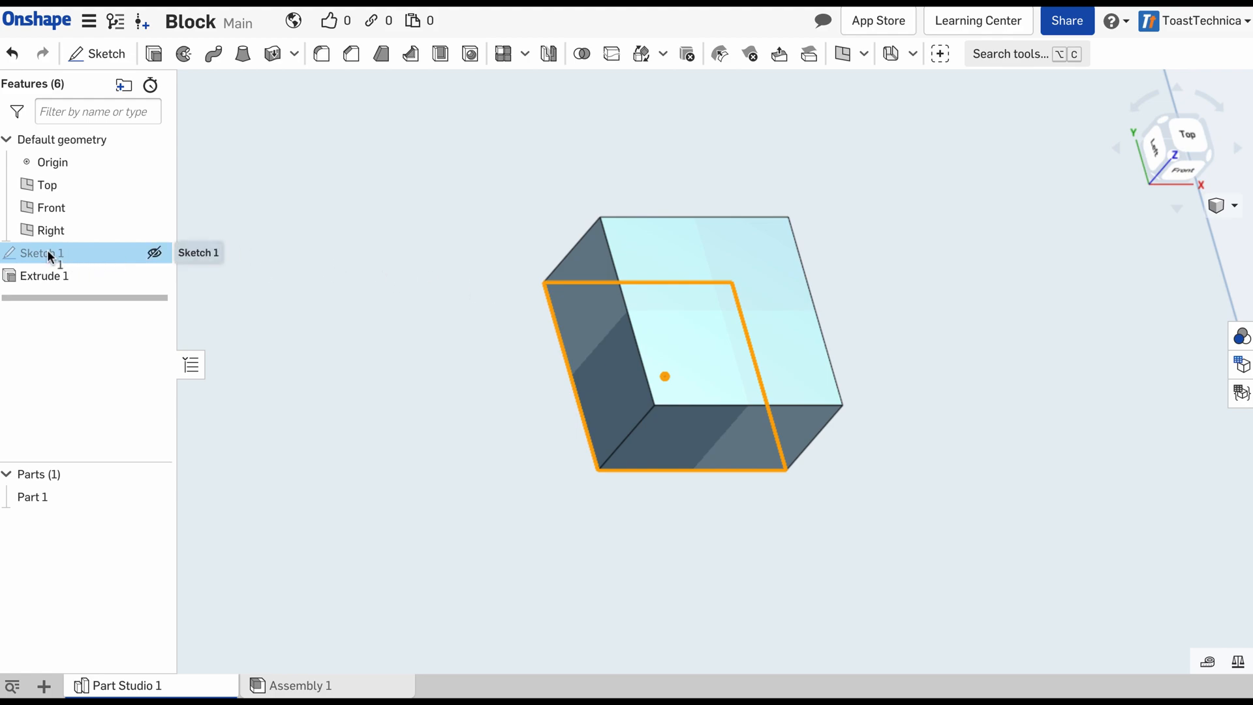
pyautogui.doubleClick(41, 252)
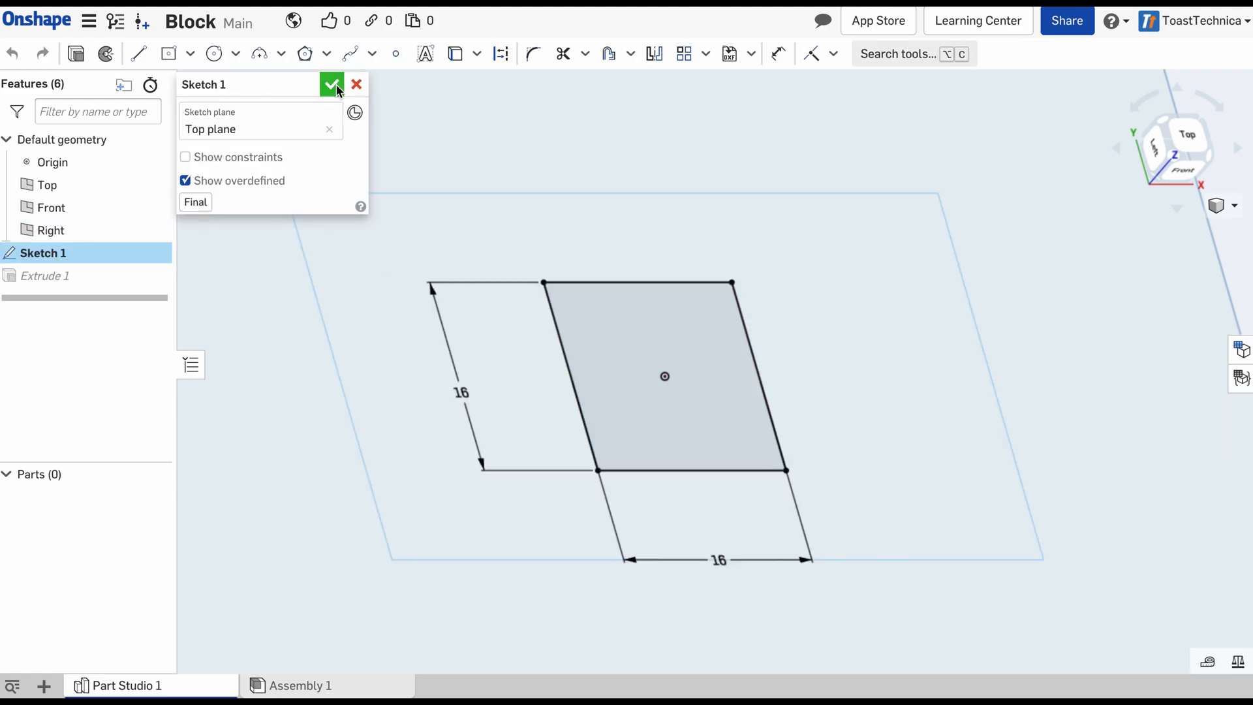
pyautogui.click(330, 84)
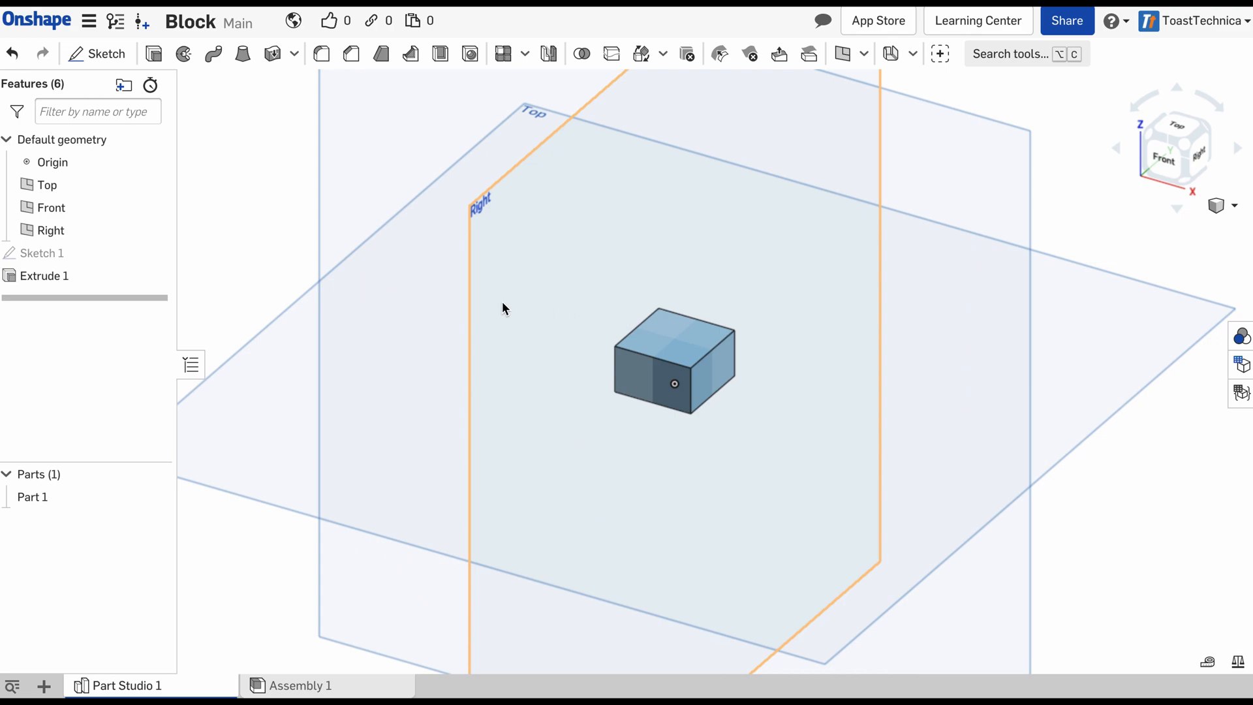
pyautogui.moveTo(138, 96)
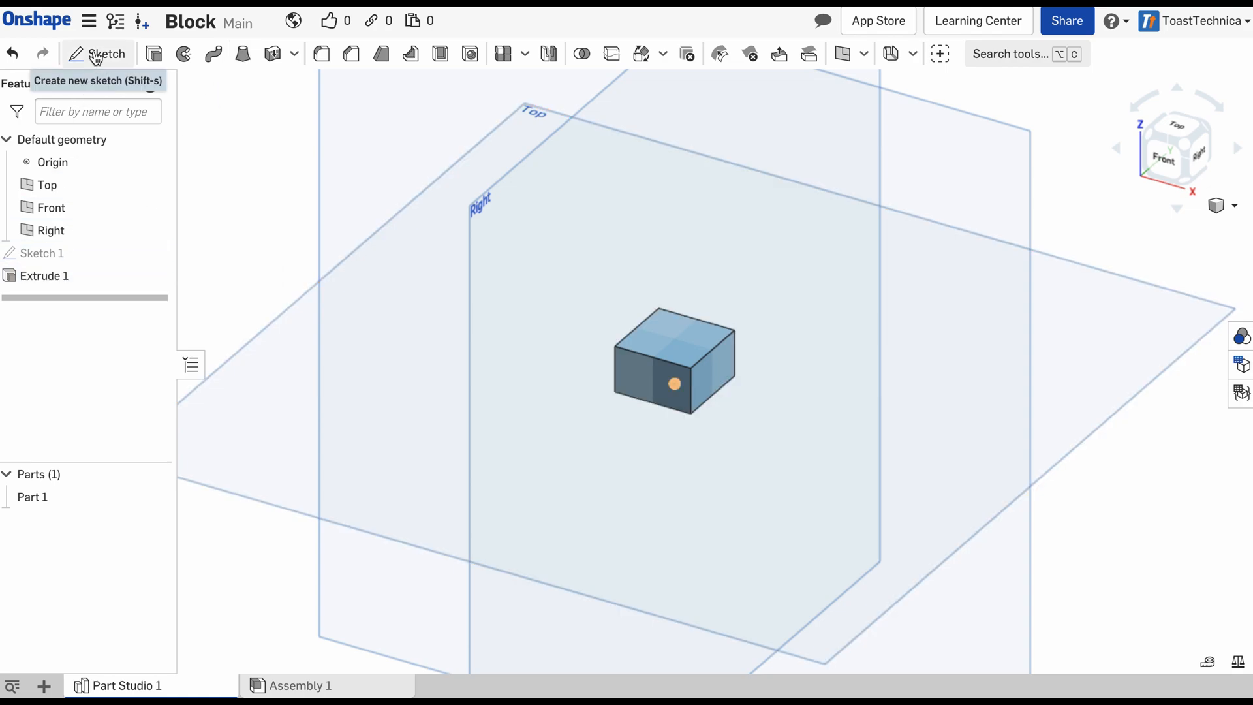
# Create Sketch 2 on the block's top face, viewed face-on from above
pyautogui.click(98, 53)
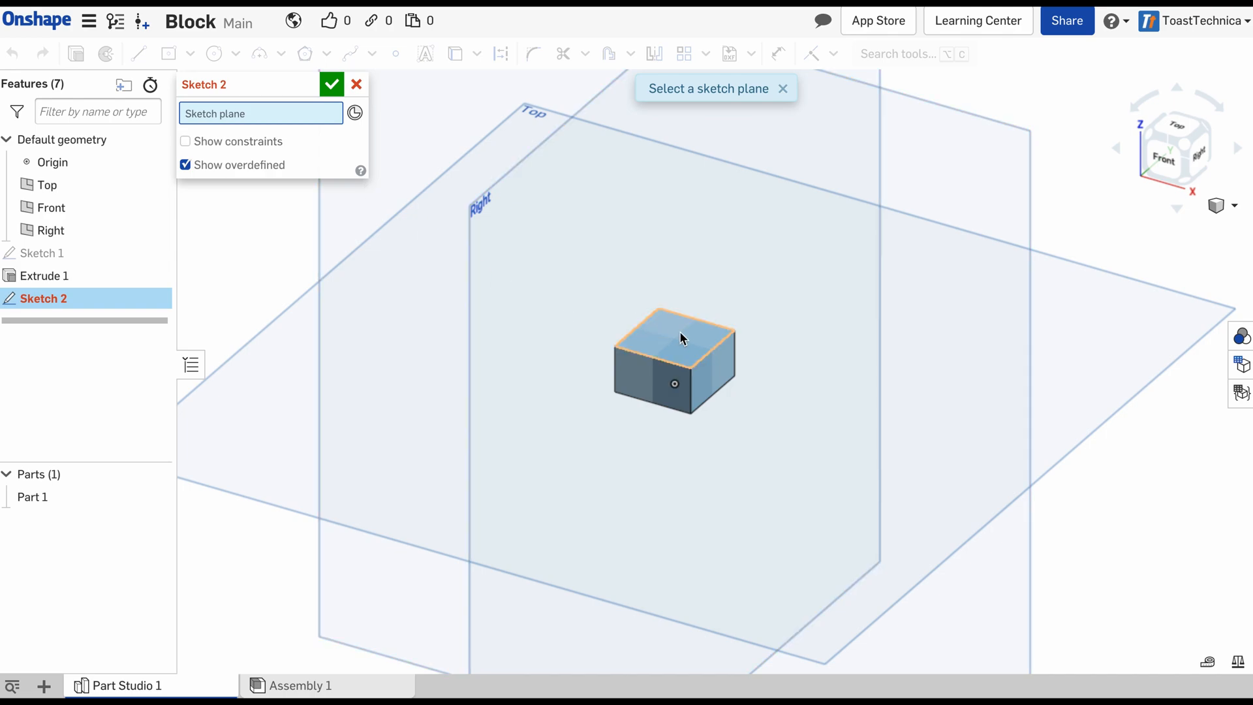
pyautogui.click(673, 336)
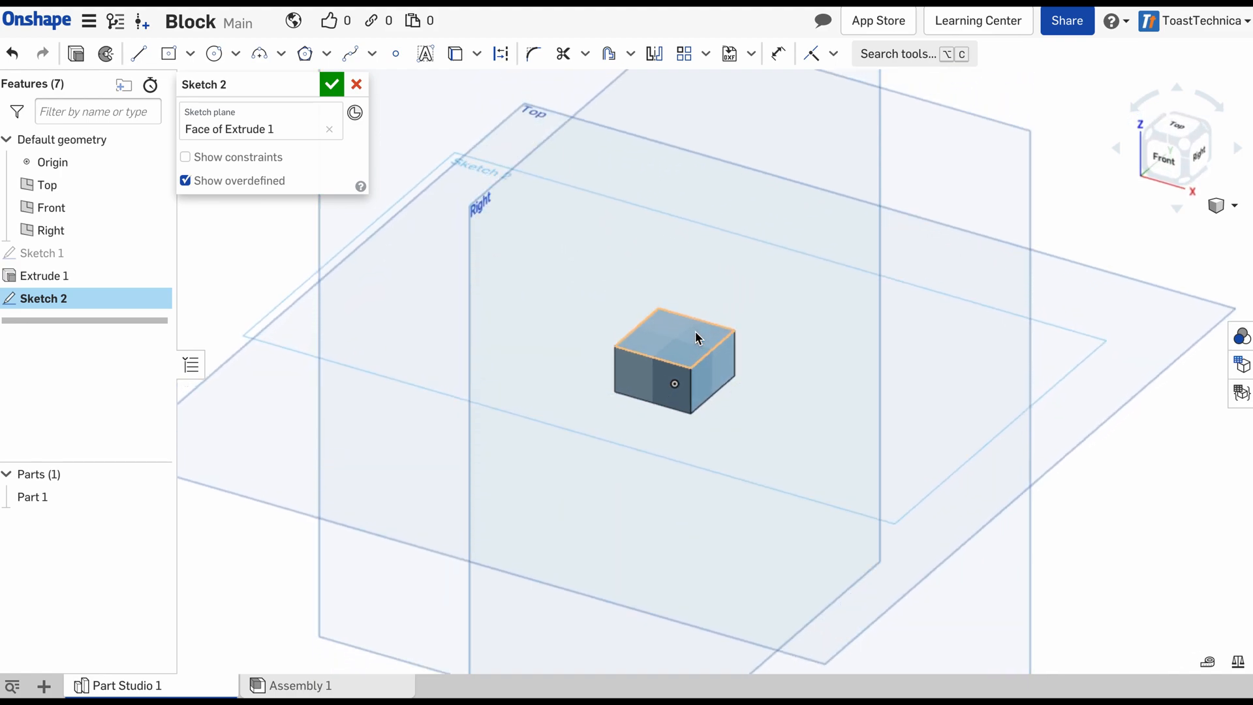
pyautogui.moveTo(679, 345)
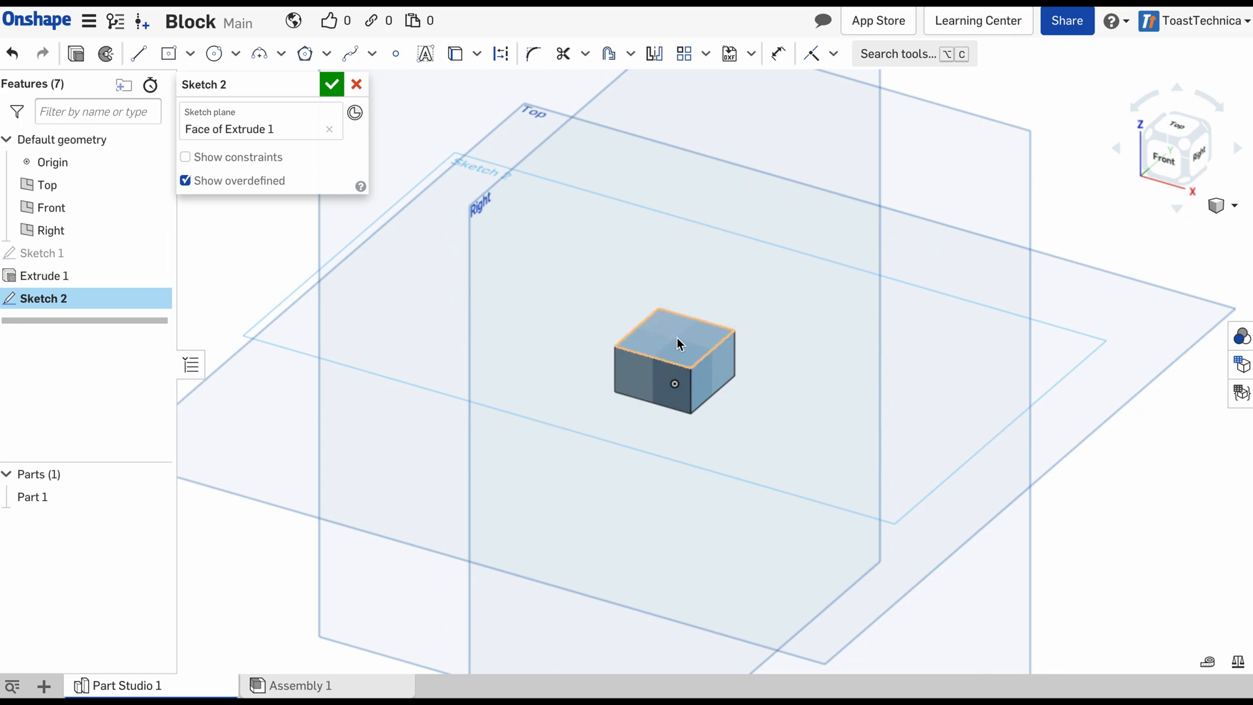
pyautogui.moveTo(706, 362)
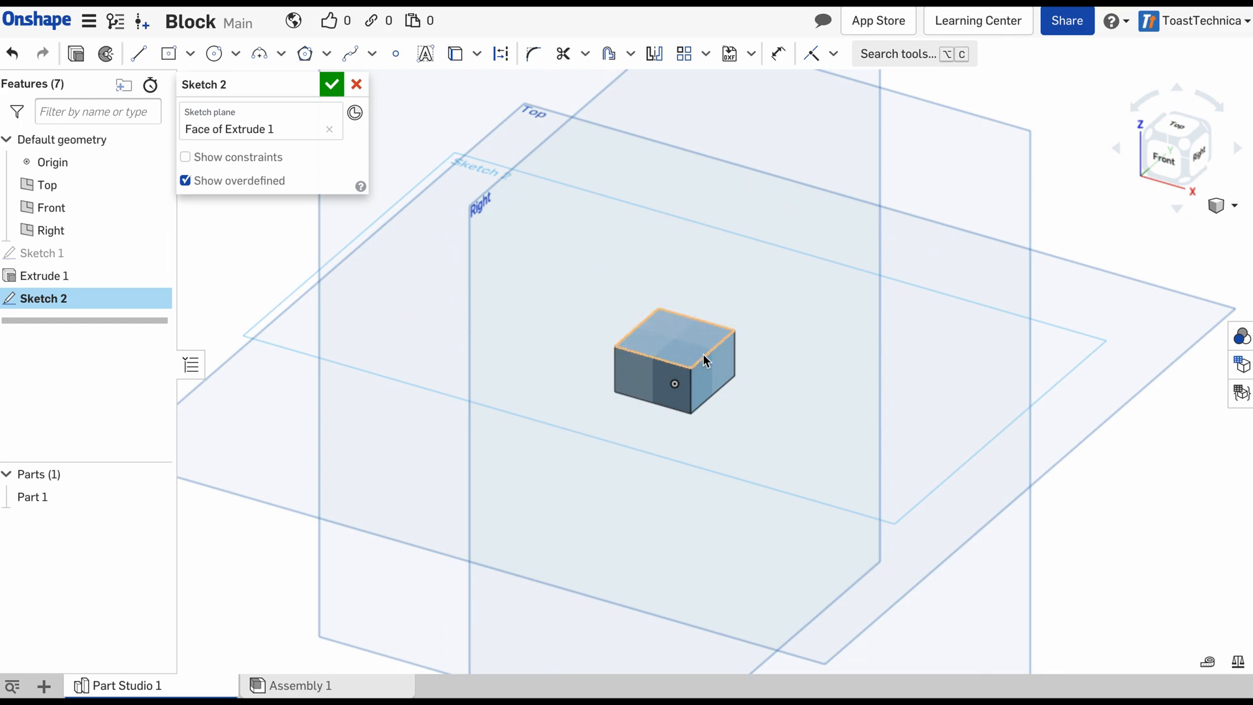
pyautogui.click(1175, 147)
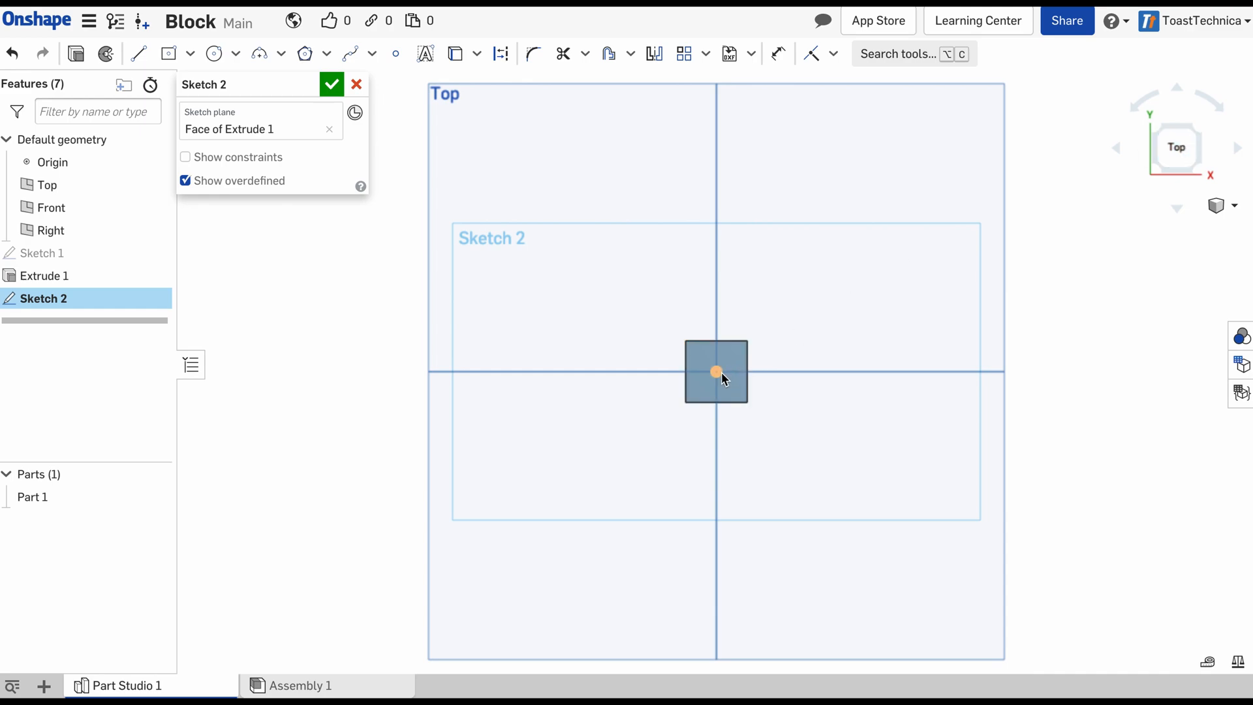
# Draw four circles on the top face, one near each corner
pyautogui.scroll(3)
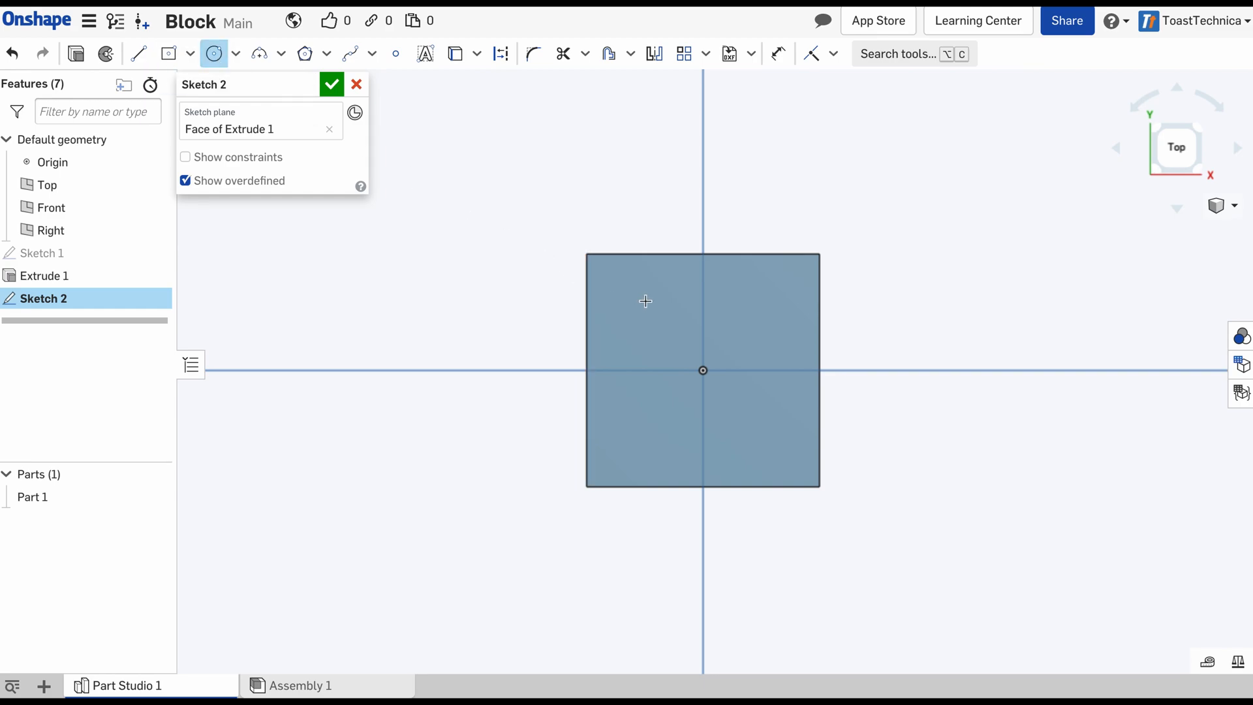
pyautogui.click(644, 299)
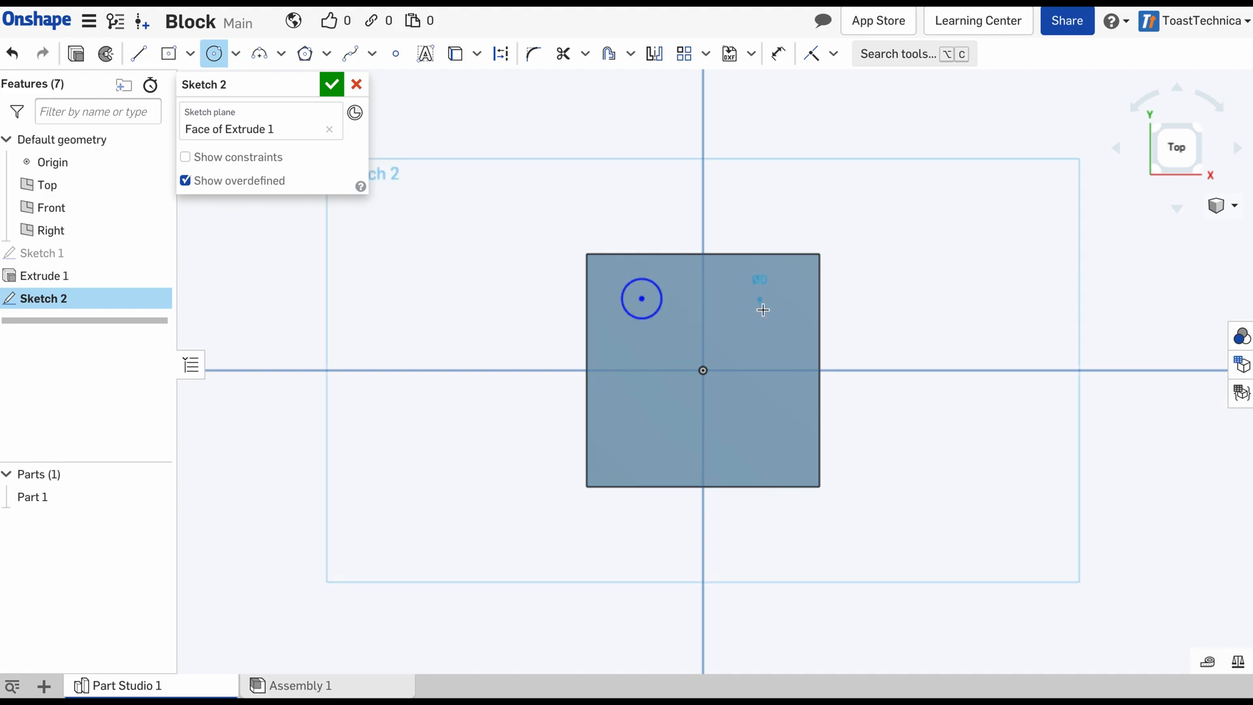
pyautogui.click(763, 309)
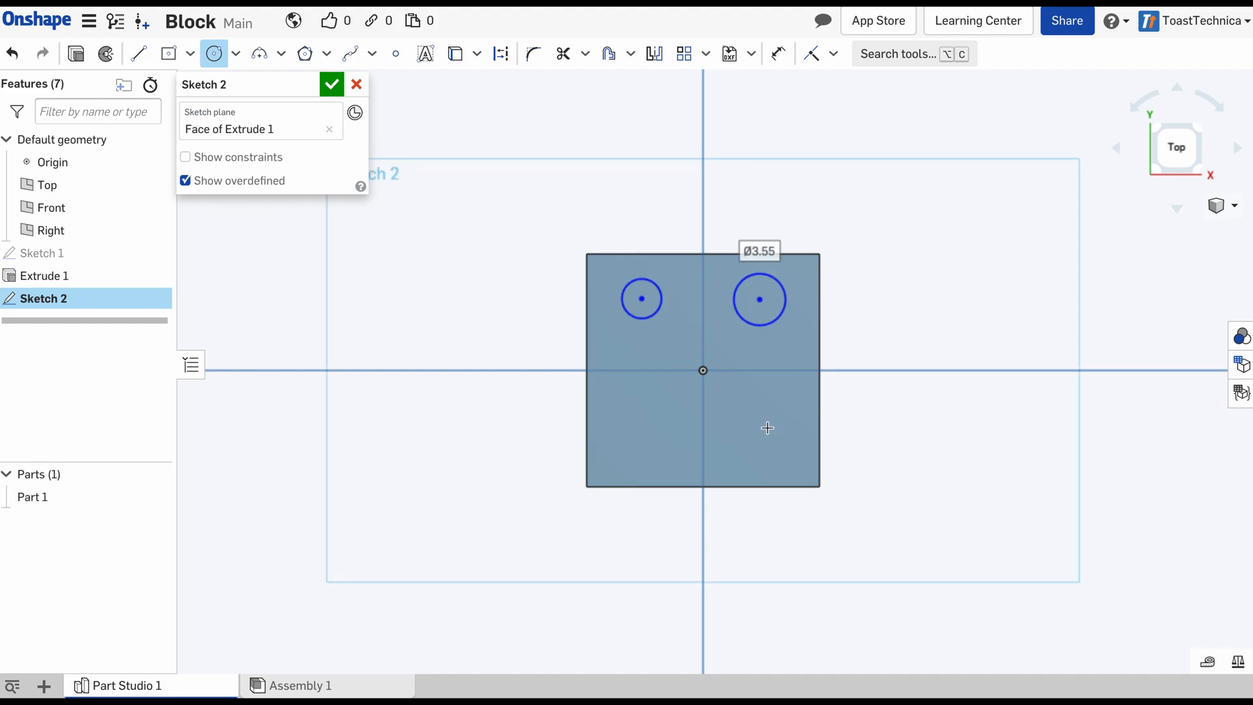
pyautogui.click(766, 427)
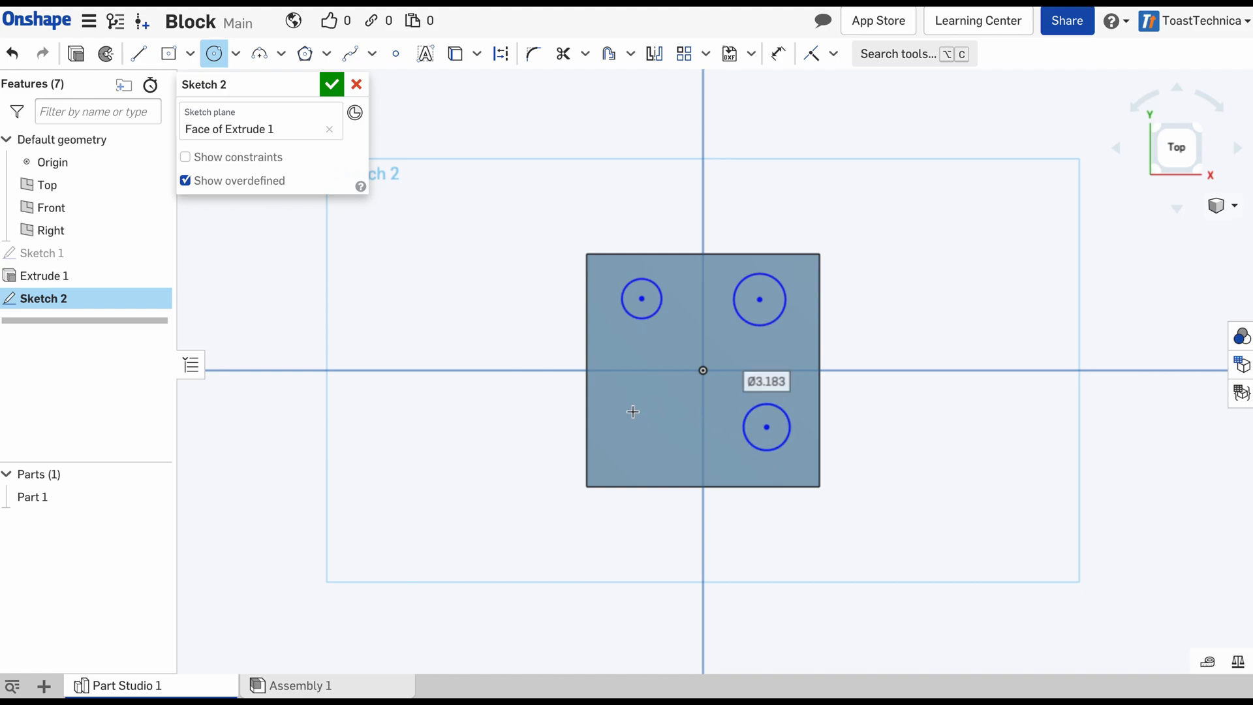
pyautogui.click(632, 410)
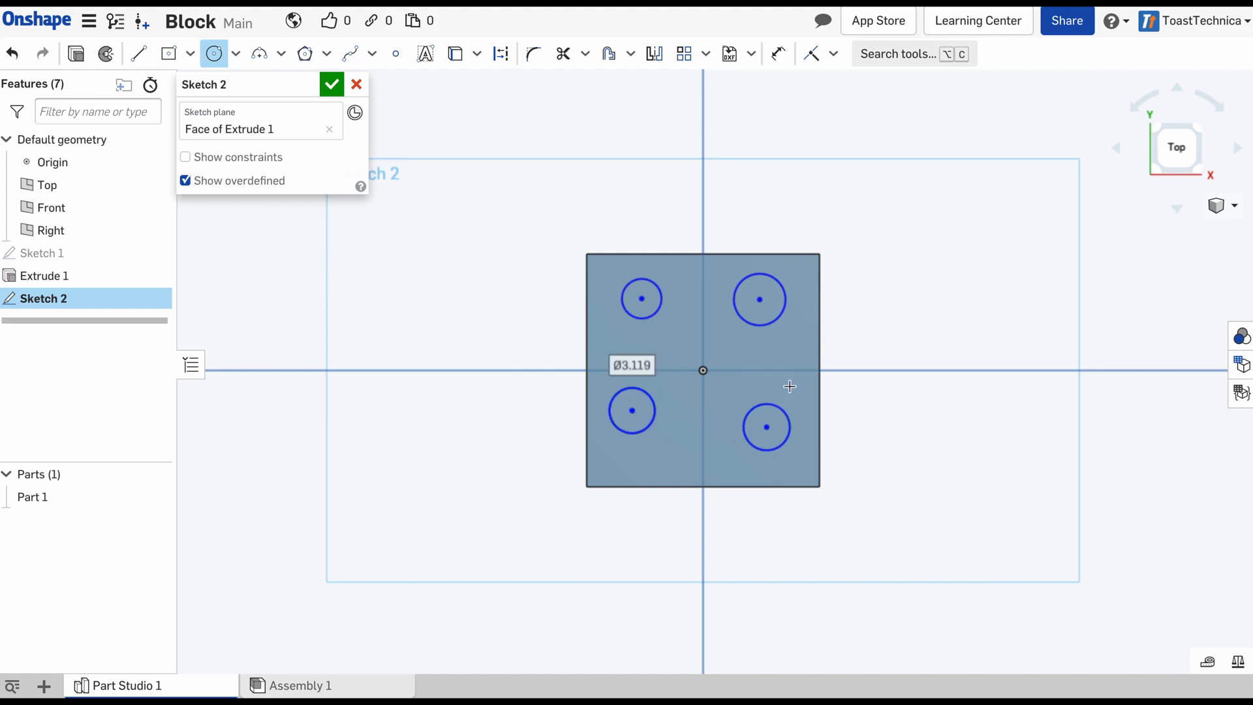
pyautogui.moveTo(851, 350)
pyautogui.write('Ø4.8')
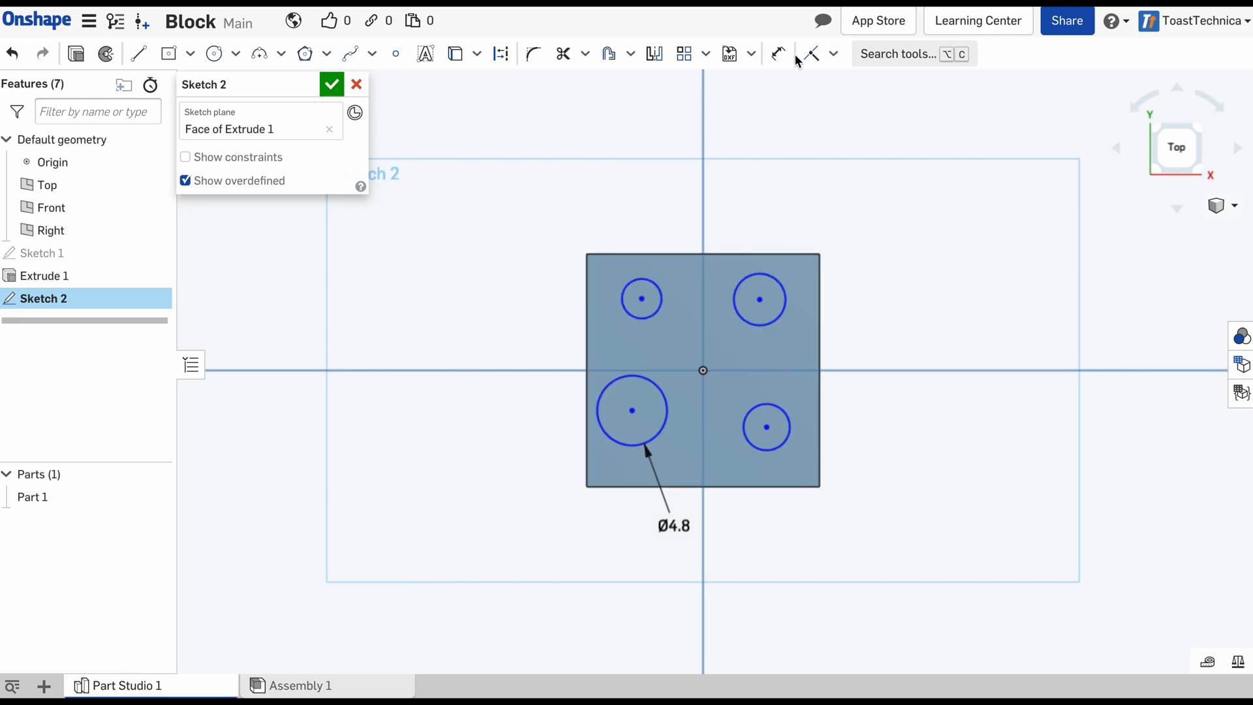
# Apply the Equal constraint so other circles match the 4.8 mm circle
pyautogui.click(833, 53)
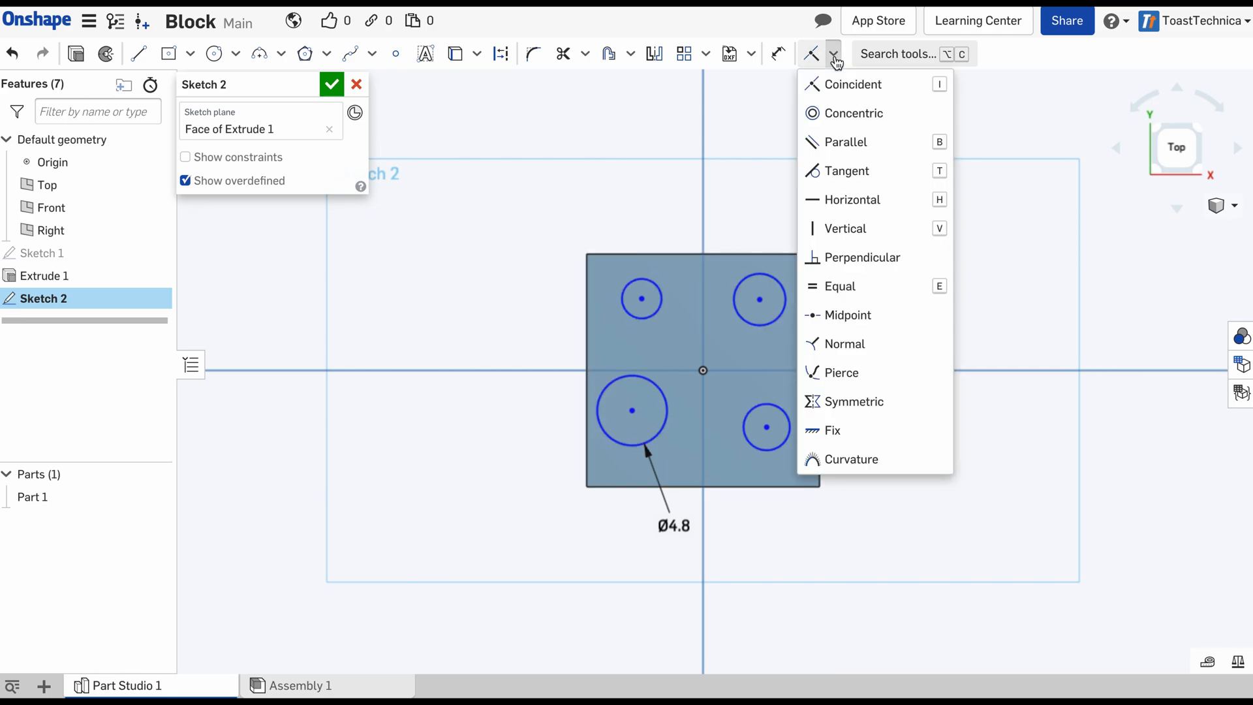
pyautogui.moveTo(840, 286)
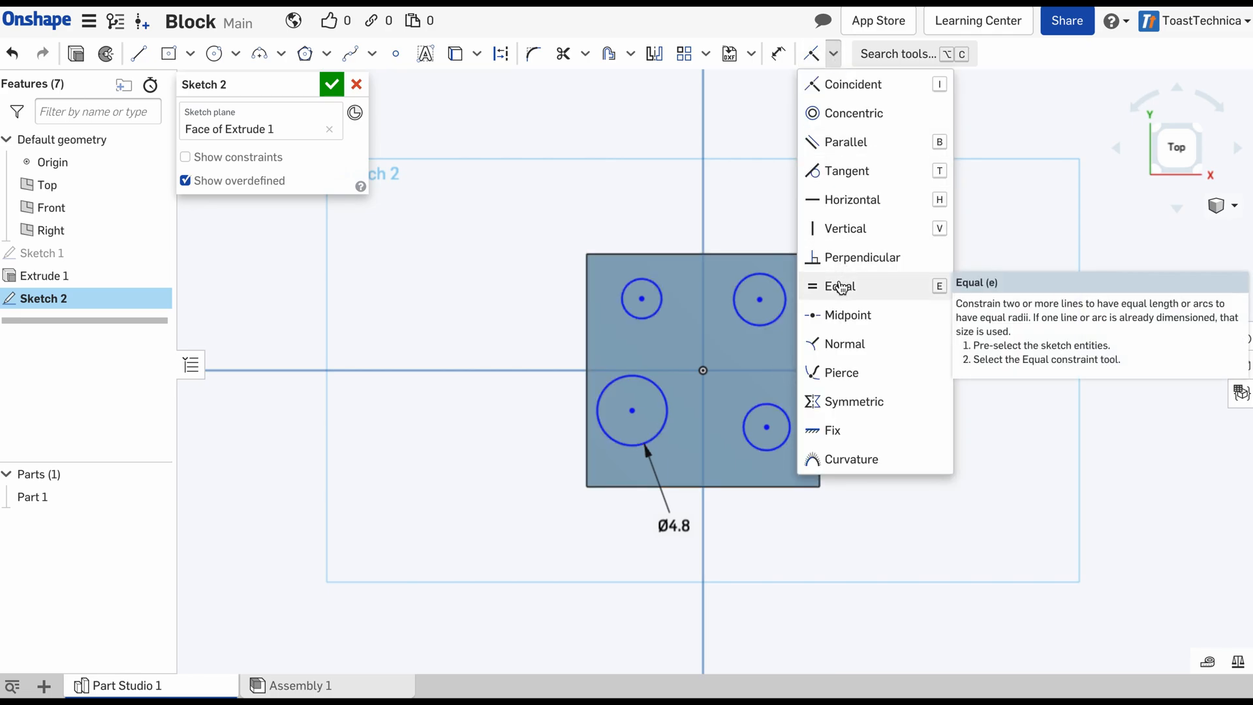
pyautogui.click(840, 286)
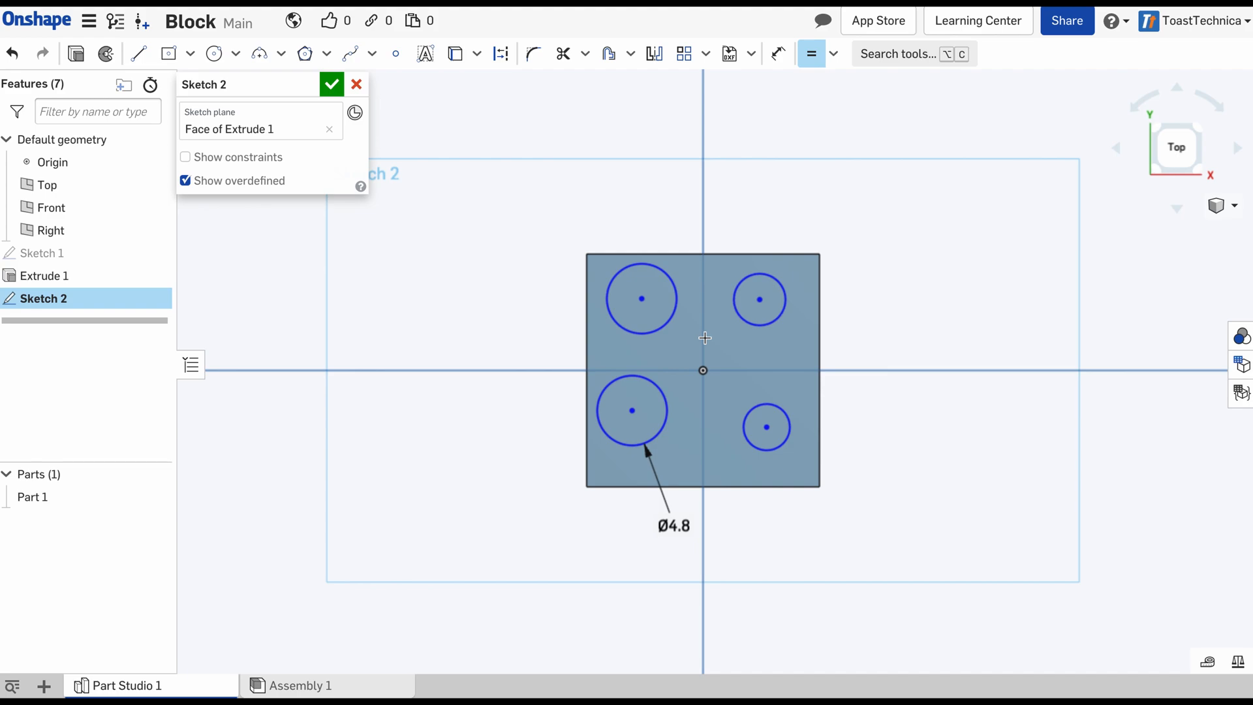
pyautogui.moveTo(668, 454)
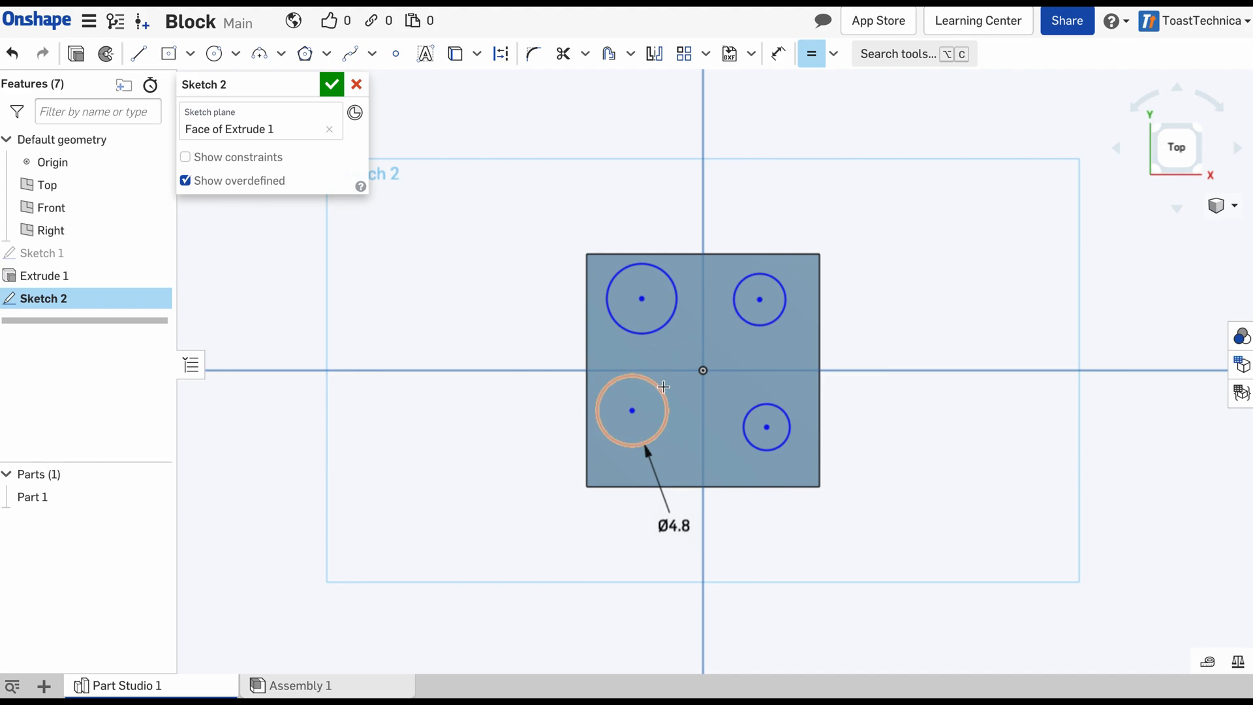
pyautogui.moveTo(737, 320)
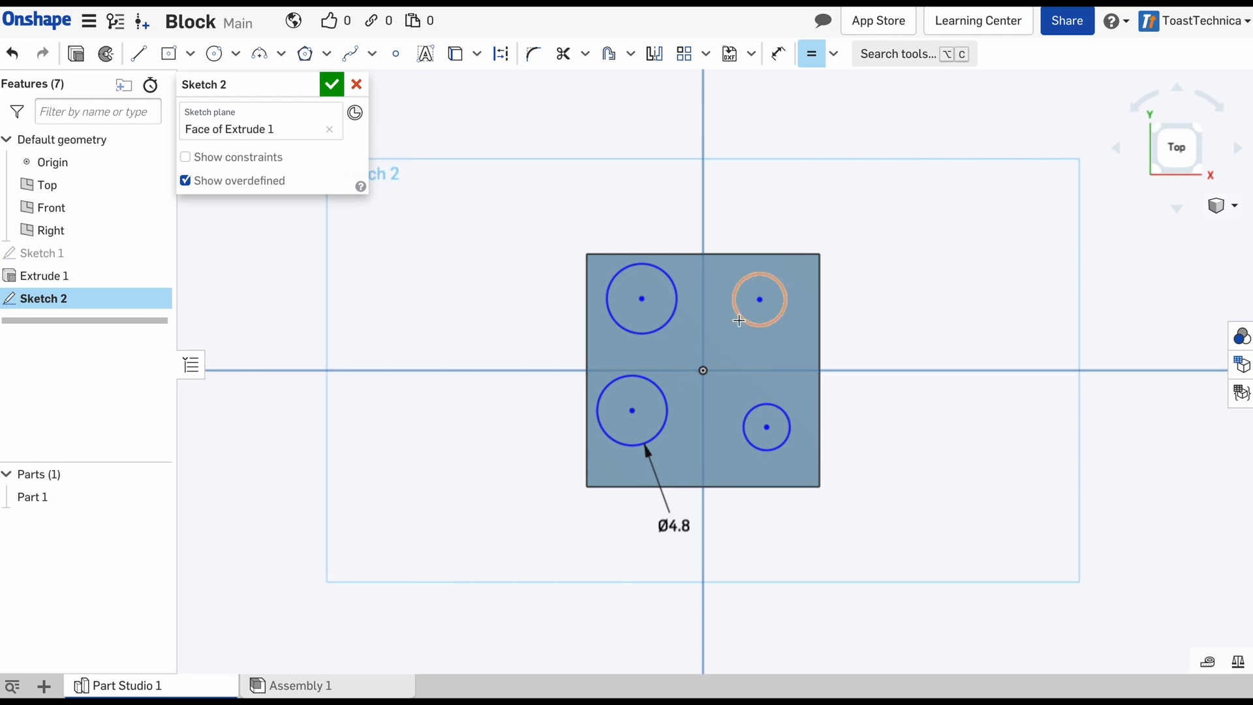
pyautogui.moveTo(733, 302)
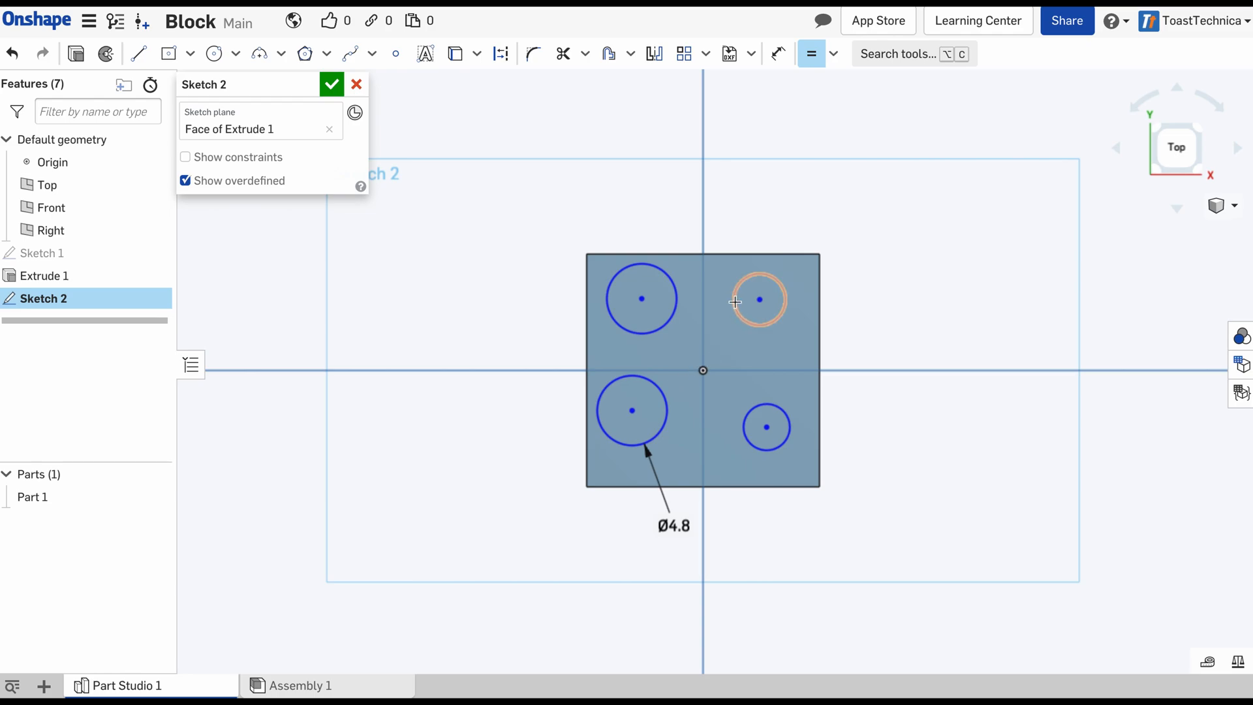
pyautogui.click(631, 410)
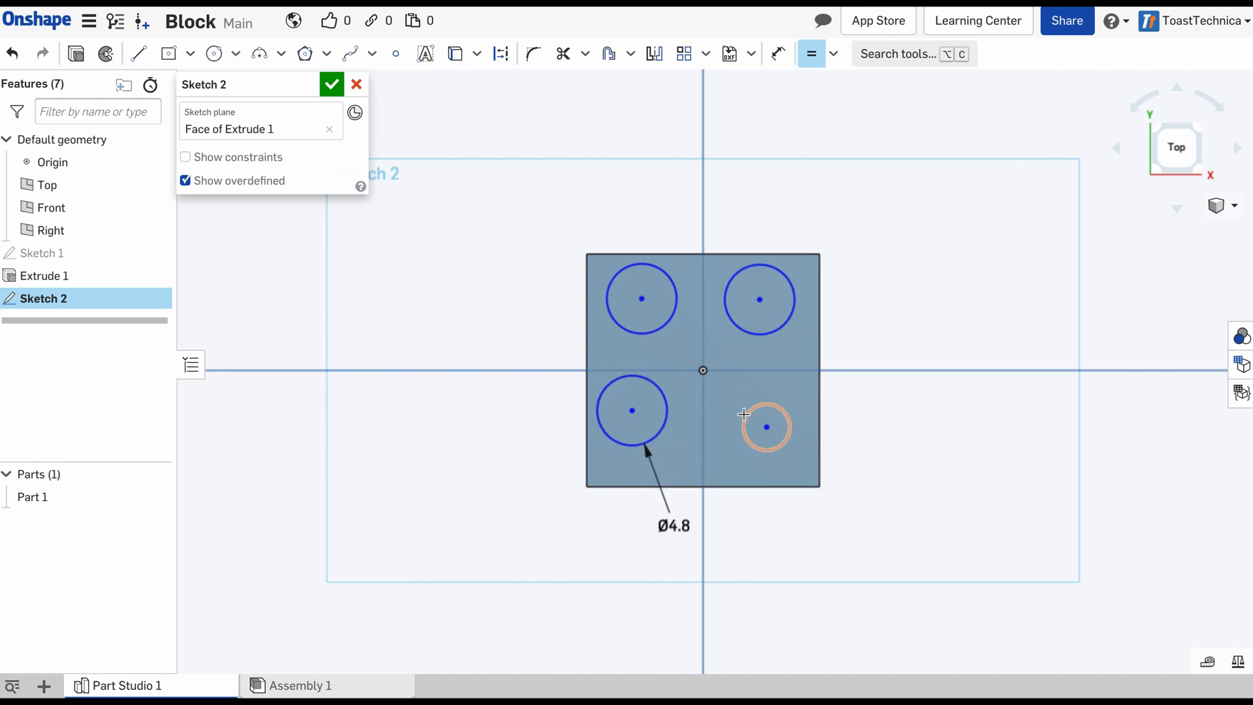
pyautogui.moveTo(783, 449)
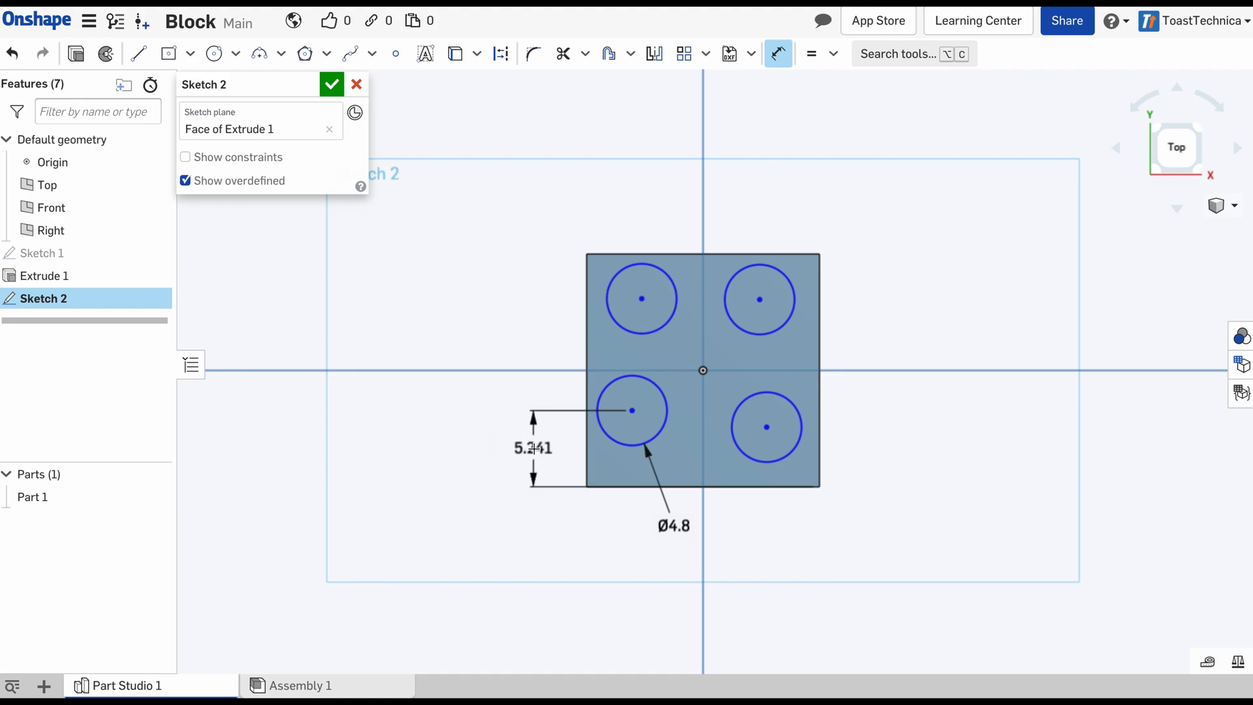
# Dimension the lower-left circle centre 4 mm from the bottom and left edges
pyautogui.doubleClick(533, 447)
pyautogui.write('4')
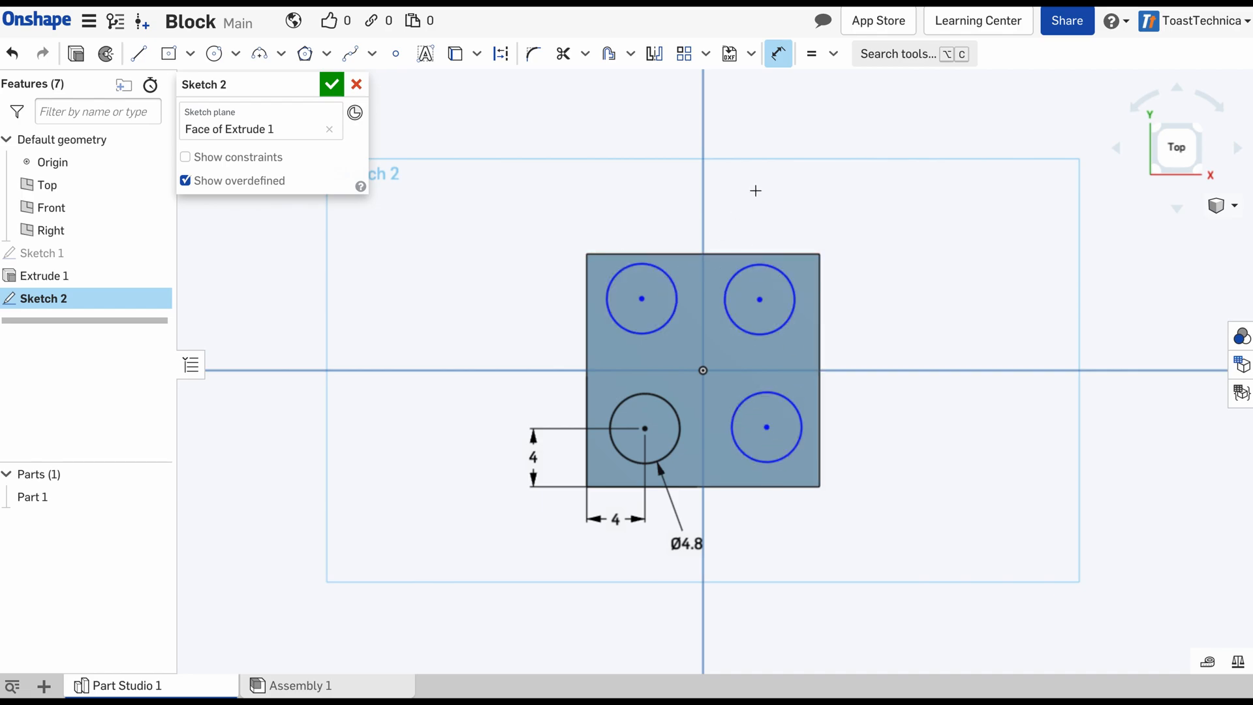
pyautogui.moveTo(660, 227)
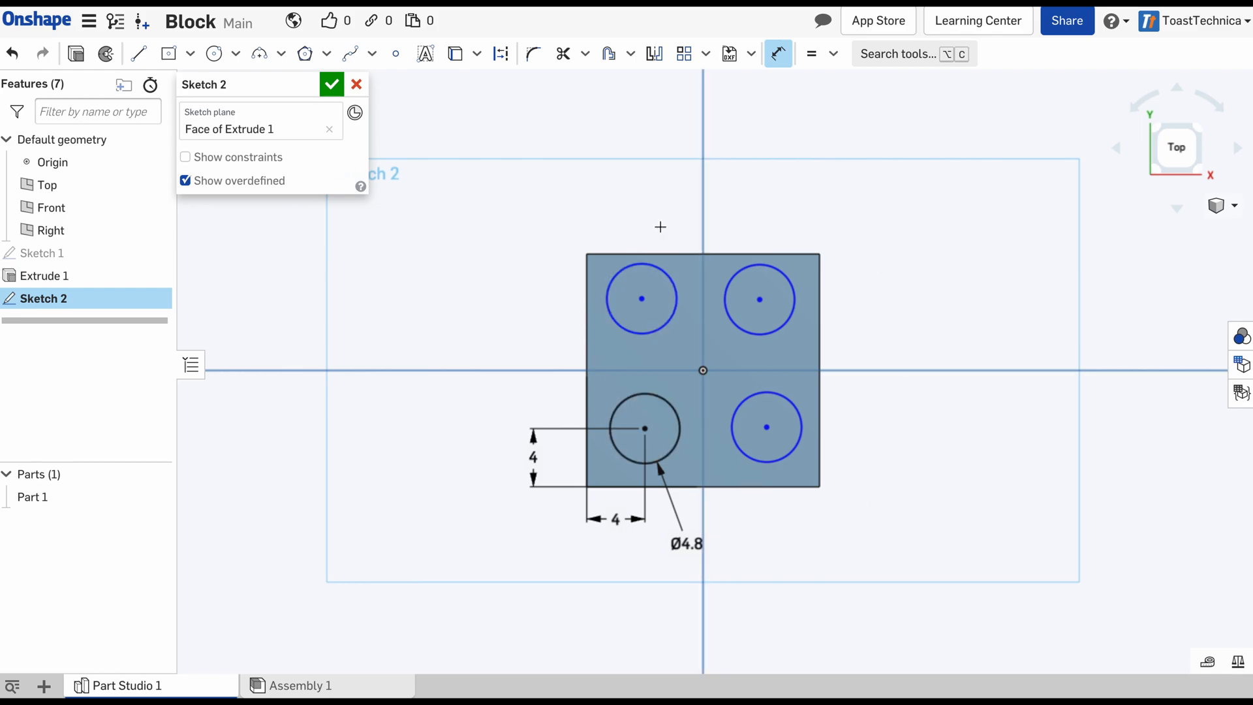
pyautogui.moveTo(819, 79)
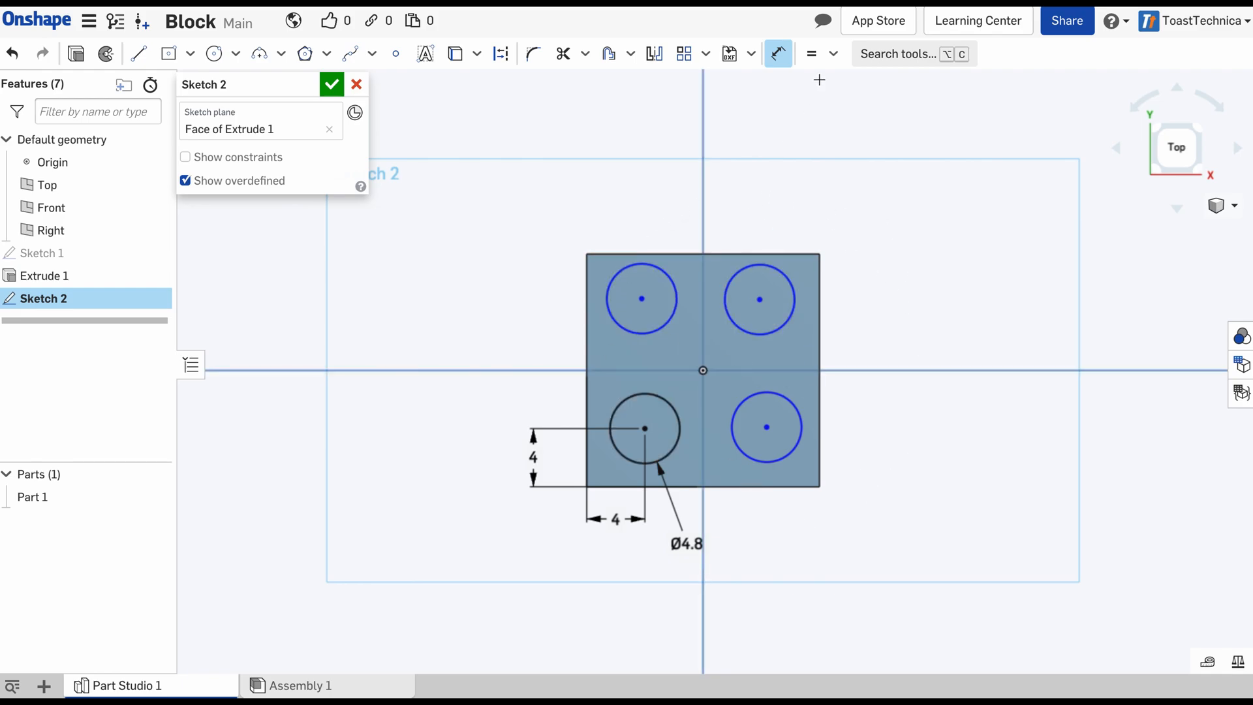
pyautogui.moveTo(835, 60)
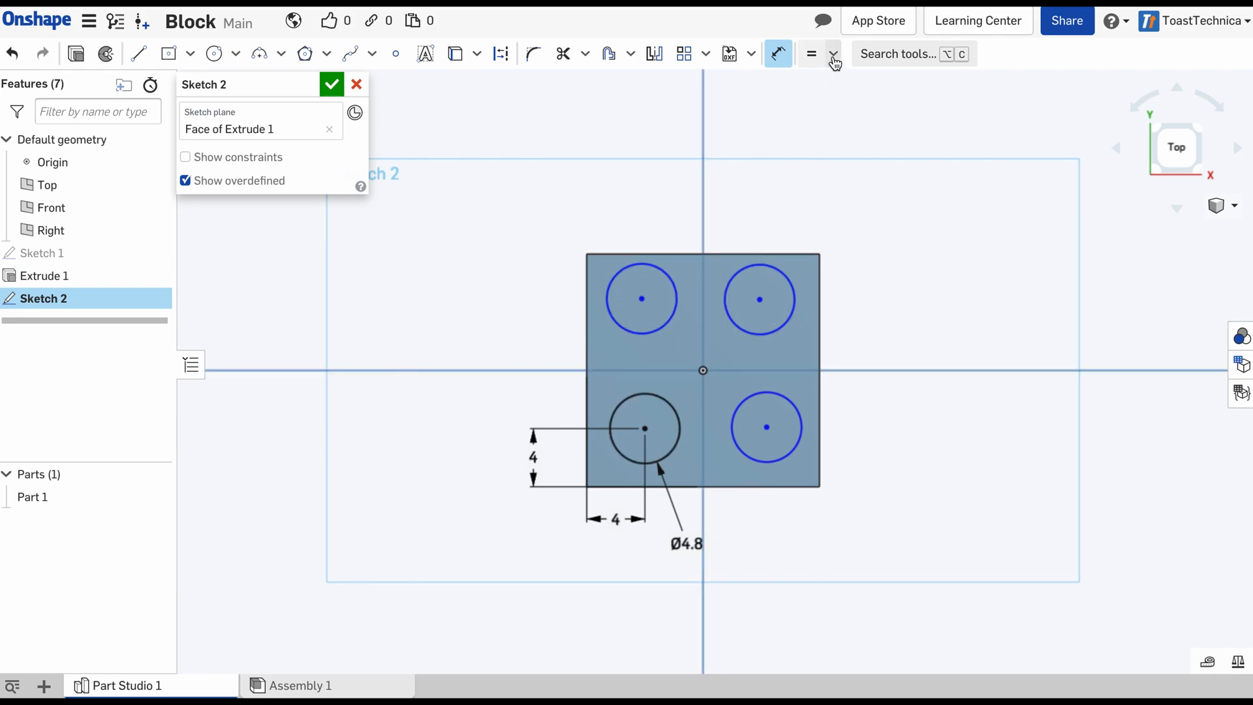
# Choose the Symmetric constraint from the constraints dropdown
pyautogui.click(834, 54)
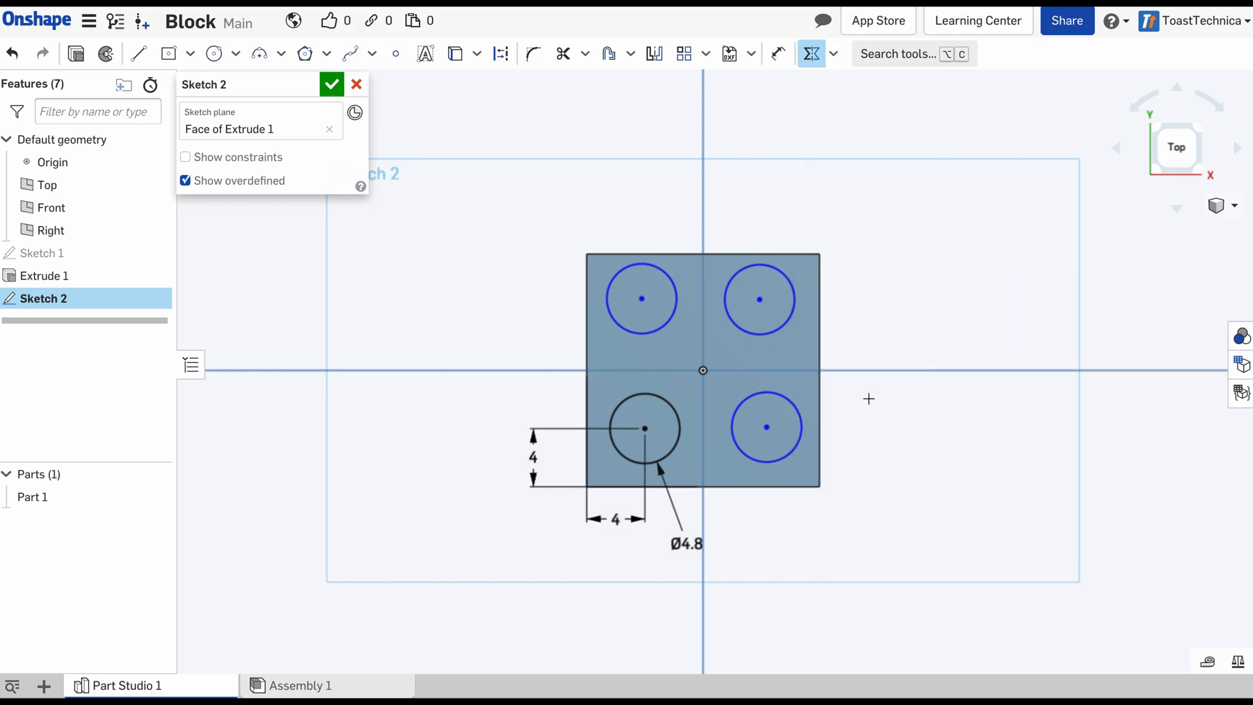
pyautogui.moveTo(689, 142)
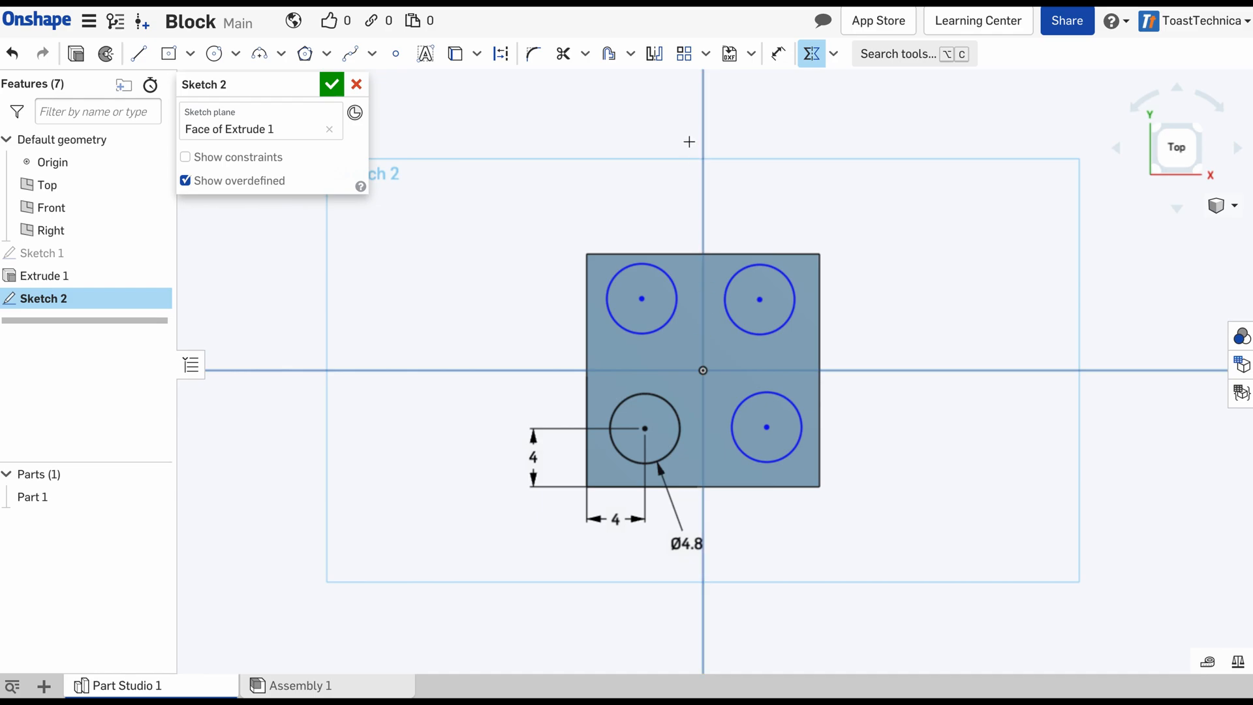
pyautogui.moveTo(697, 338)
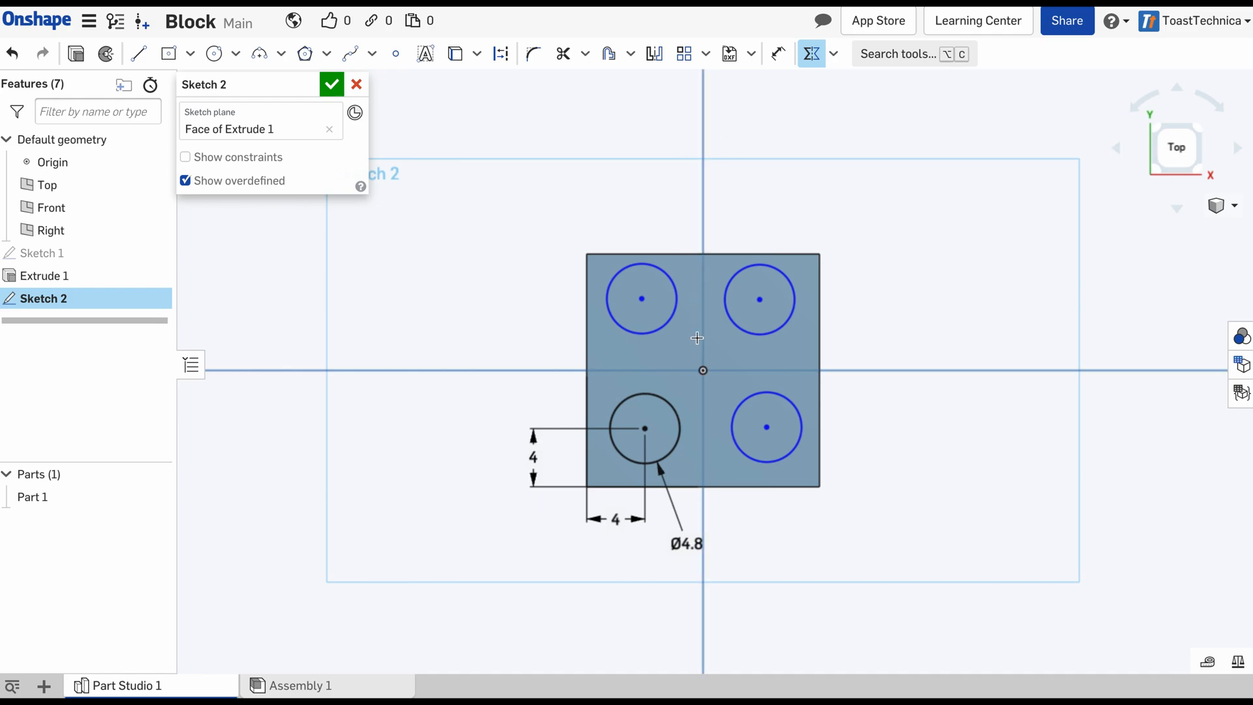
pyautogui.moveTo(644, 430)
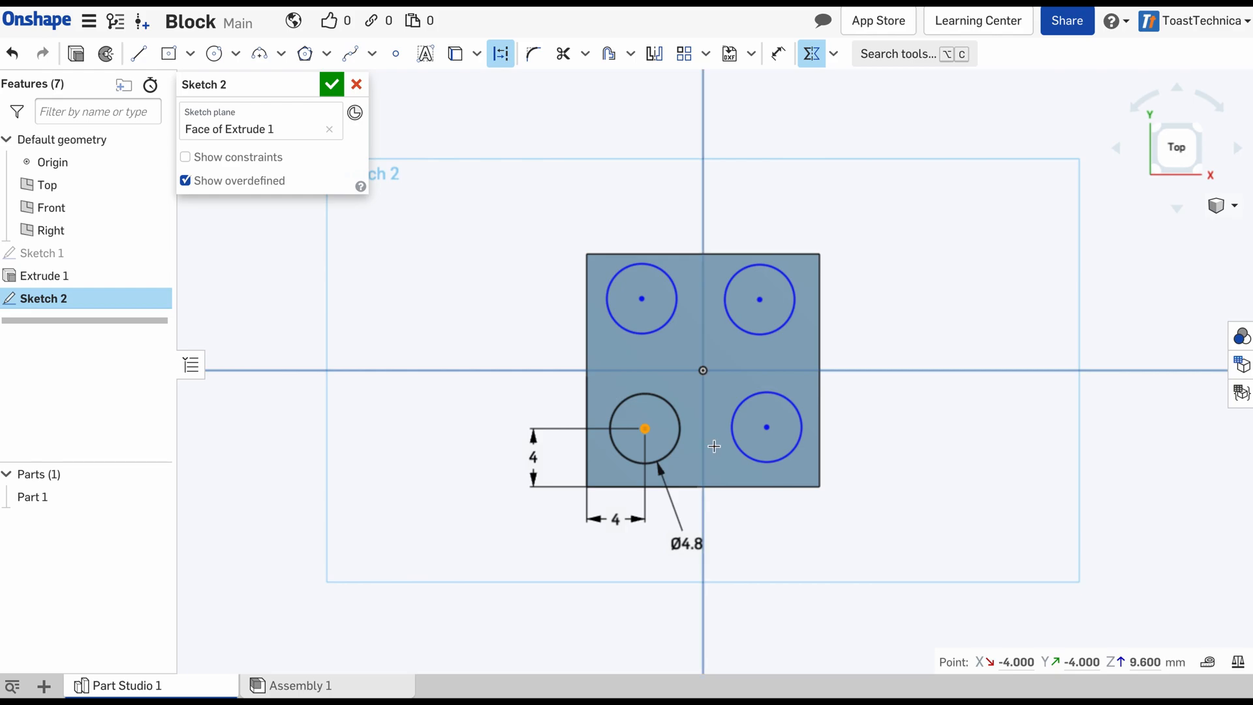
pyautogui.moveTo(765, 426)
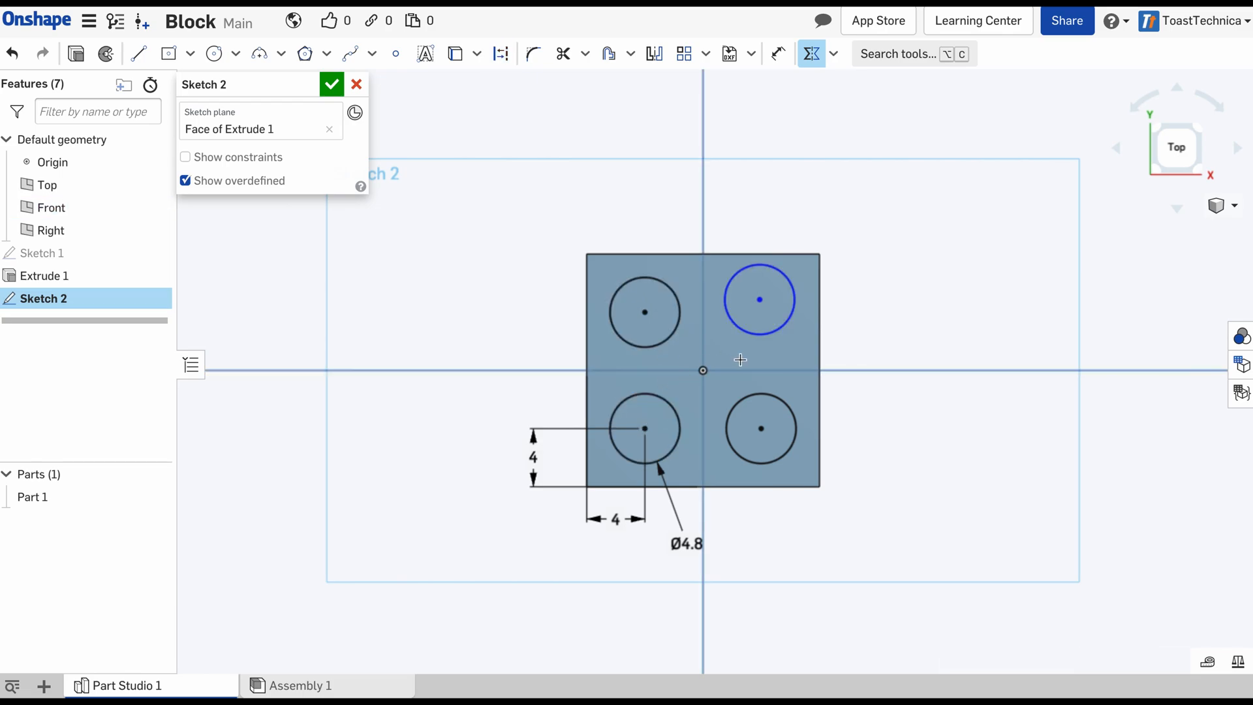
pyautogui.moveTo(759, 310)
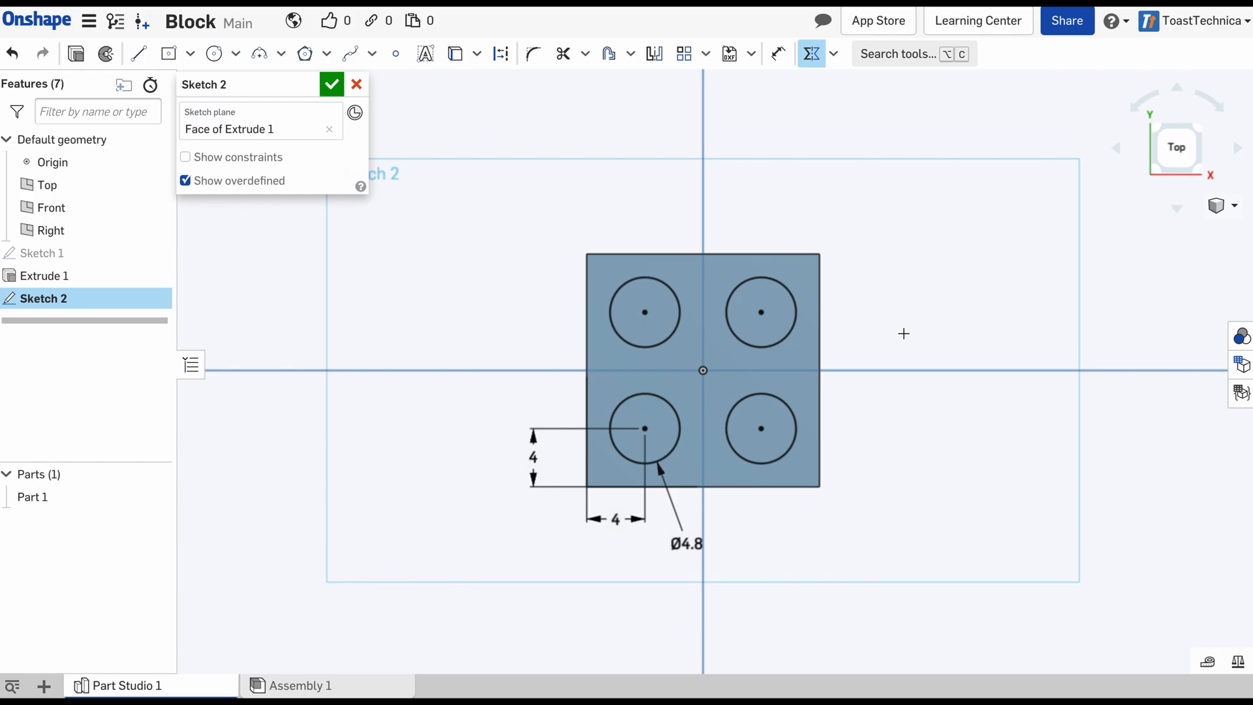
pyautogui.moveTo(880, 253)
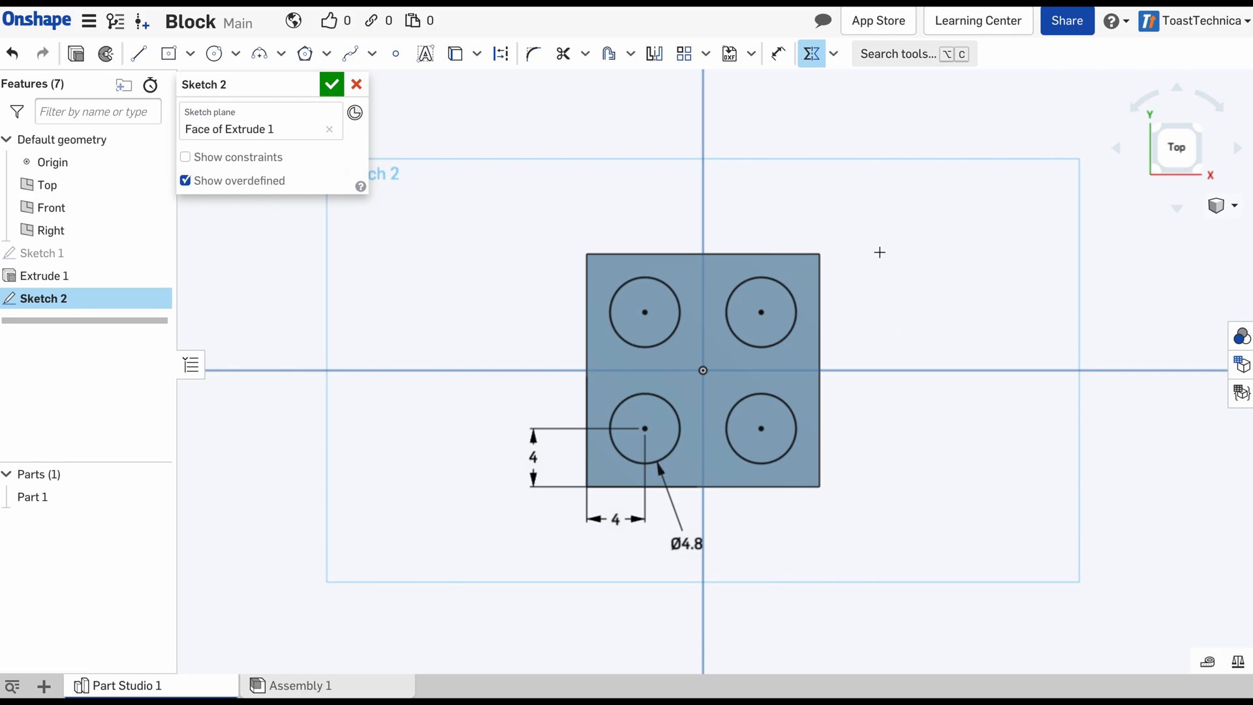
# Extrude the four circles 1.6 mm as added studs in Extrude 2
pyautogui.click(645, 312)
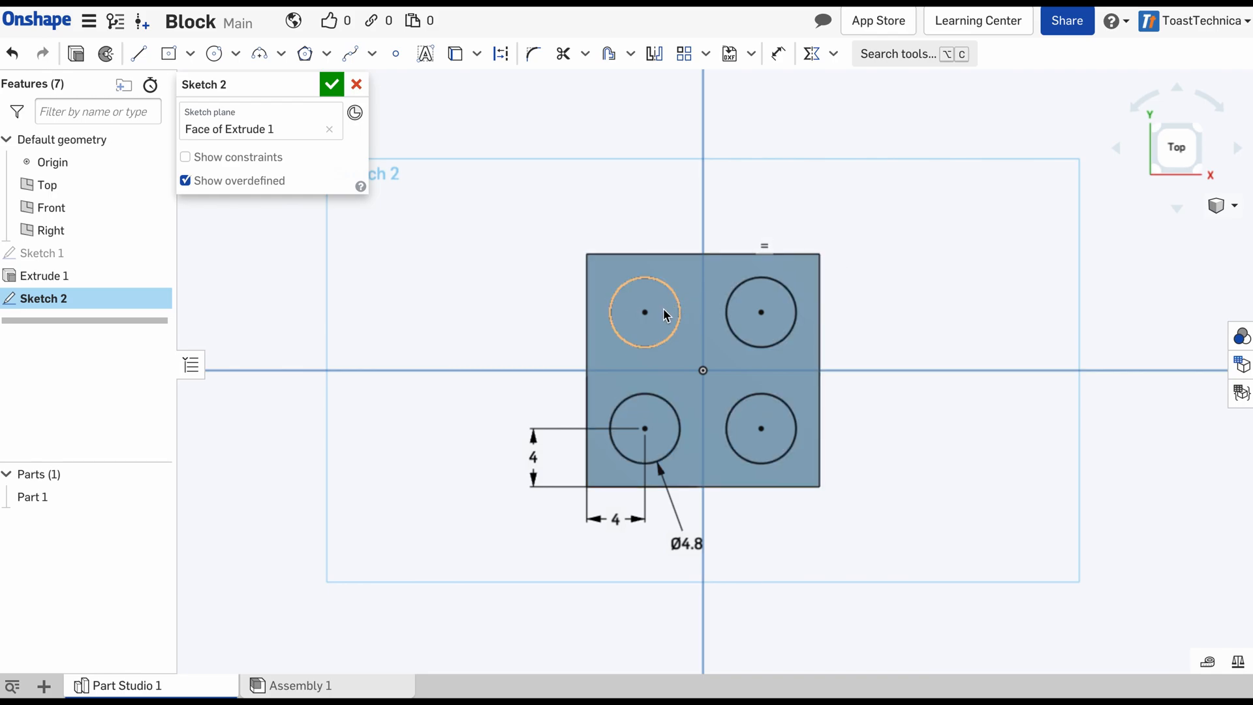
pyautogui.click(761, 428)
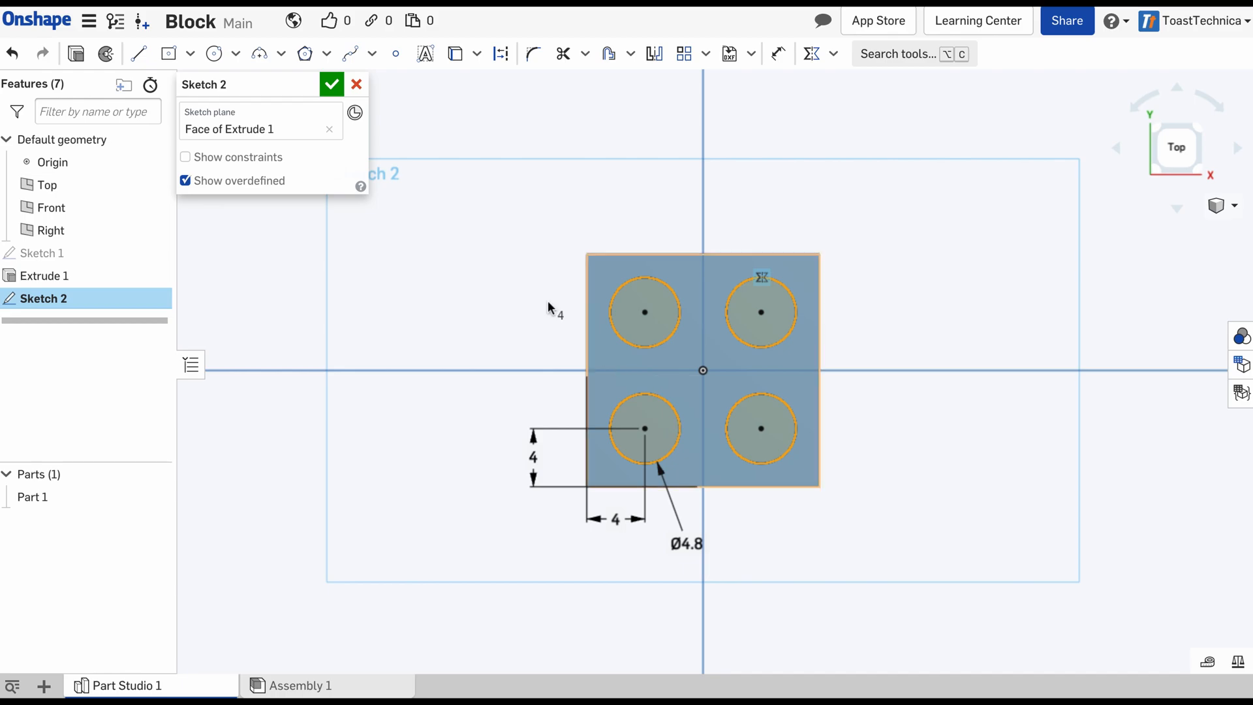
pyautogui.click(332, 84)
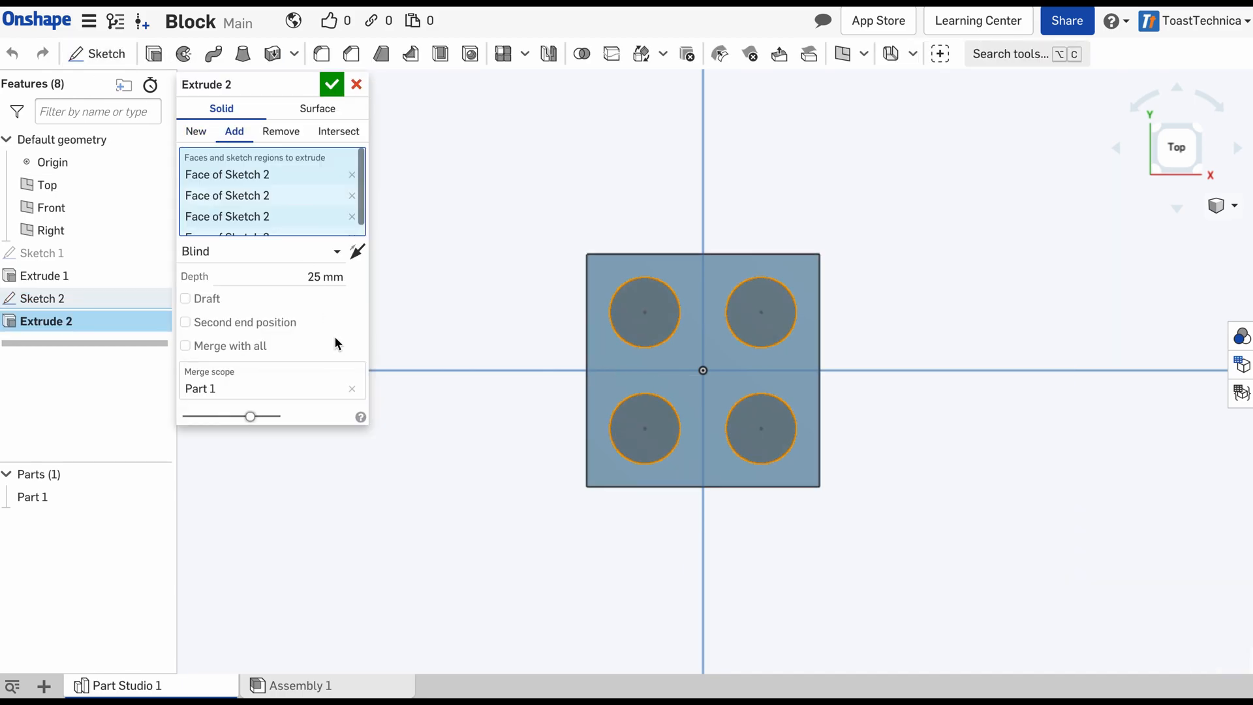
pyautogui.tripleClick(324, 277)
pyautogui.write('1.6')
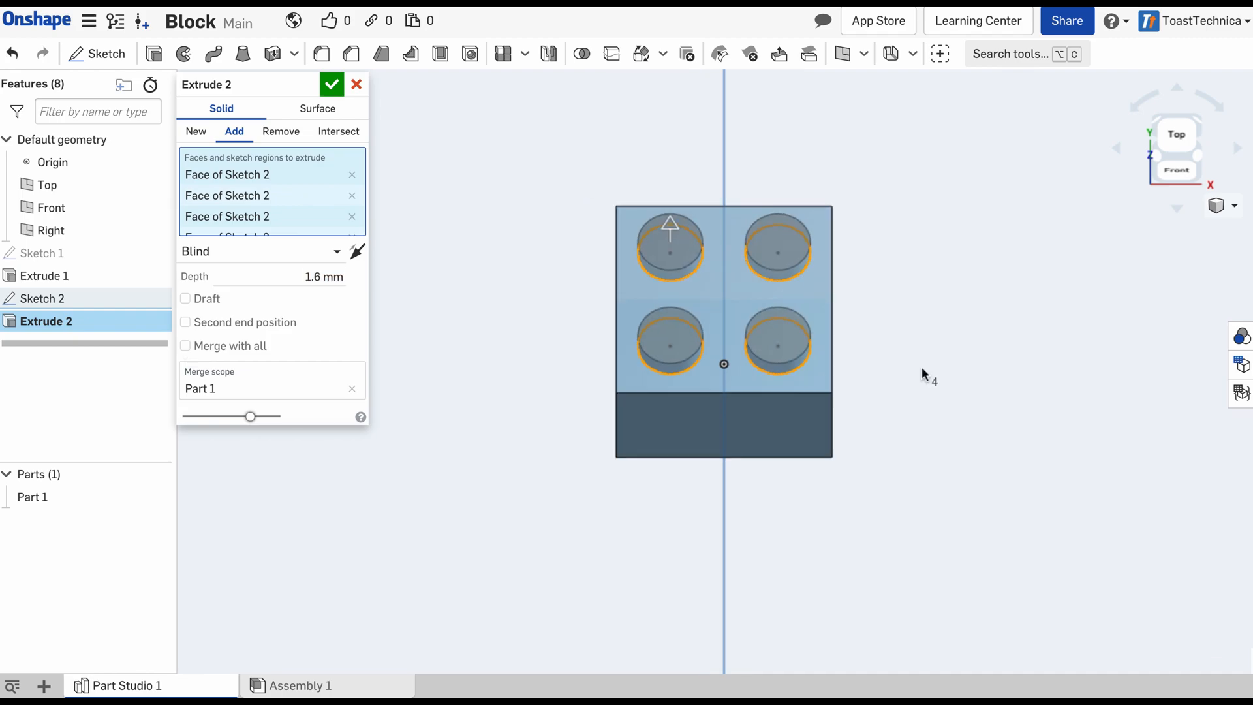
pyautogui.click(332, 84)
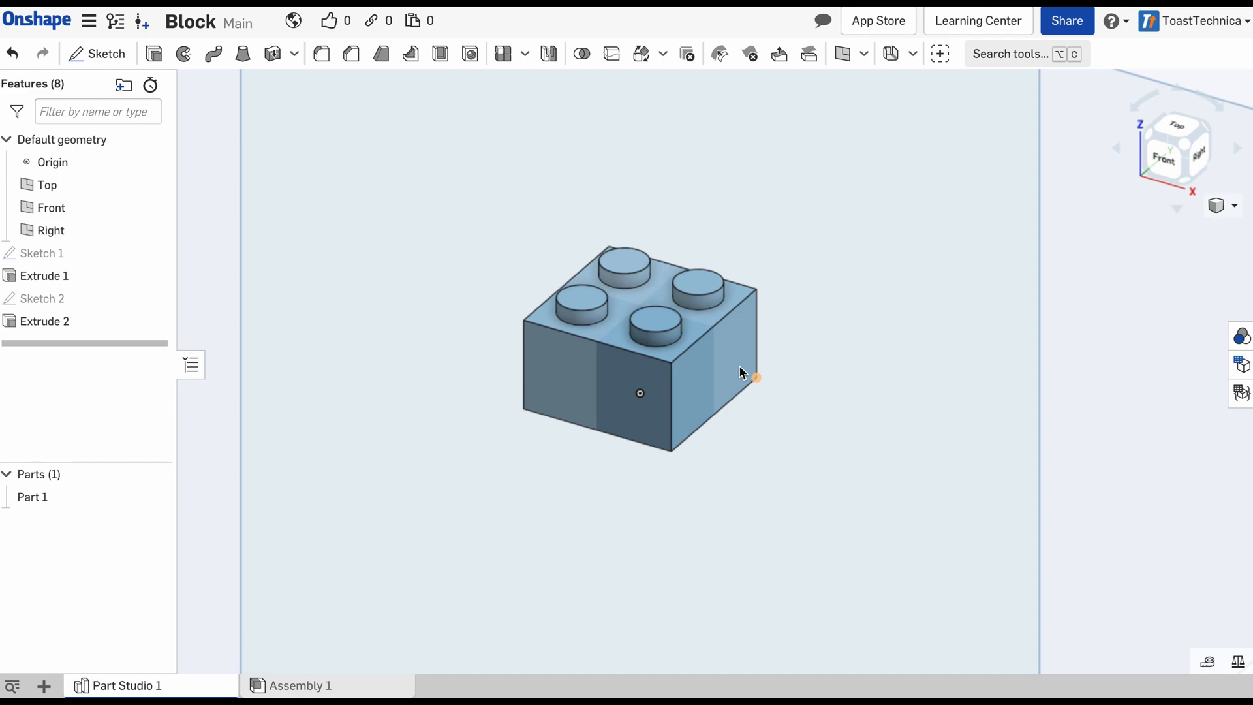
pyautogui.moveTo(794, 304)
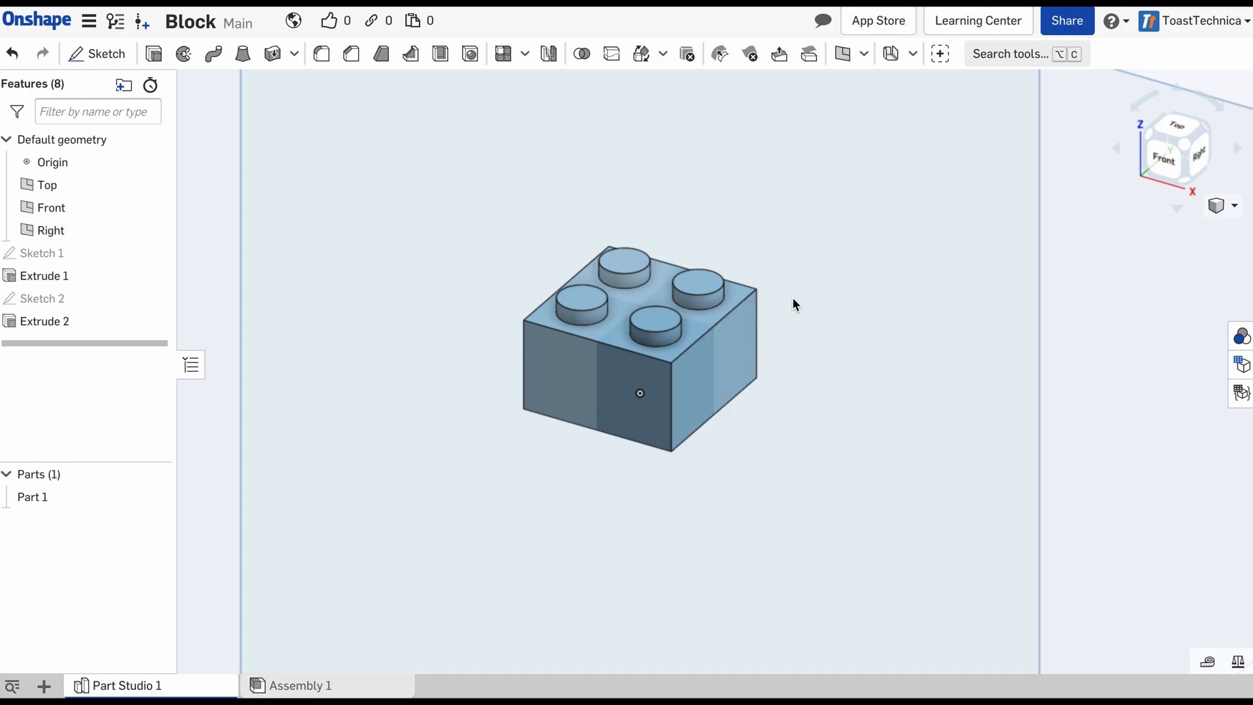